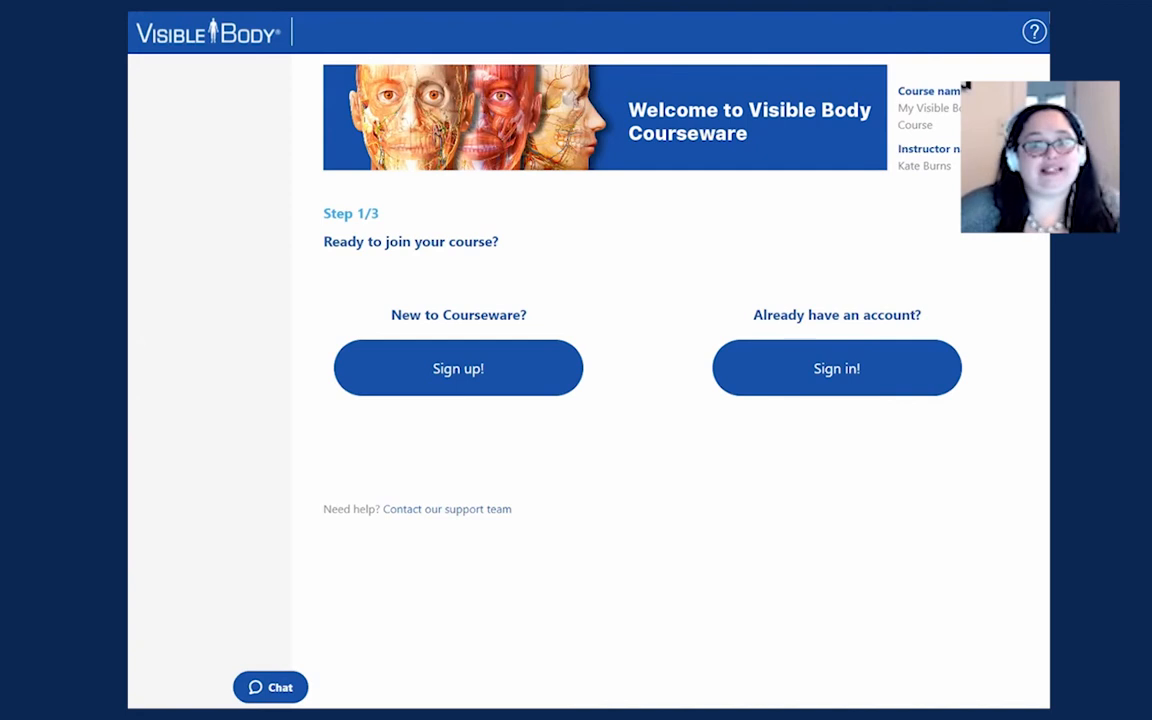
{"action": "mouse_move", "coordinate": [938, 458]}
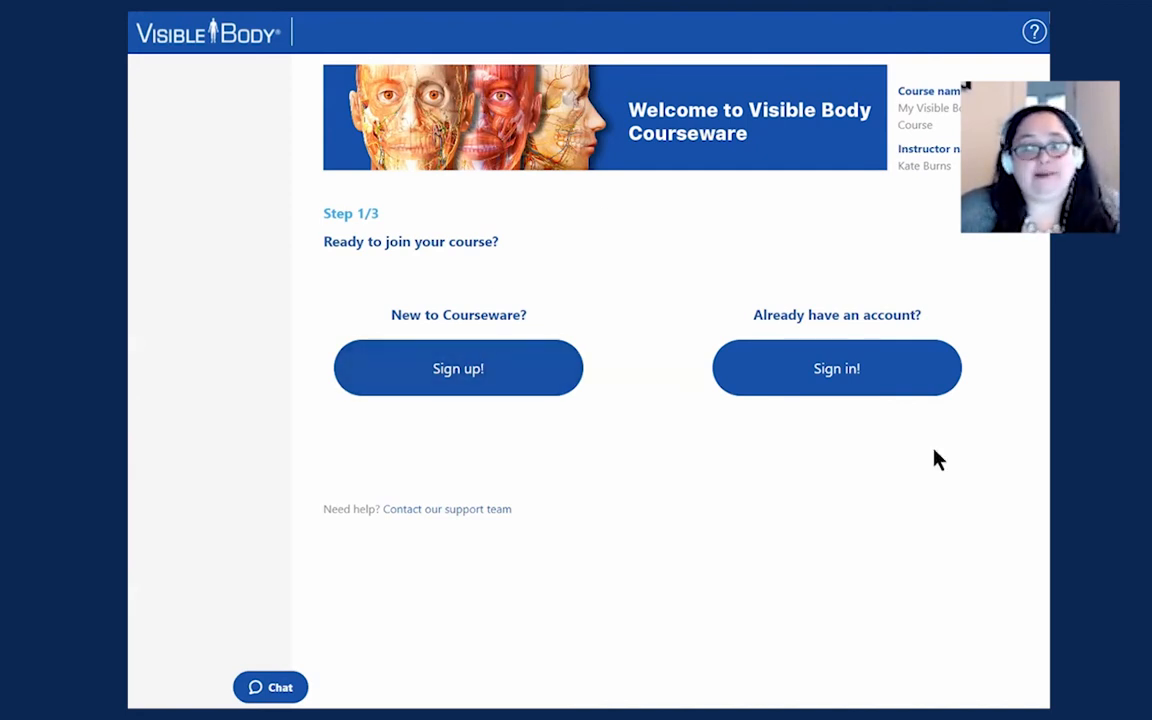
{"action": "mouse_move", "coordinate": [846, 376]}
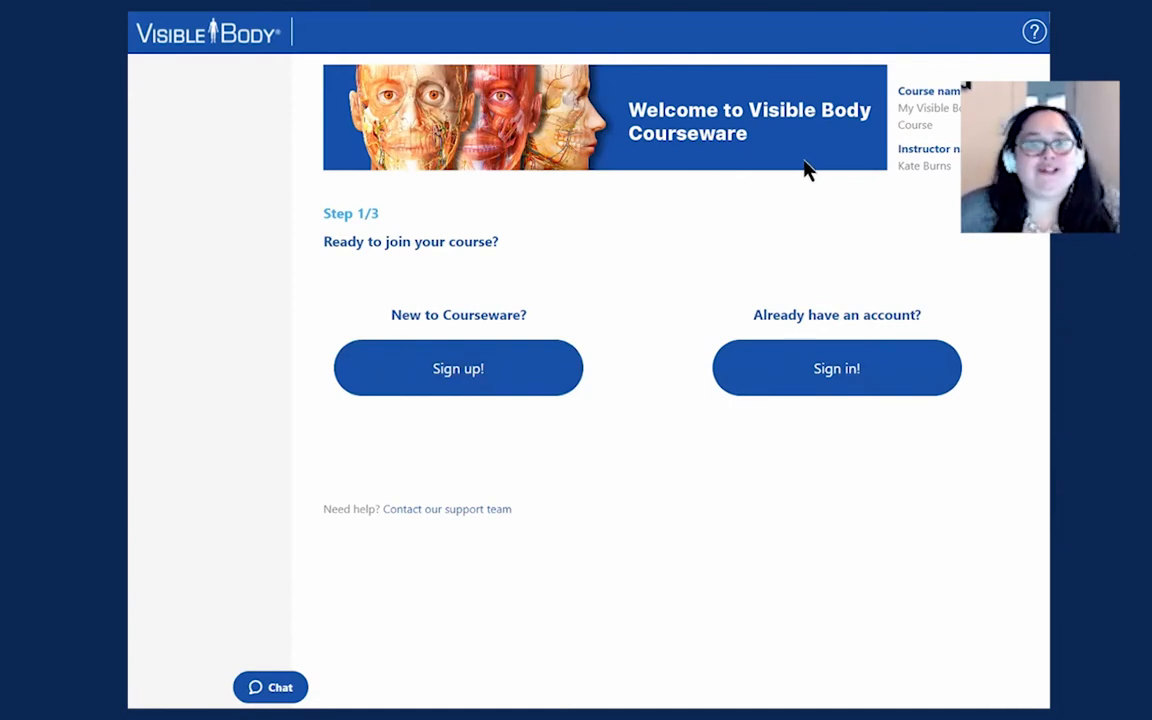
{"action": "mouse_move", "coordinate": [624, 696]}
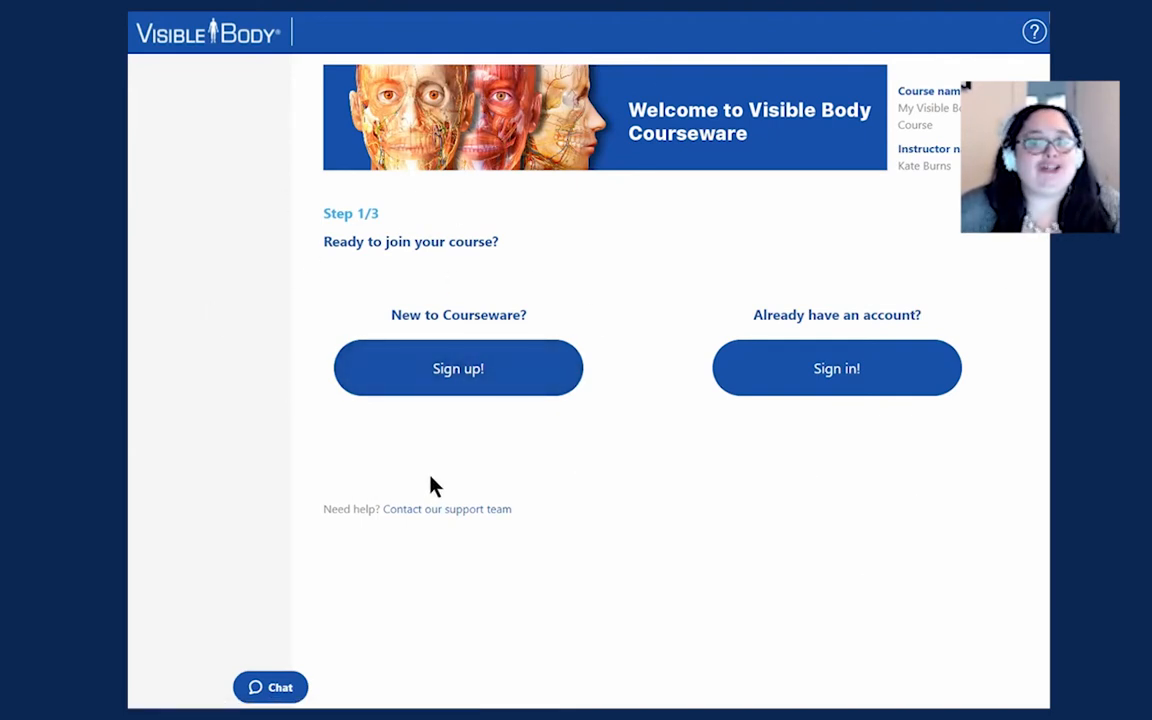
{"action": "mouse_move", "coordinate": [810, 282]}
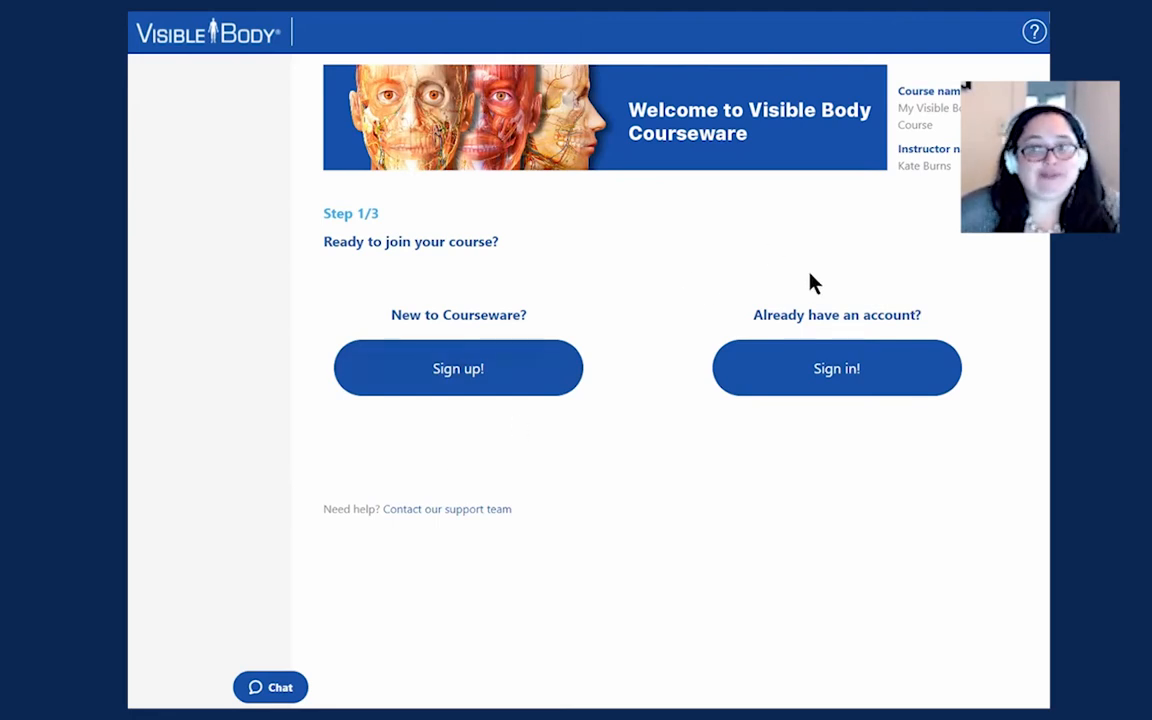
{"action": "mouse_move", "coordinate": [756, 200]}
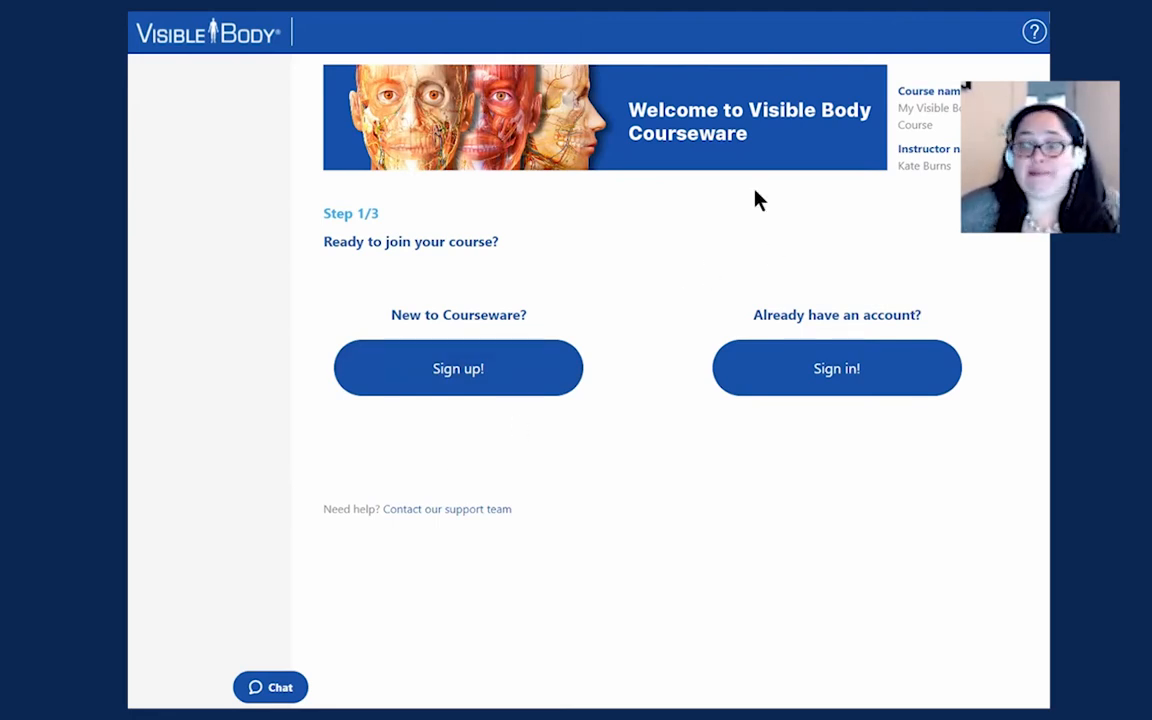
{"action": "mouse_move", "coordinate": [848, 372]}
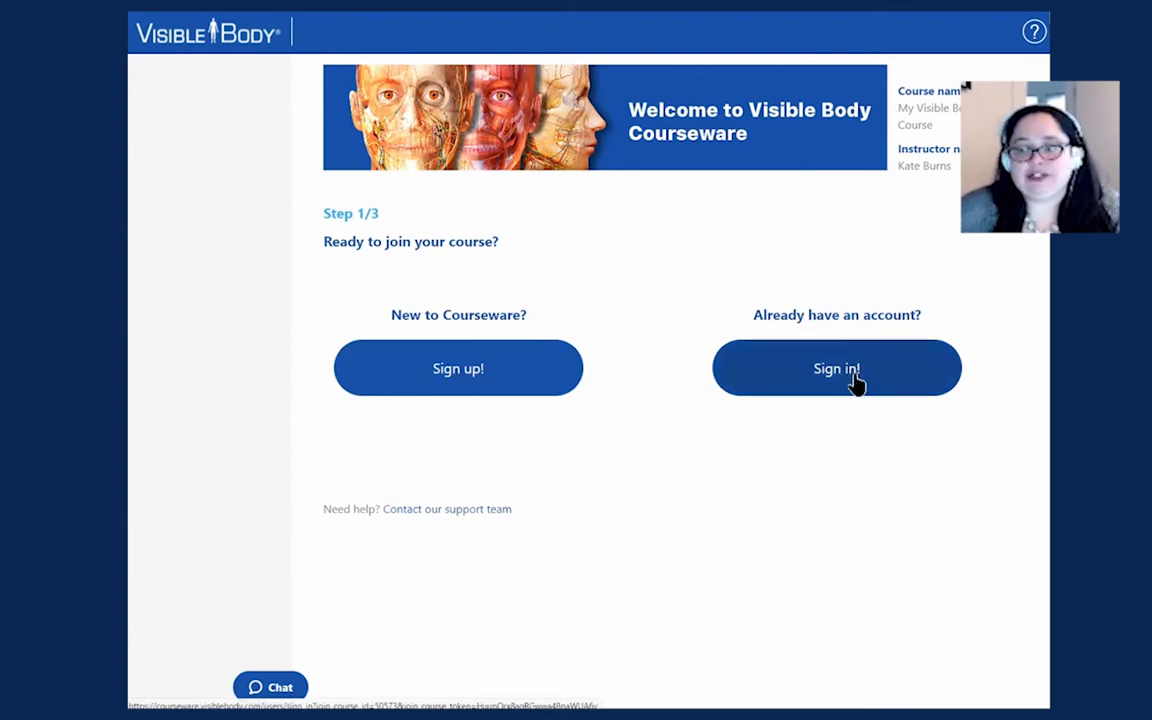
{"action": "mouse_move", "coordinate": [490, 344]}
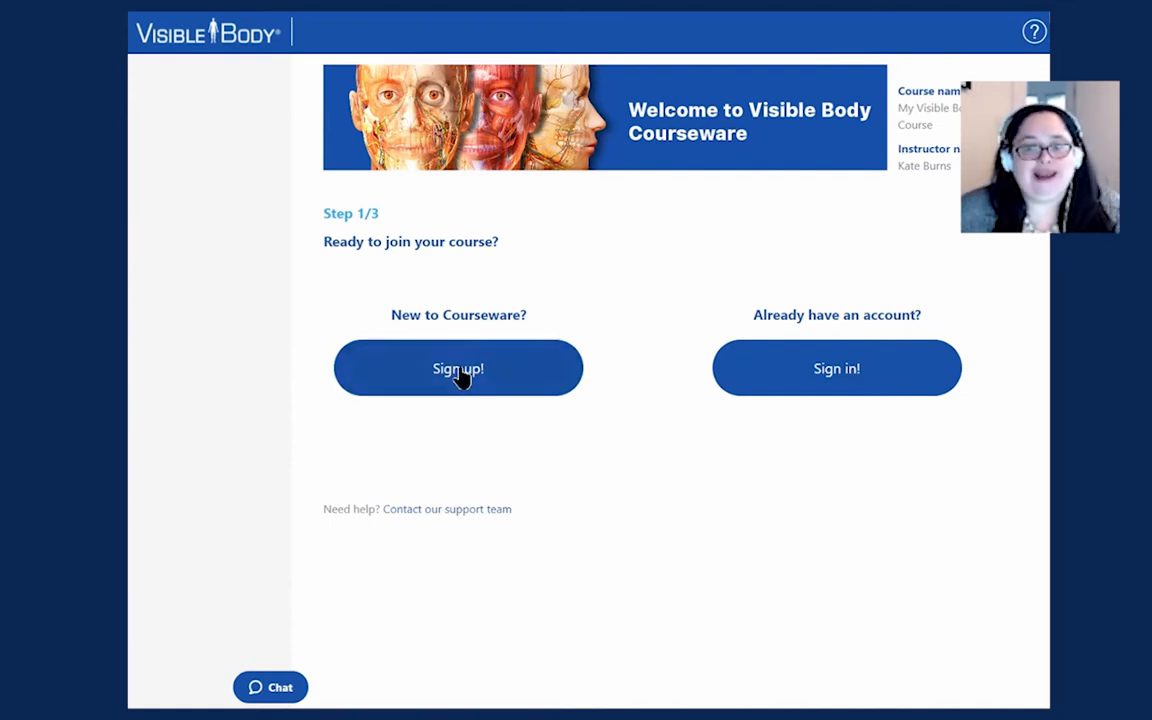
Step: Sign in to reach the Assignments page of My Visible Body Course
{"action": "left_click", "coordinate": [456, 368]}
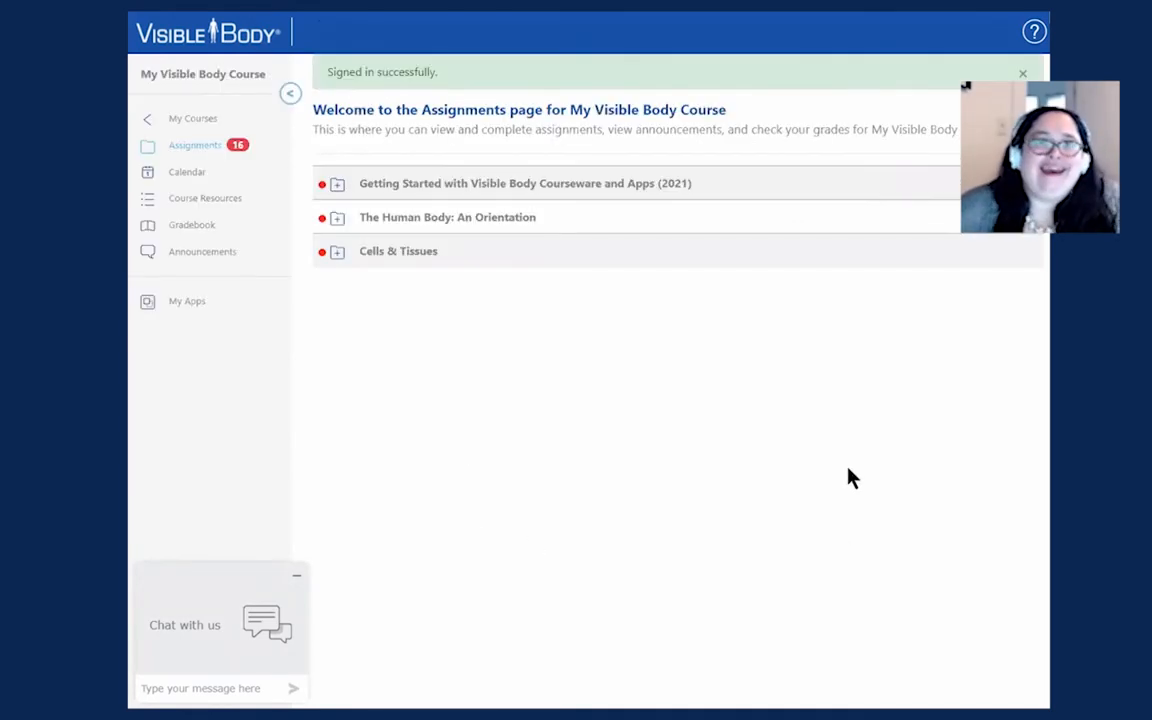
{"action": "mouse_move", "coordinate": [544, 554]}
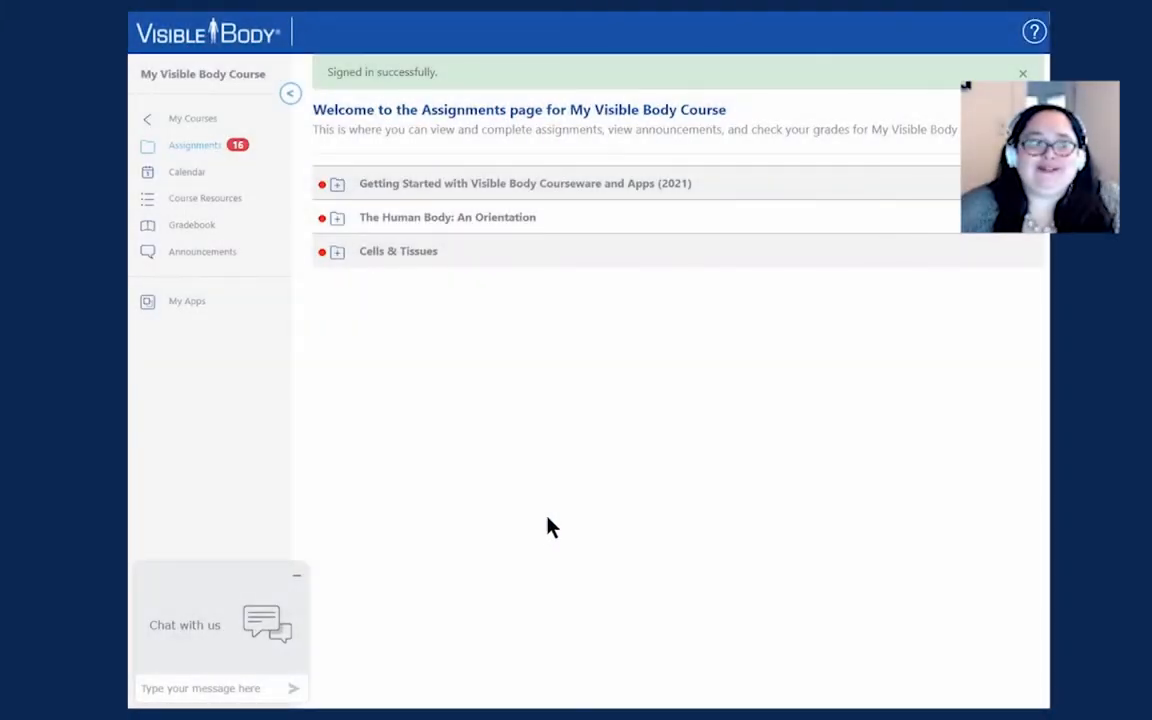
{"action": "mouse_move", "coordinate": [556, 514]}
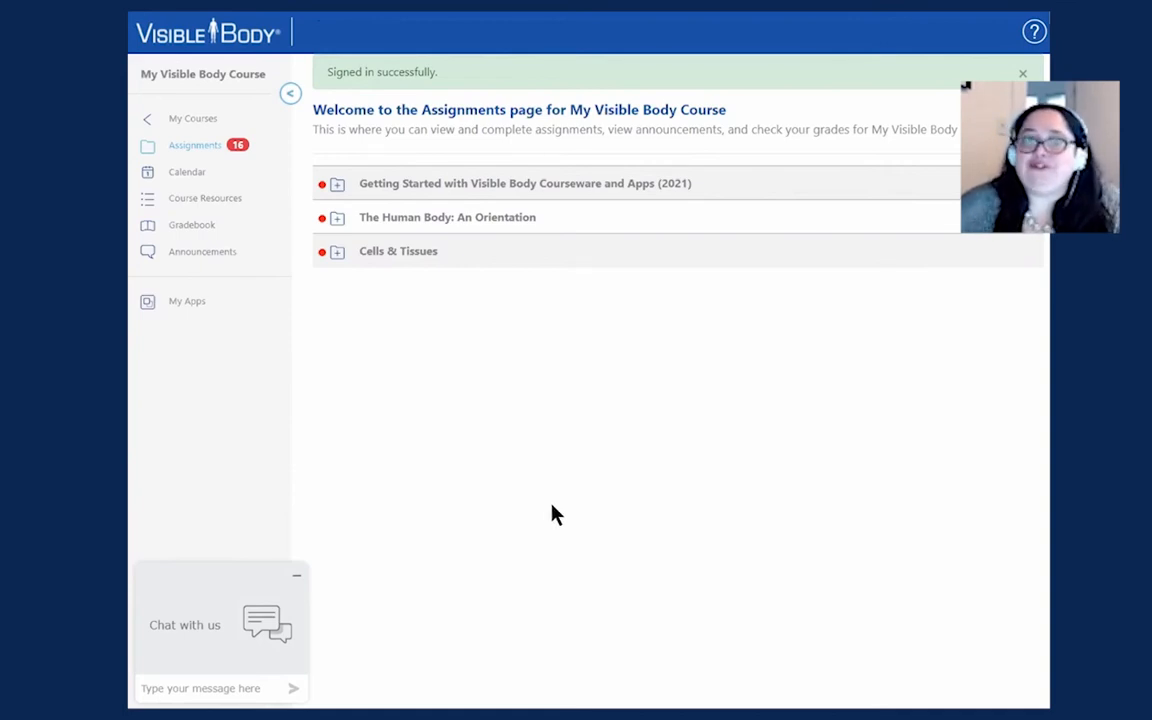
{"action": "mouse_move", "coordinate": [592, 472]}
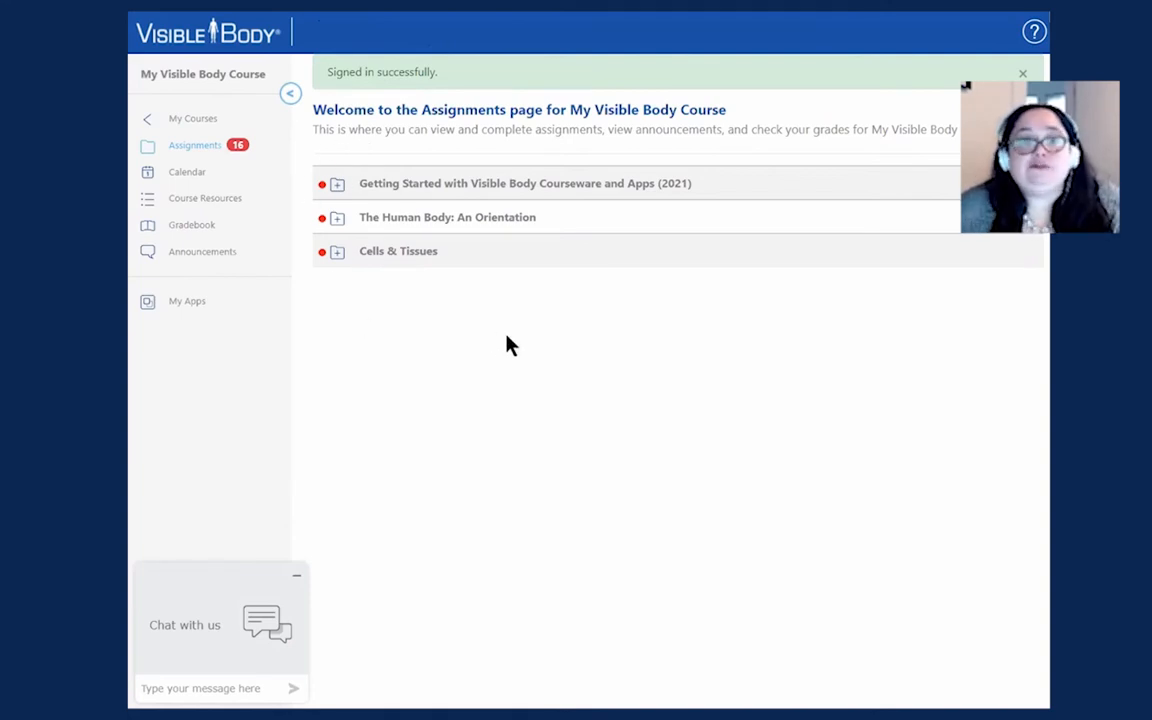
{"action": "mouse_move", "coordinate": [526, 300]}
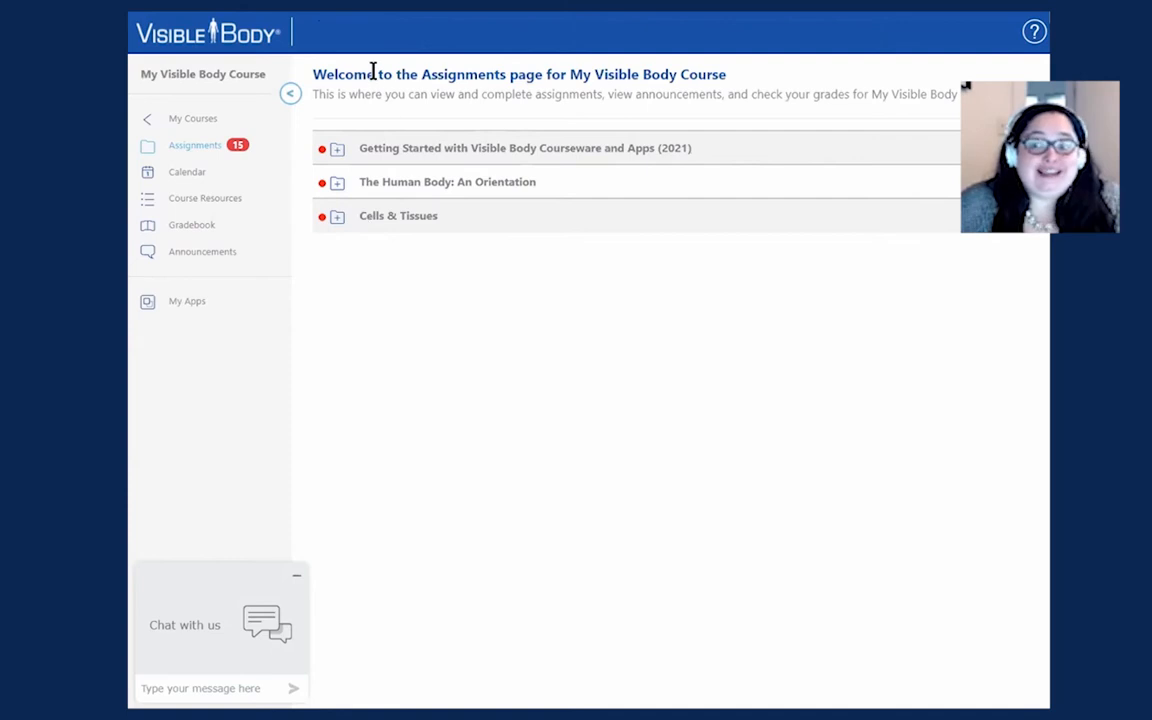
{"action": "mouse_move", "coordinate": [624, 214]}
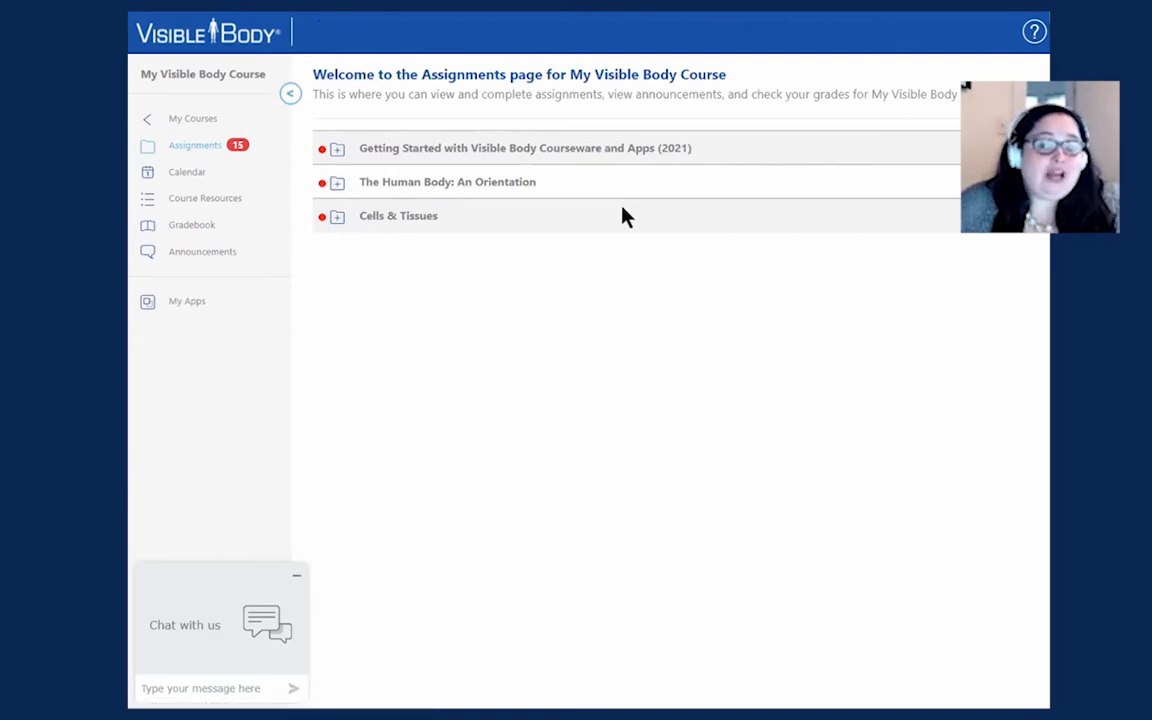
{"action": "mouse_move", "coordinate": [550, 404]}
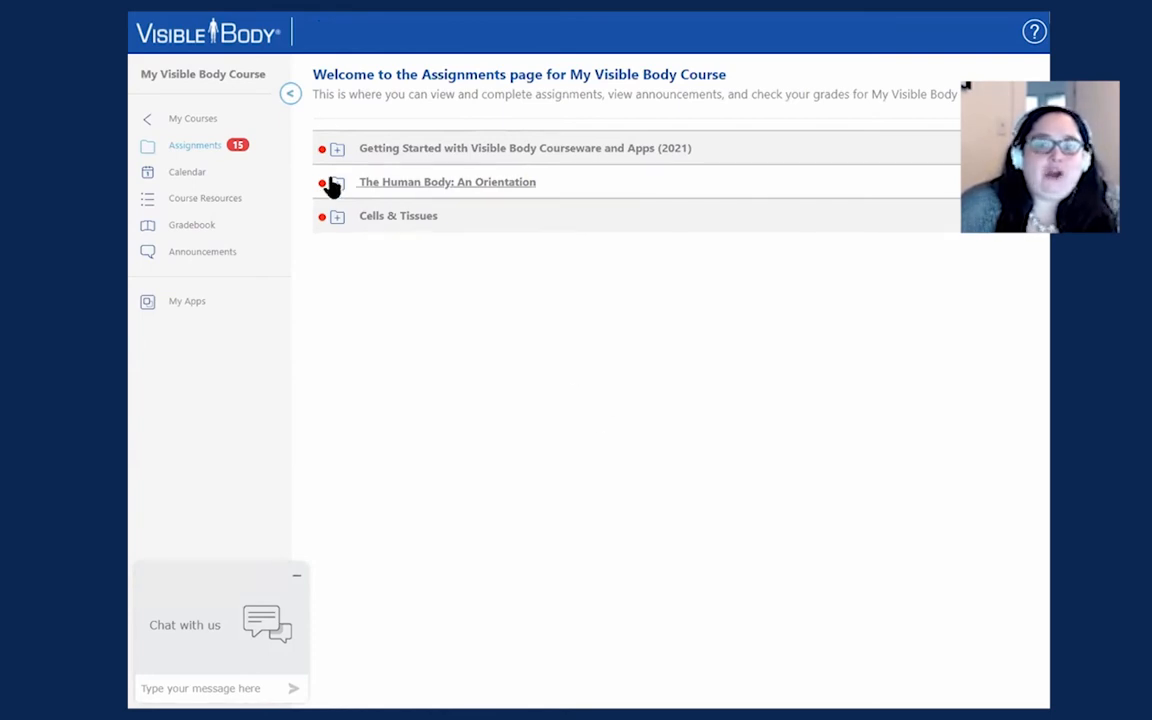
Step: Expand The Human Body: An Orientation and download the Guided notes for anatomical terminology document
{"action": "left_click", "coordinate": [336, 182]}
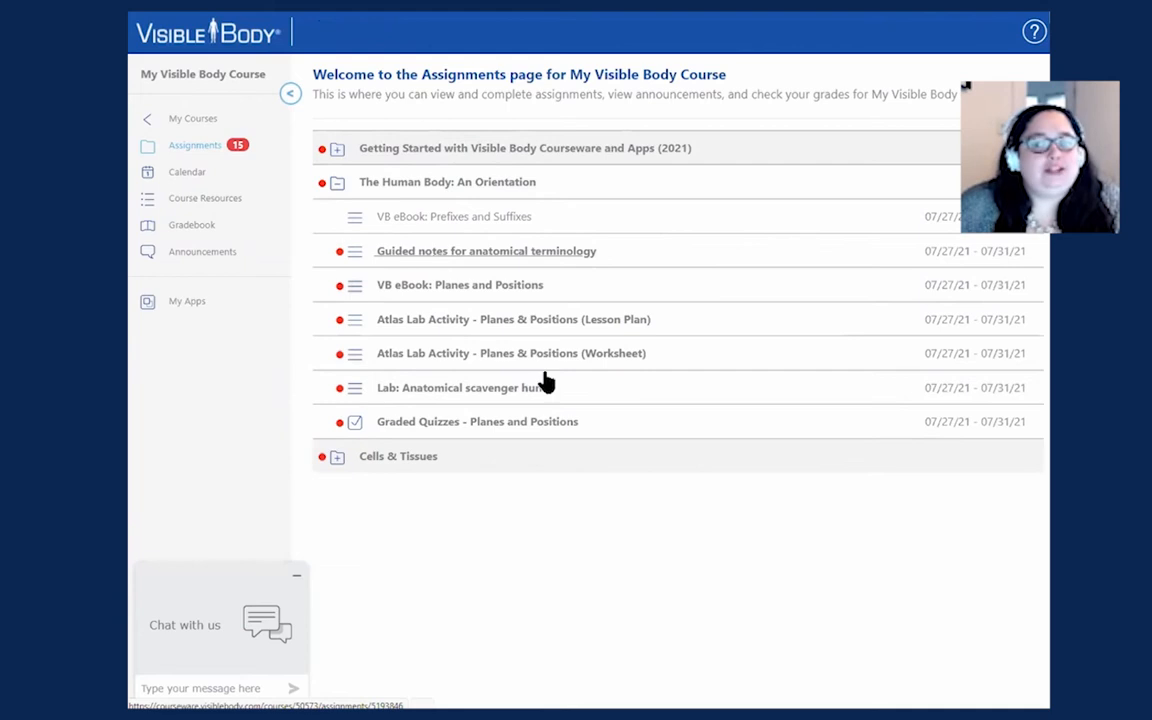
{"action": "left_click", "coordinate": [484, 252]}
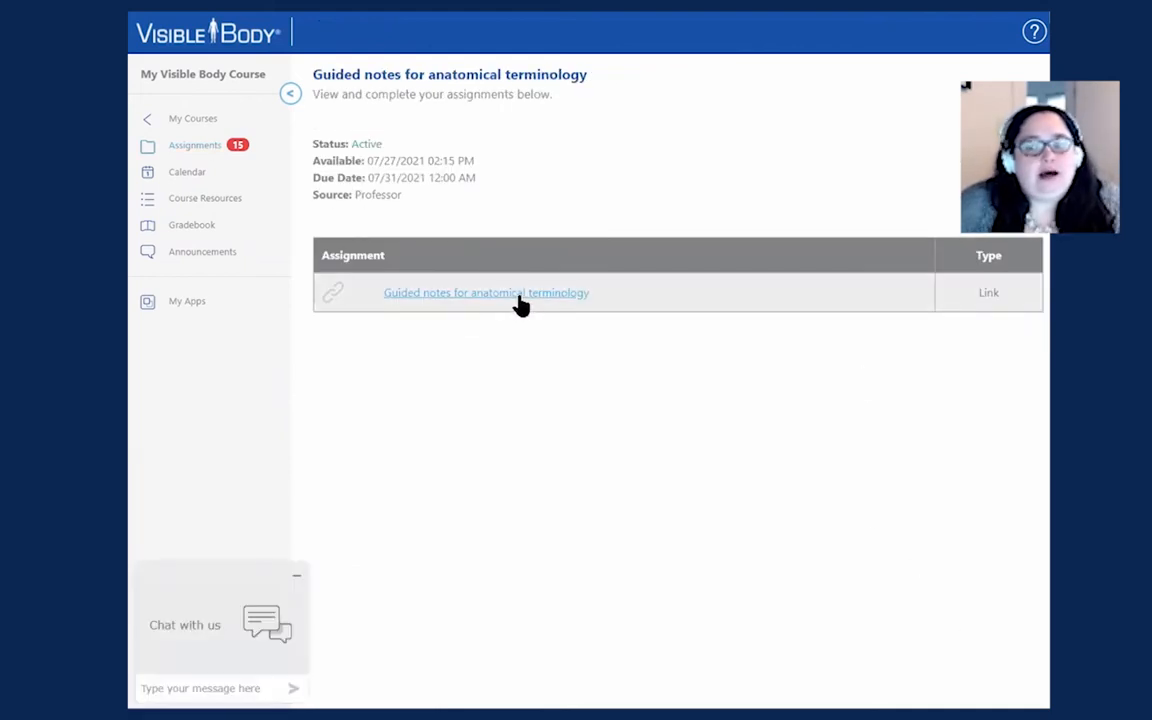
{"action": "left_click", "coordinate": [484, 292]}
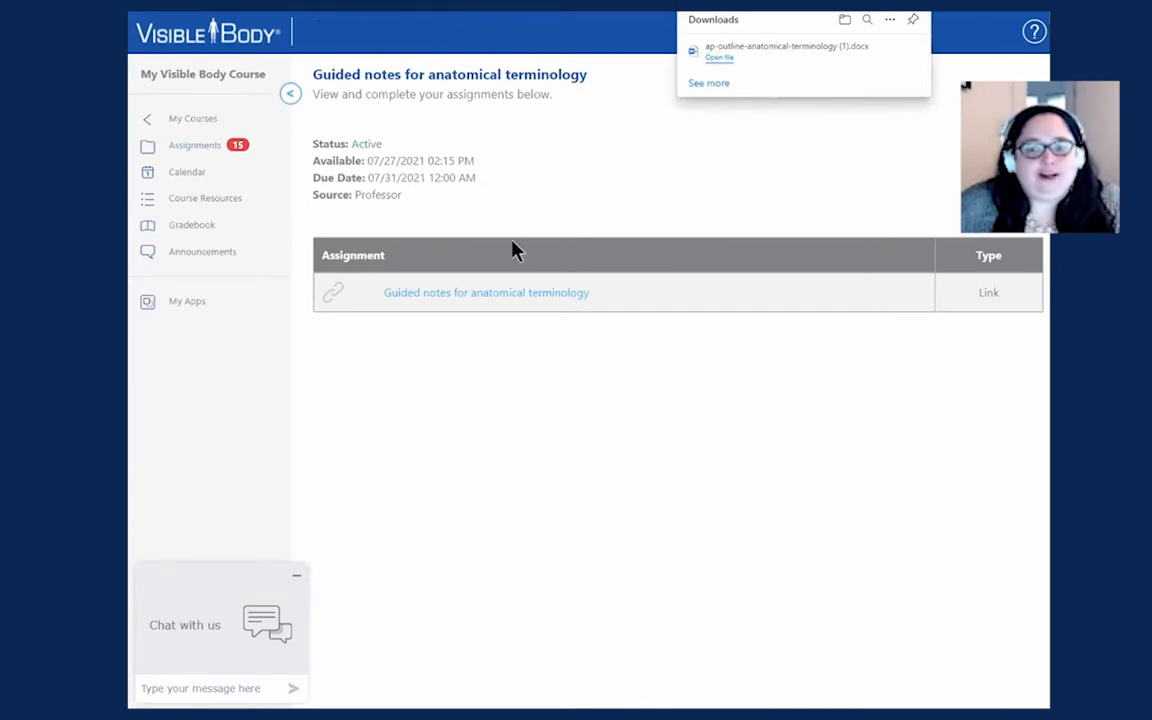
{"action": "mouse_move", "coordinate": [190, 144]}
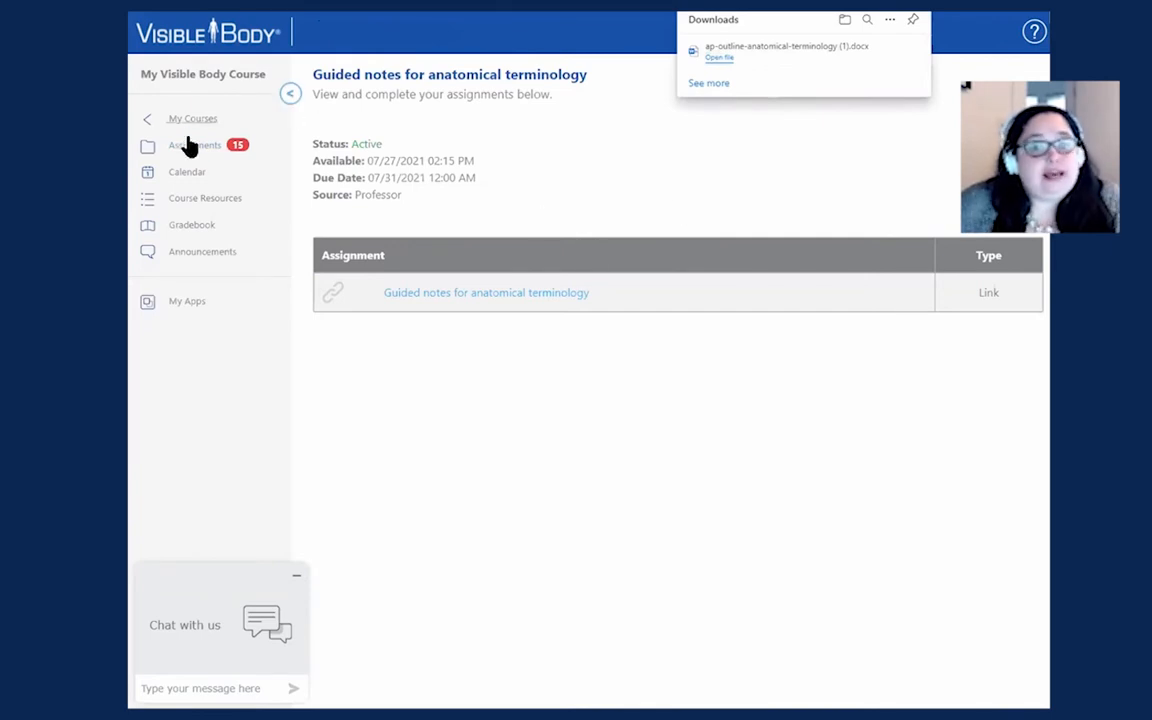
Step: Return to the Assignments list with The Human Body unit's items showing
{"action": "left_click", "coordinate": [196, 144]}
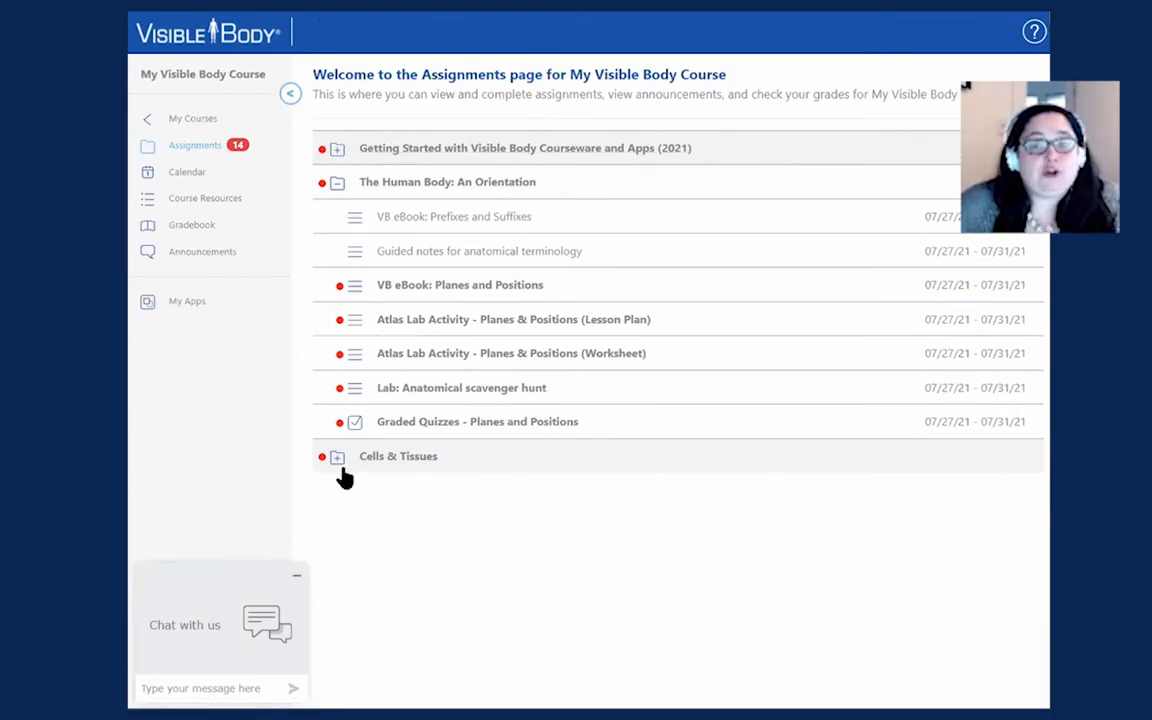
{"action": "mouse_move", "coordinate": [502, 132]}
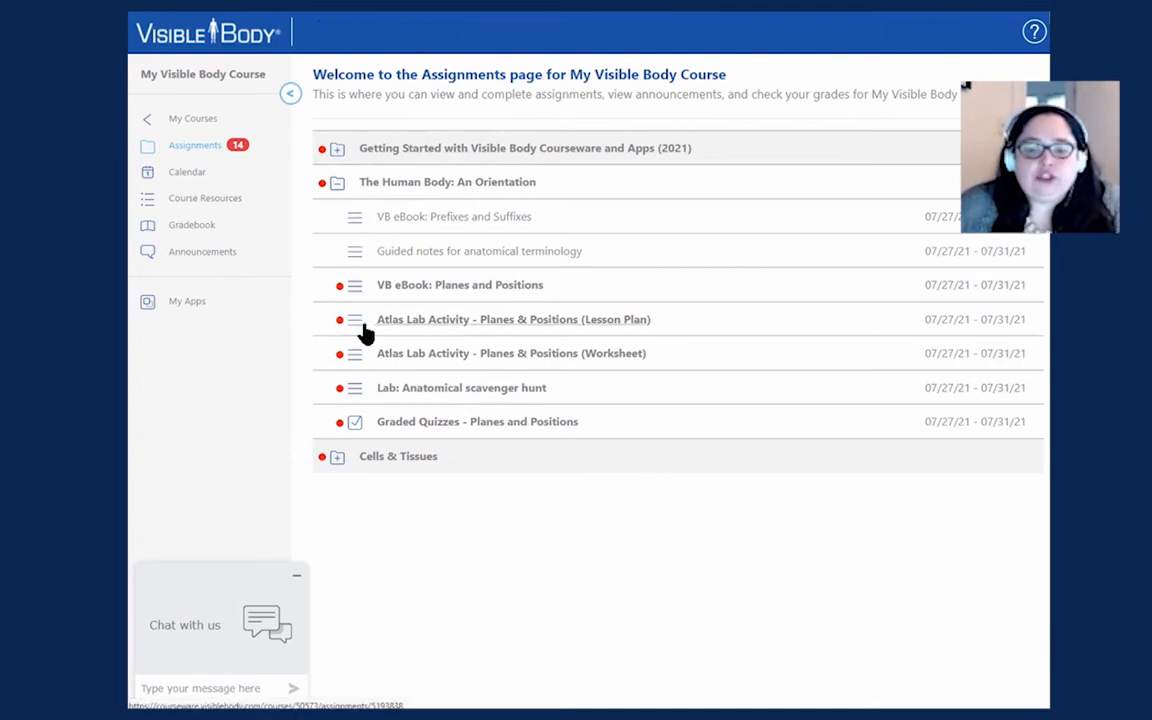
{"action": "mouse_move", "coordinate": [360, 436]}
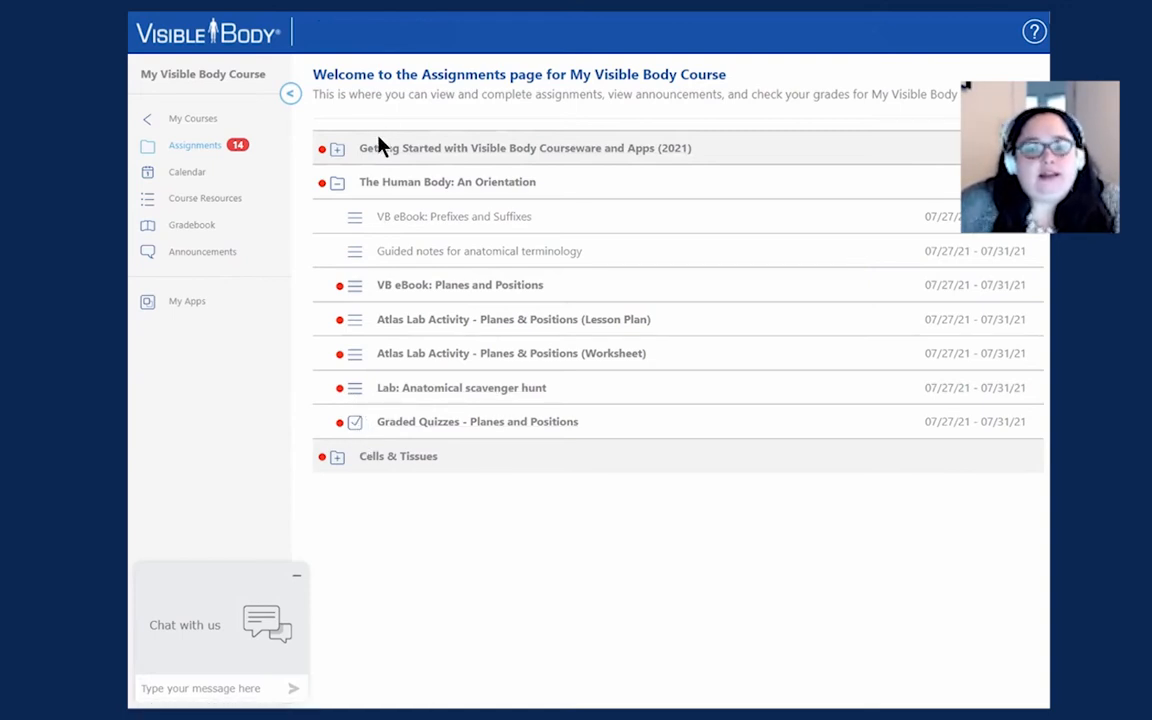
{"action": "mouse_move", "coordinate": [620, 292]}
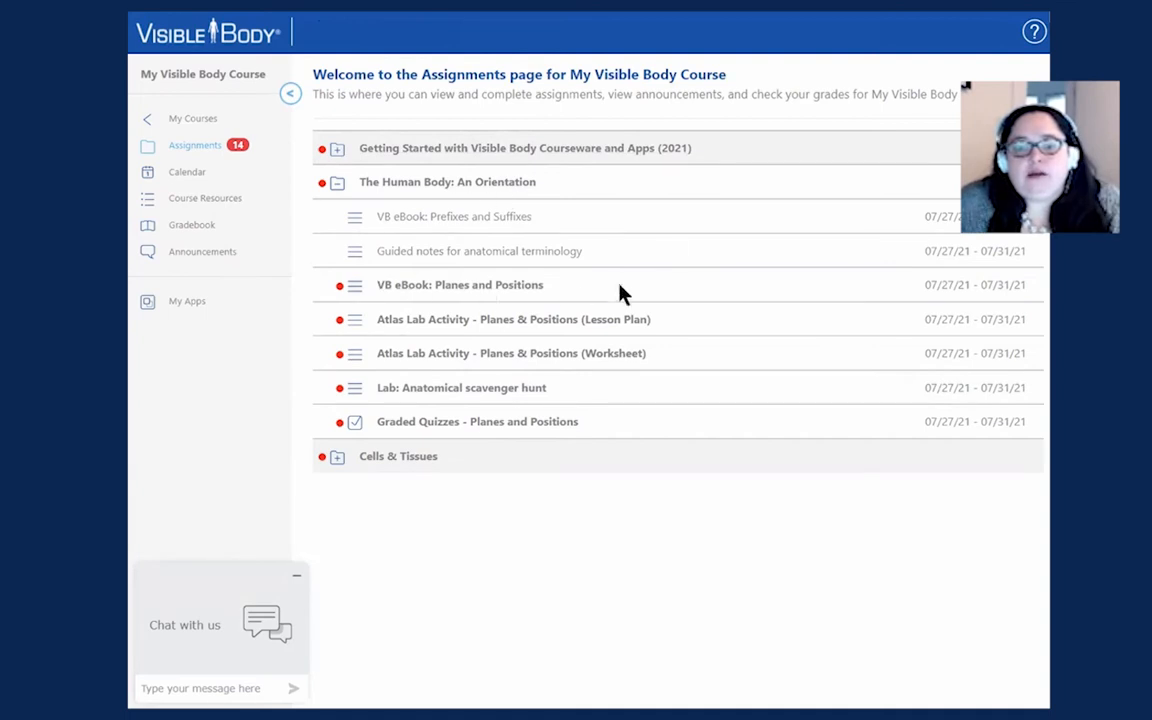
{"action": "mouse_move", "coordinate": [684, 314]}
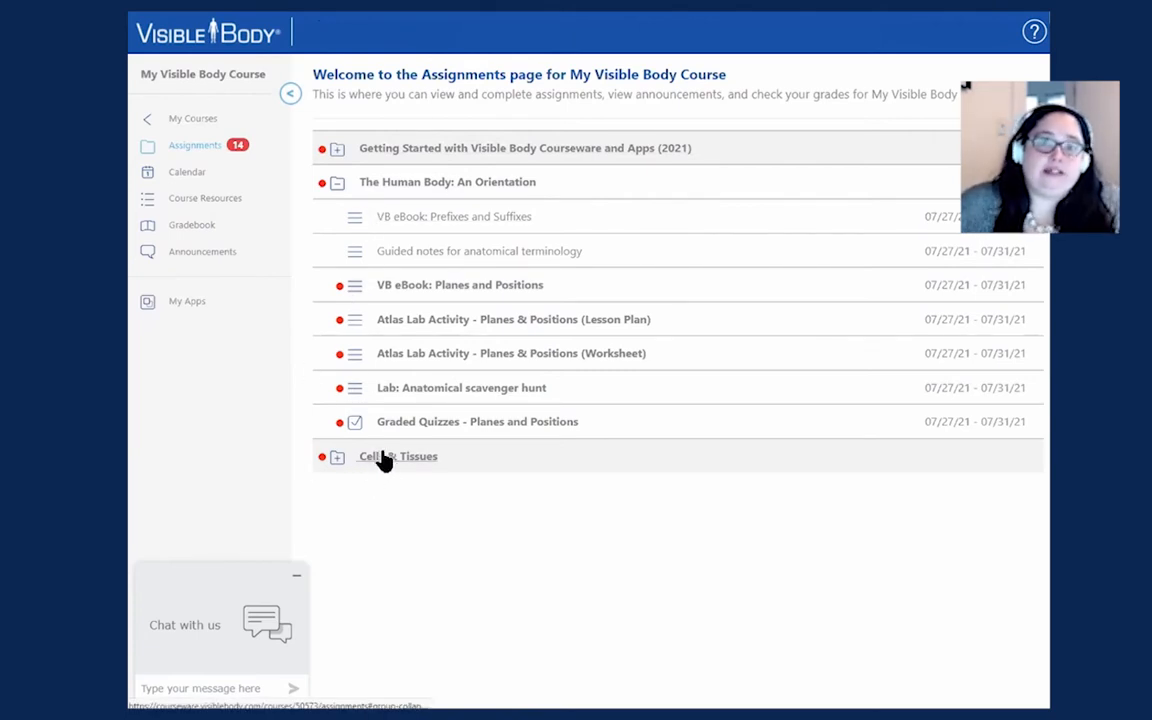
{"action": "mouse_move", "coordinate": [362, 420]}
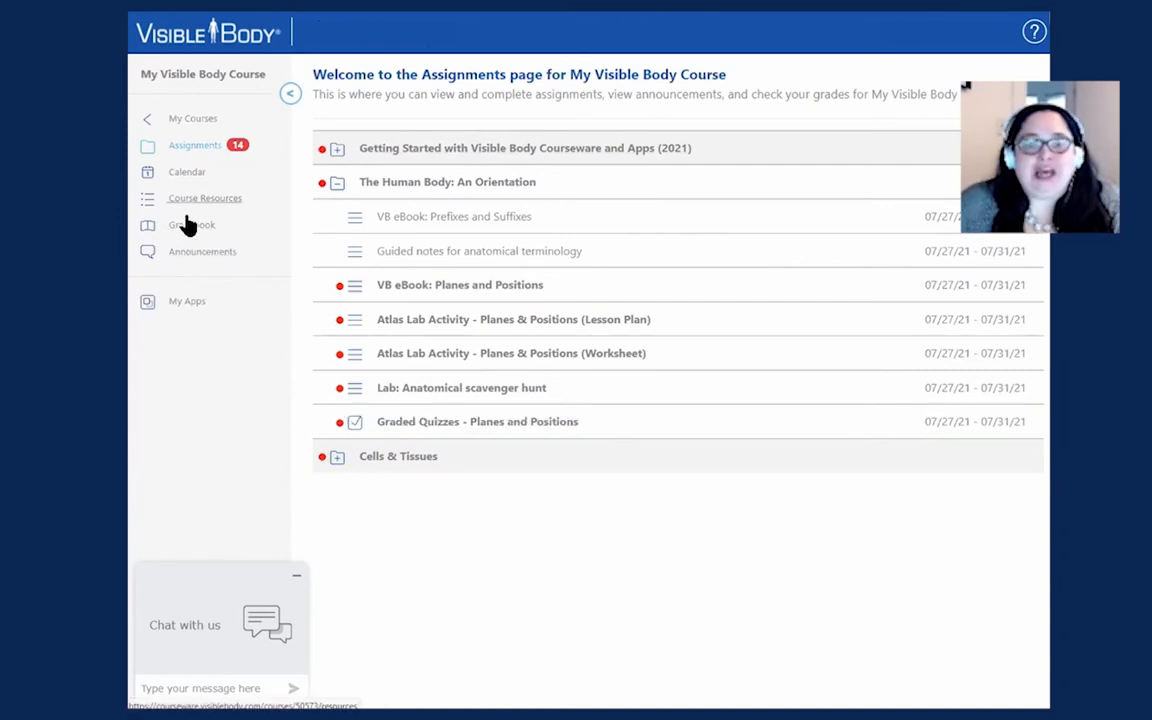
{"action": "mouse_move", "coordinate": [258, 470]}
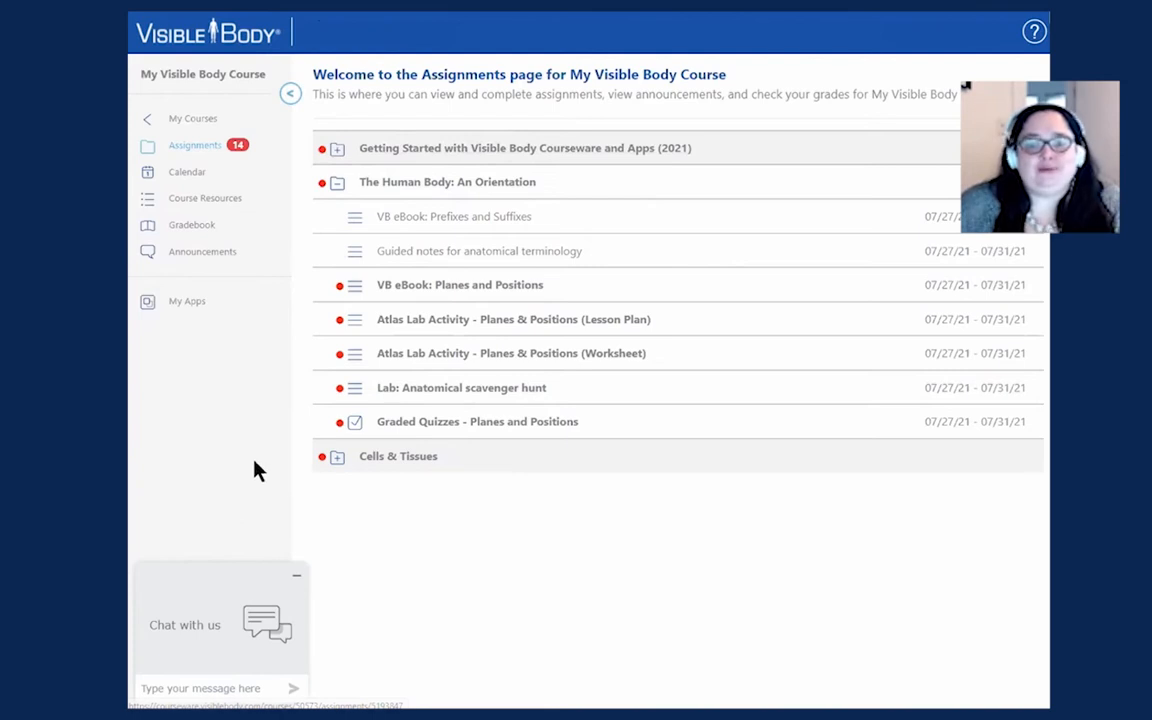
{"action": "mouse_move", "coordinate": [200, 182]}
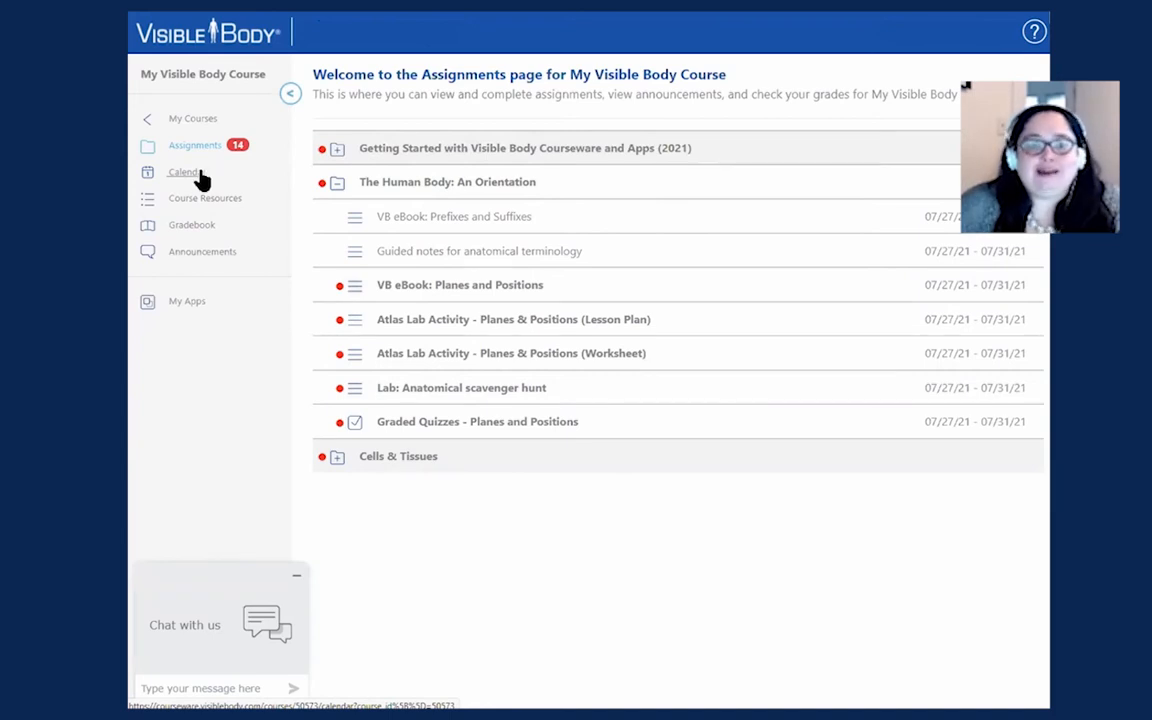
{"action": "mouse_move", "coordinate": [188, 160]}
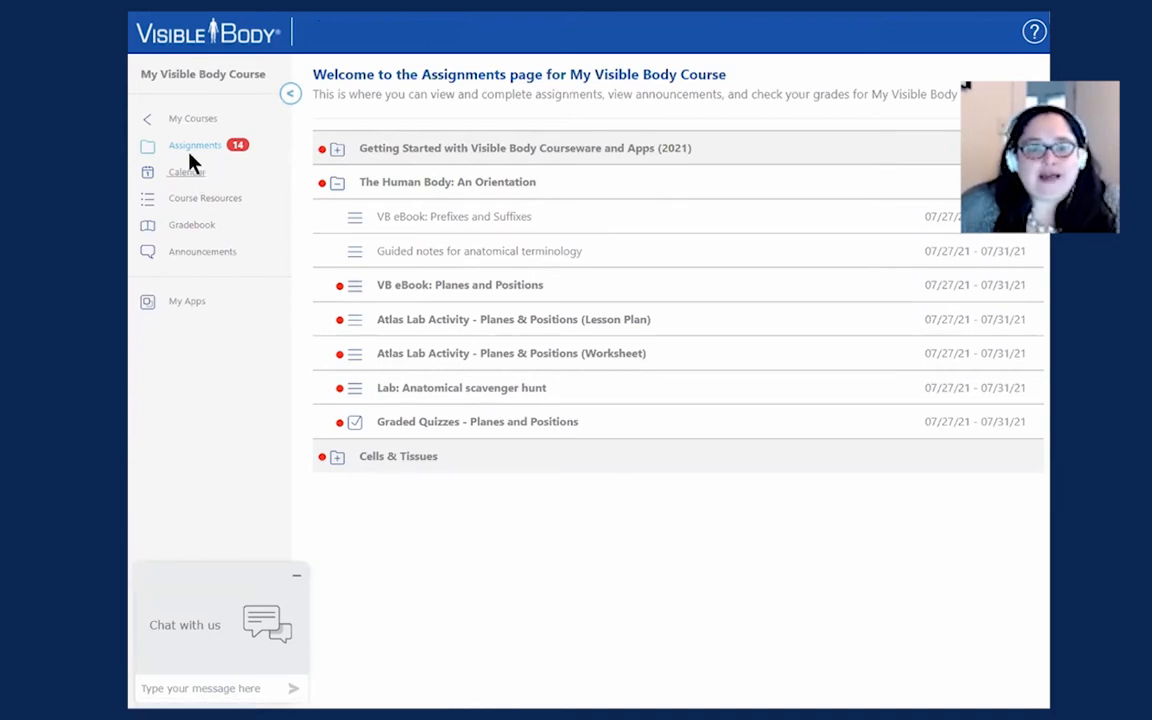
{"action": "mouse_move", "coordinate": [198, 174]}
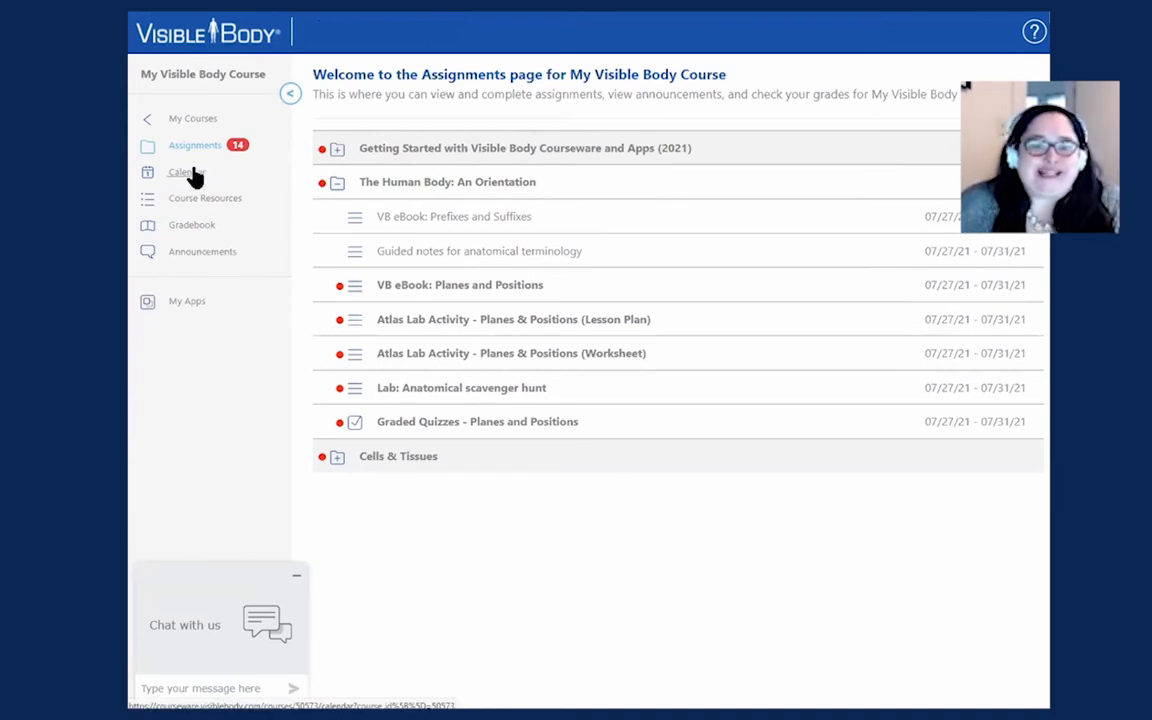
Step: In the Calendar, expand July 31's due items and view the VB eBook: Planes and Positions details
{"action": "left_click", "coordinate": [182, 172]}
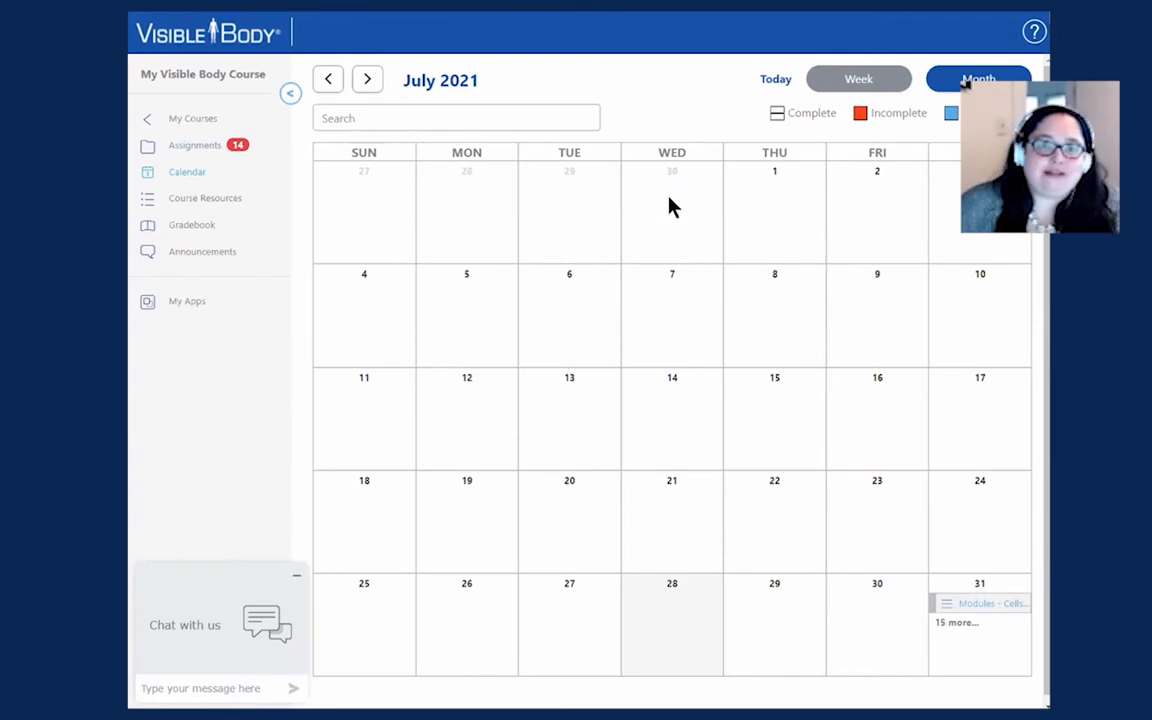
{"action": "mouse_move", "coordinate": [970, 564]}
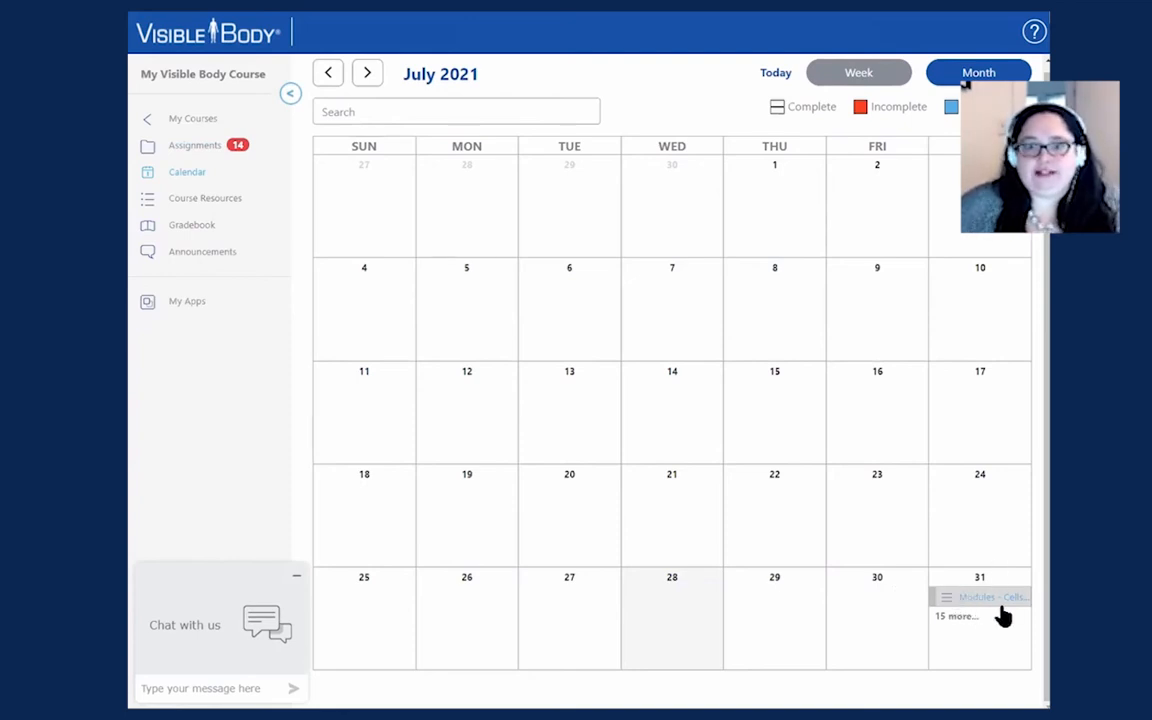
{"action": "mouse_move", "coordinate": [950, 608]}
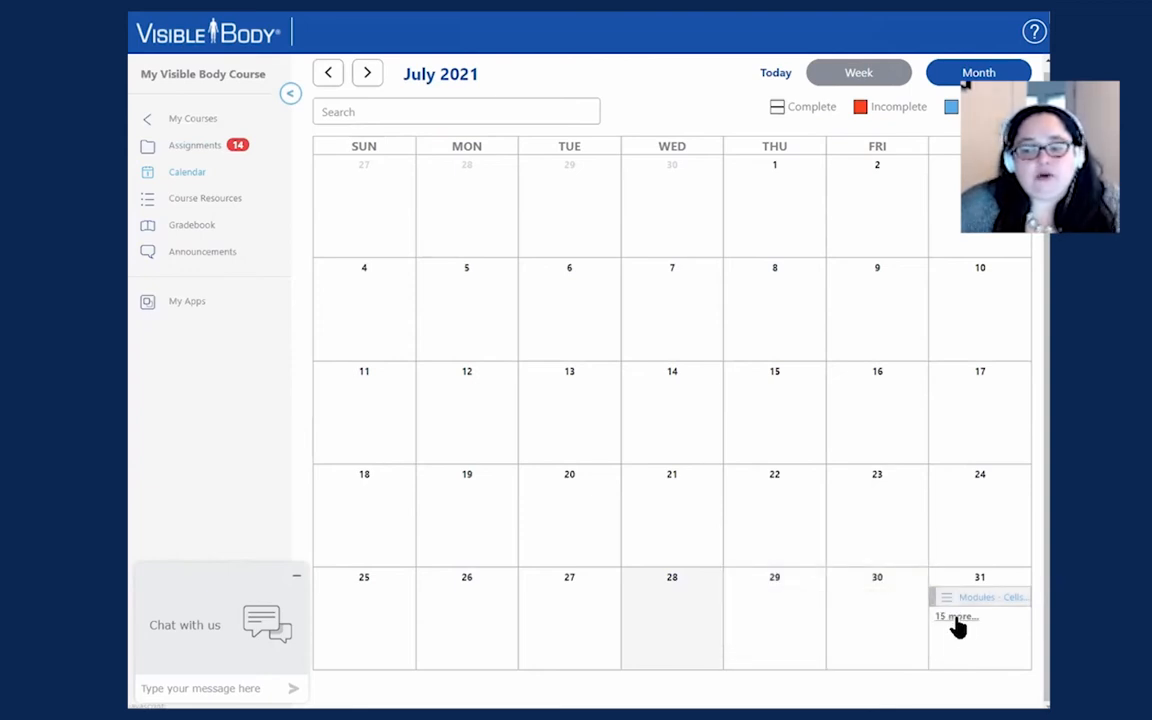
{"action": "left_click", "coordinate": [952, 616]}
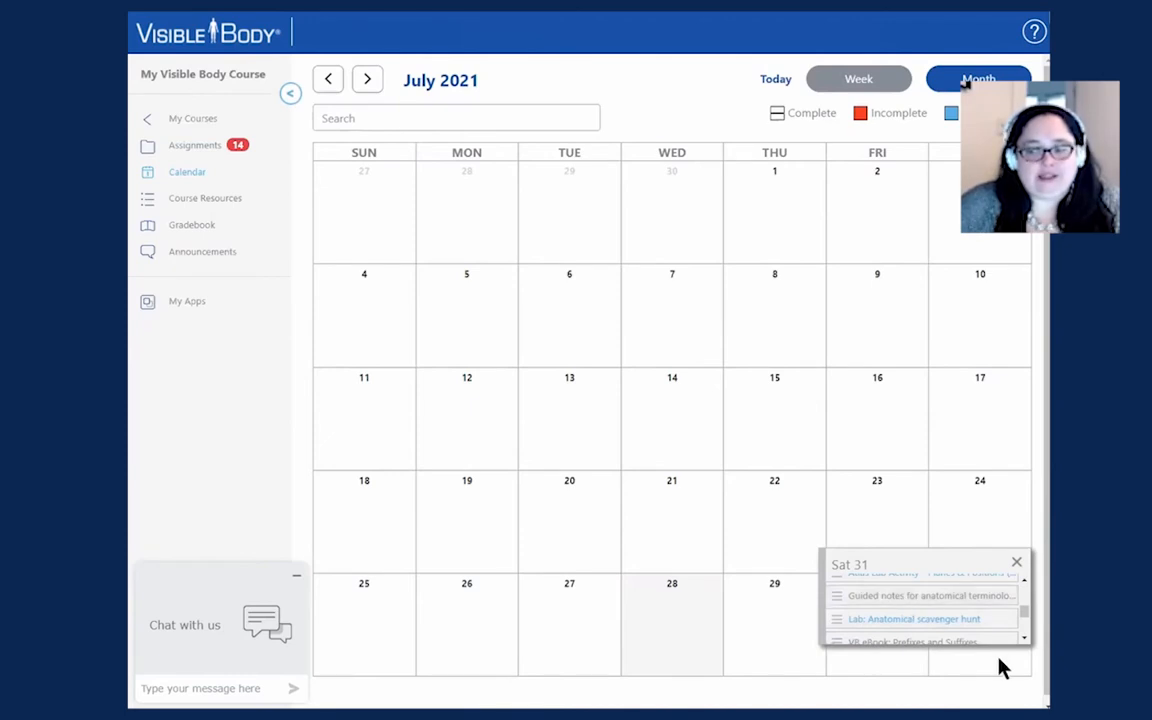
{"action": "mouse_move", "coordinate": [956, 620]}
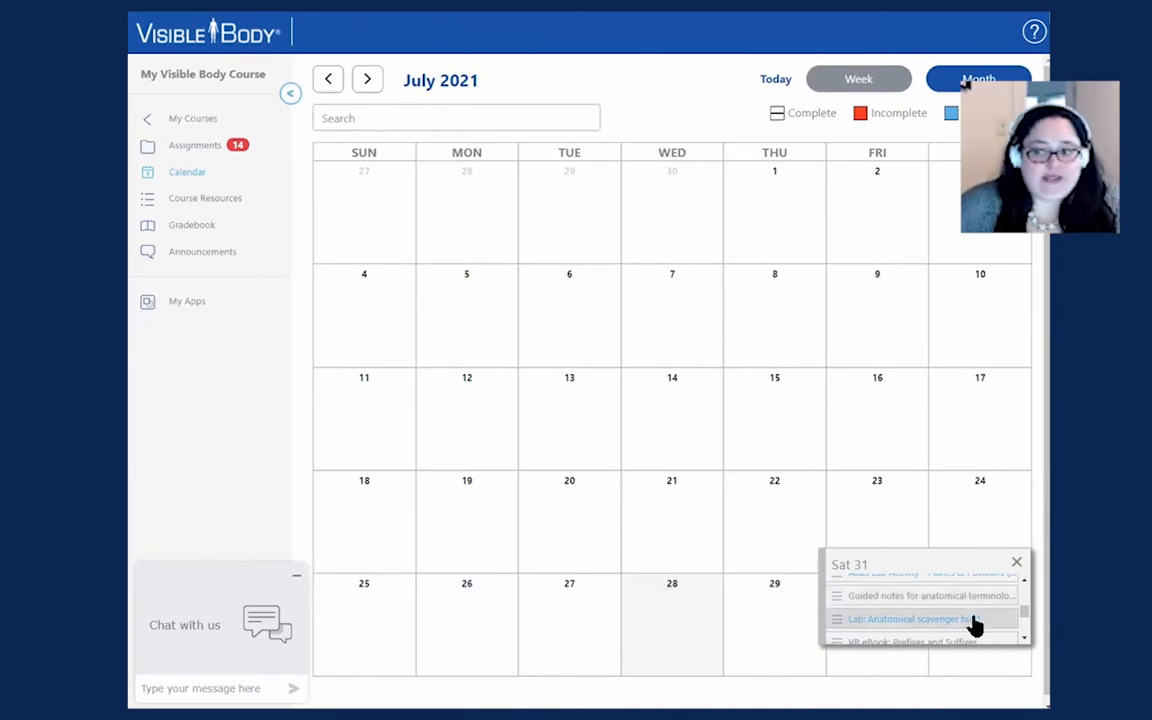
{"action": "scroll", "scroll_direction": "down", "scroll_amount": 3}
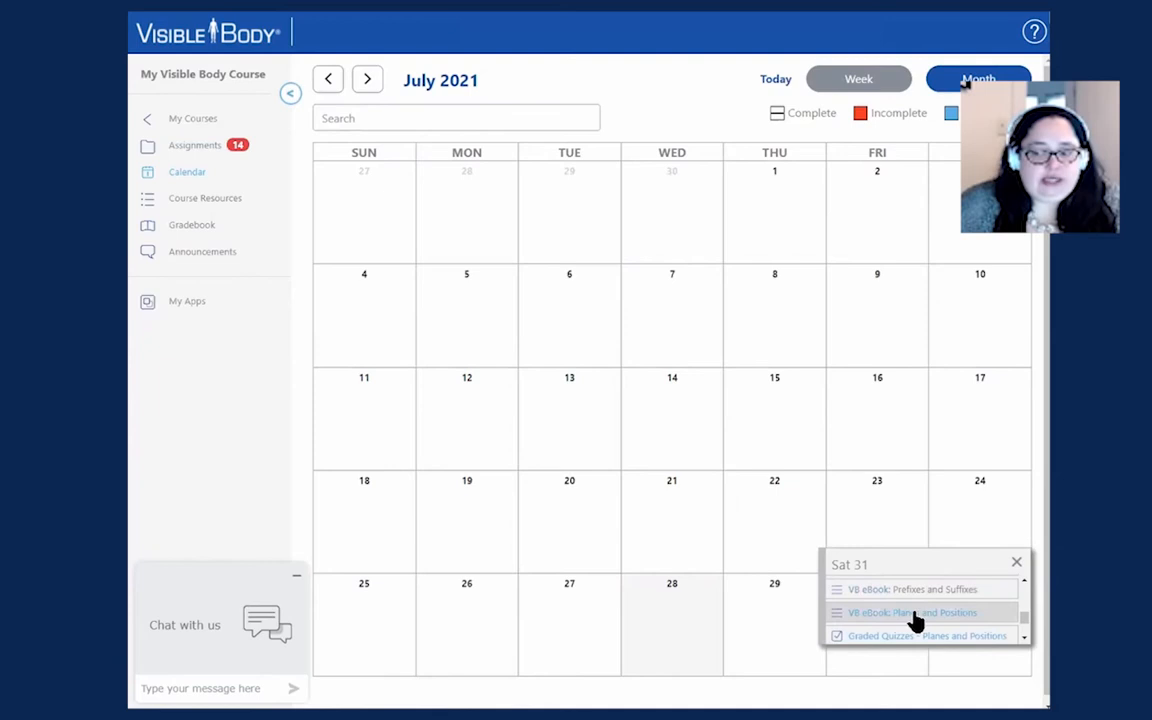
{"action": "left_click", "coordinate": [914, 612]}
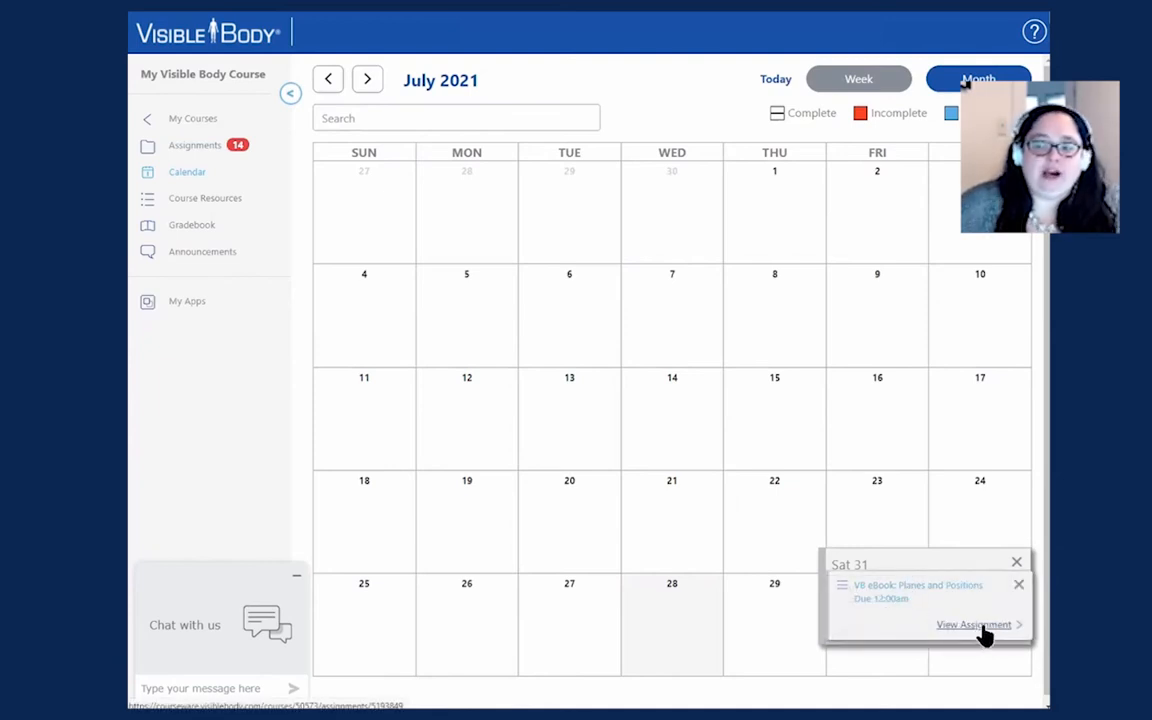
Step: View the VB eBook: Planes and Positions assignment page with its status, dates and link
{"action": "left_click", "coordinate": [968, 624]}
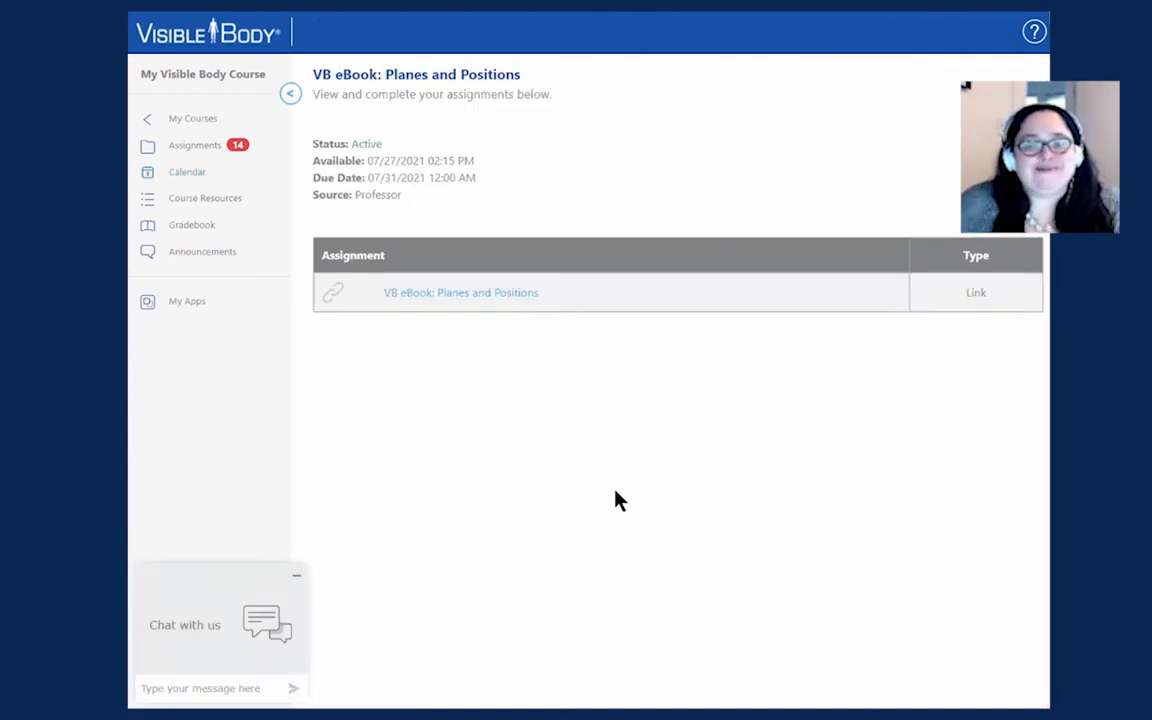
{"action": "mouse_move", "coordinate": [610, 358]}
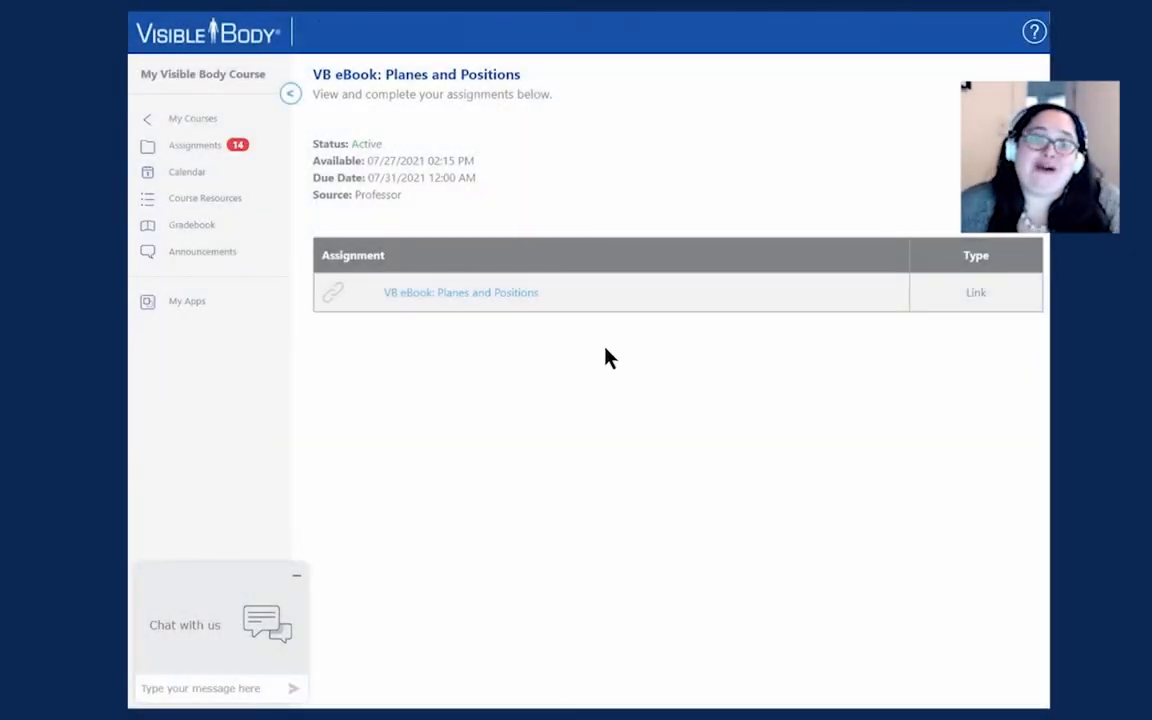
{"action": "mouse_move", "coordinate": [584, 420]}
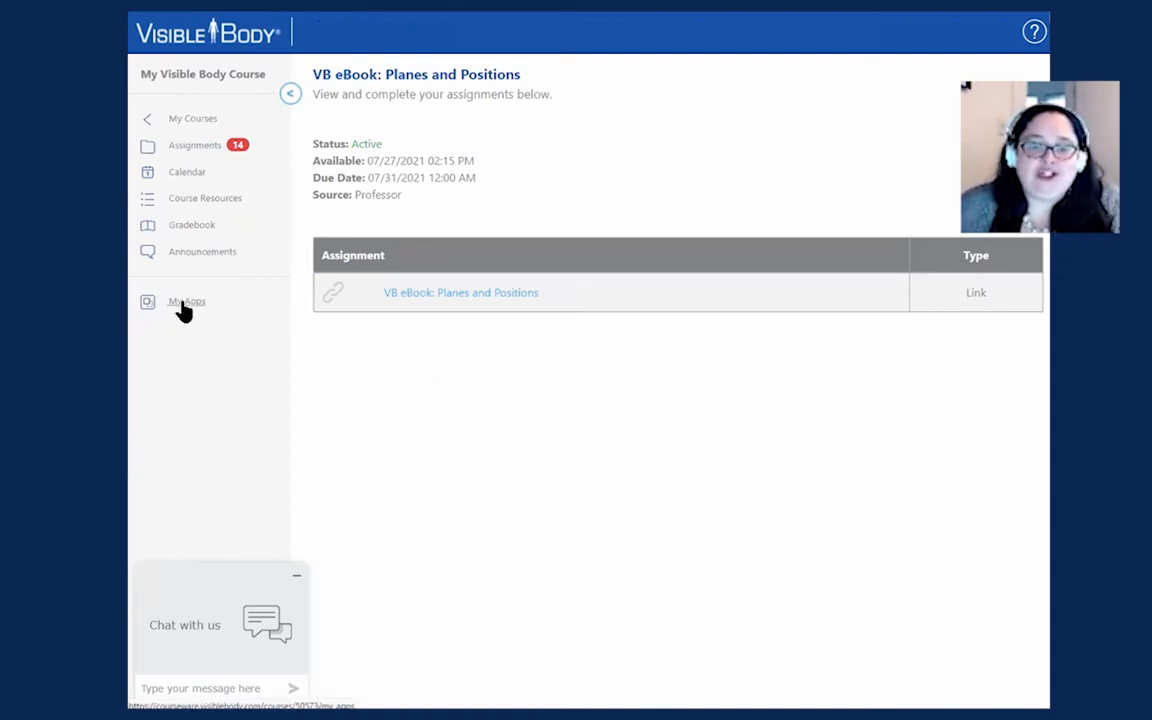
{"action": "mouse_move", "coordinate": [178, 320]}
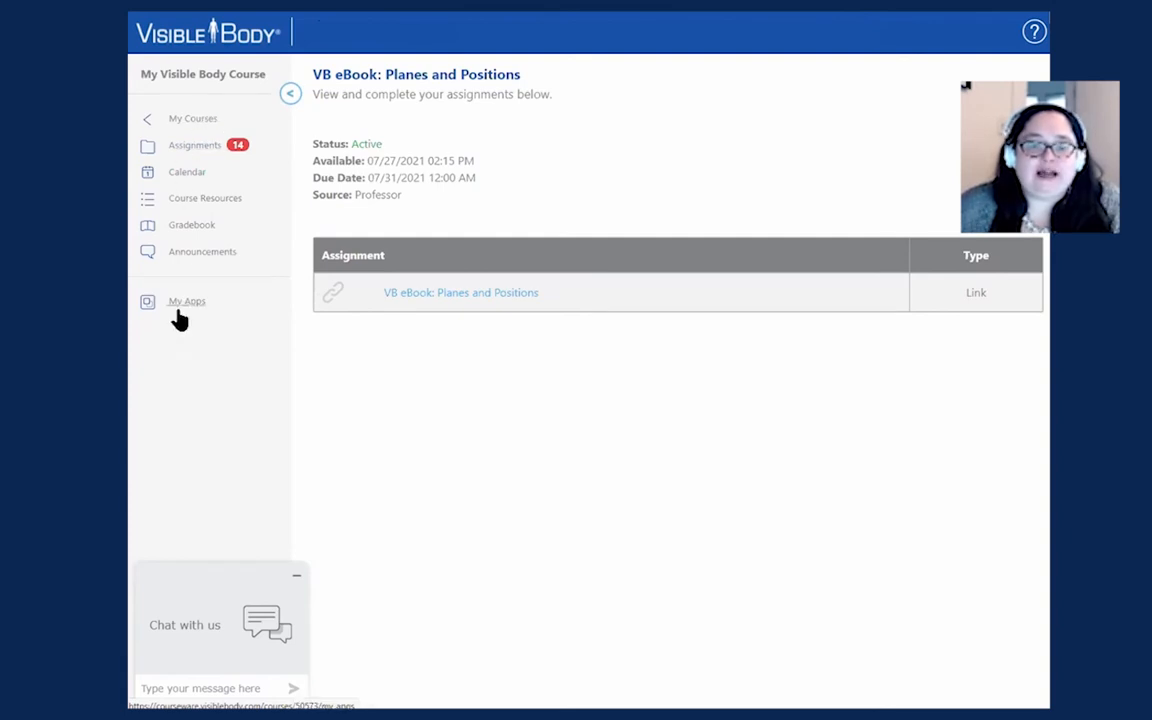
Step: Browse the My Apps page listing the web apps and mobile installation instructions
{"action": "left_click", "coordinate": [186, 300]}
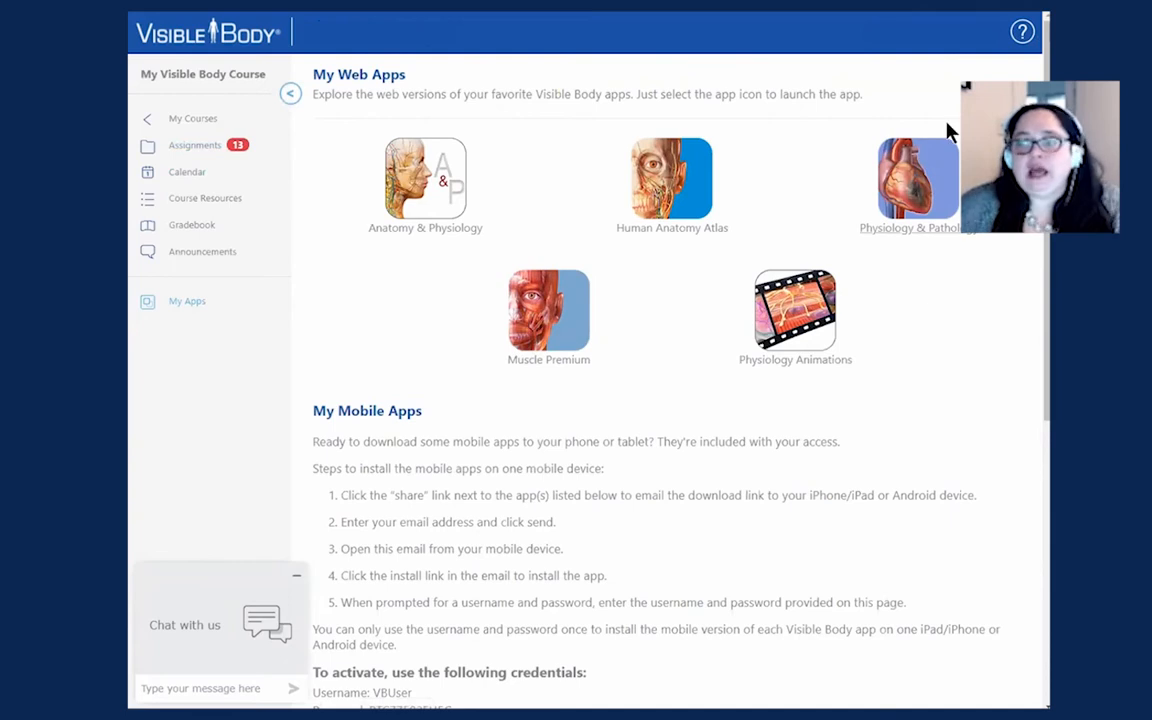
{"action": "mouse_move", "coordinate": [916, 324]}
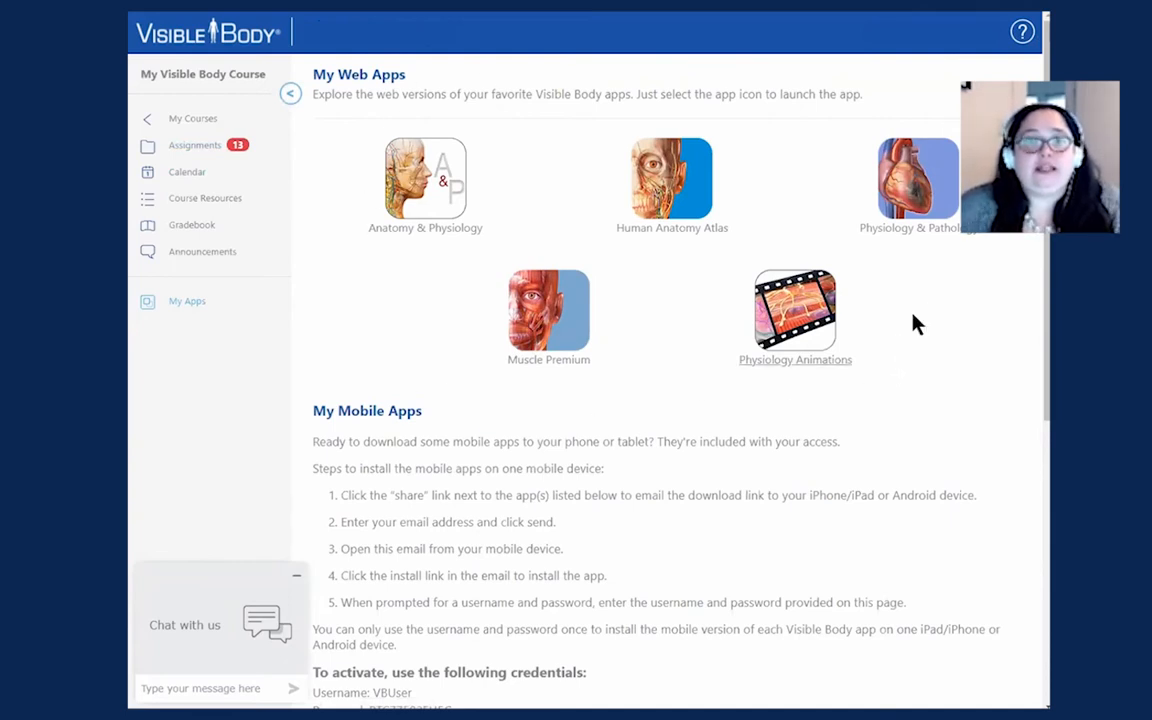
{"action": "mouse_move", "coordinate": [420, 236]}
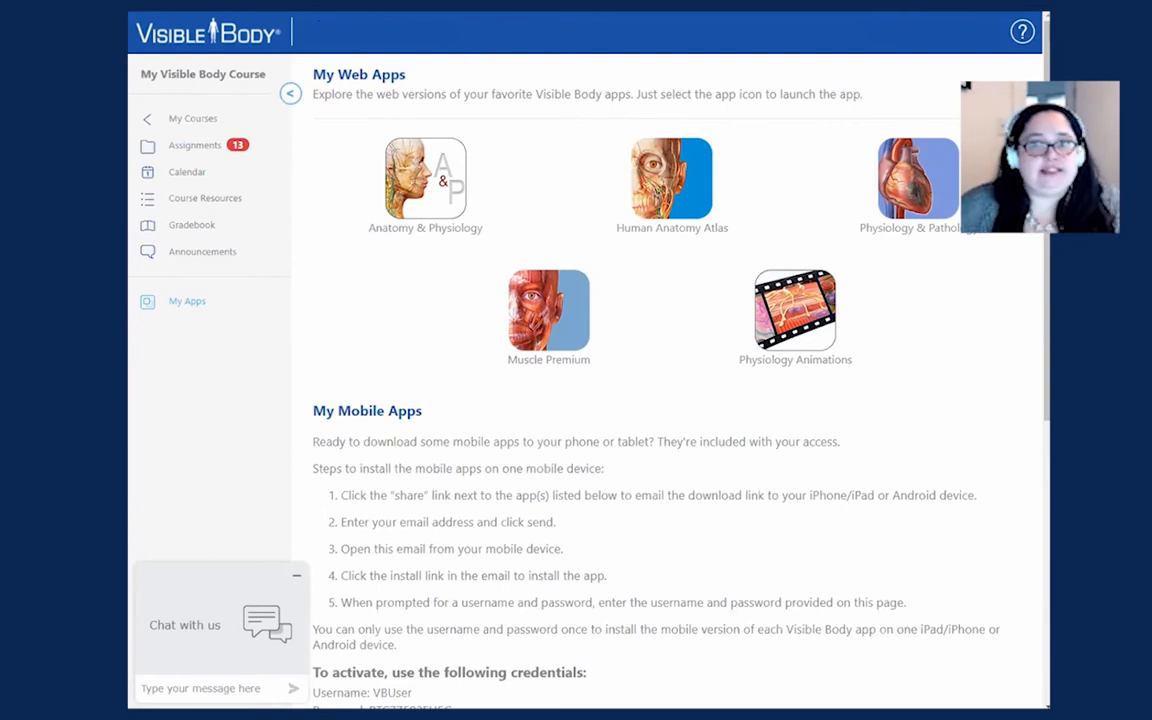
{"action": "mouse_move", "coordinate": [404, 192]}
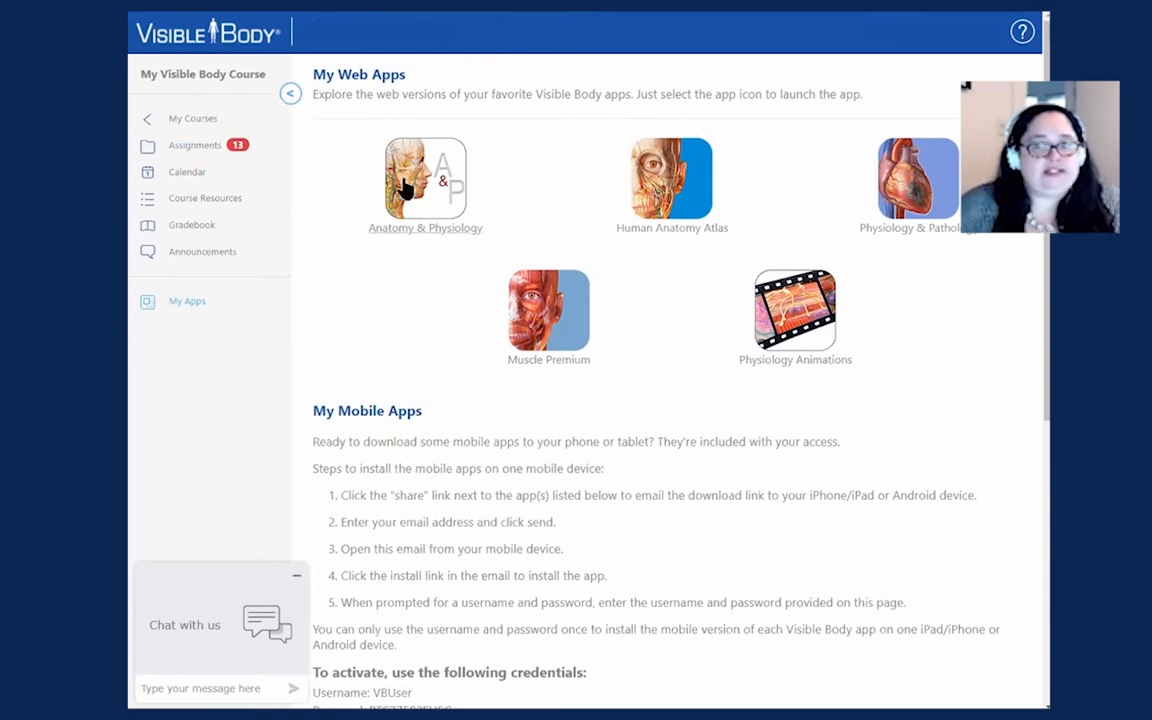
{"action": "mouse_move", "coordinate": [264, 128]}
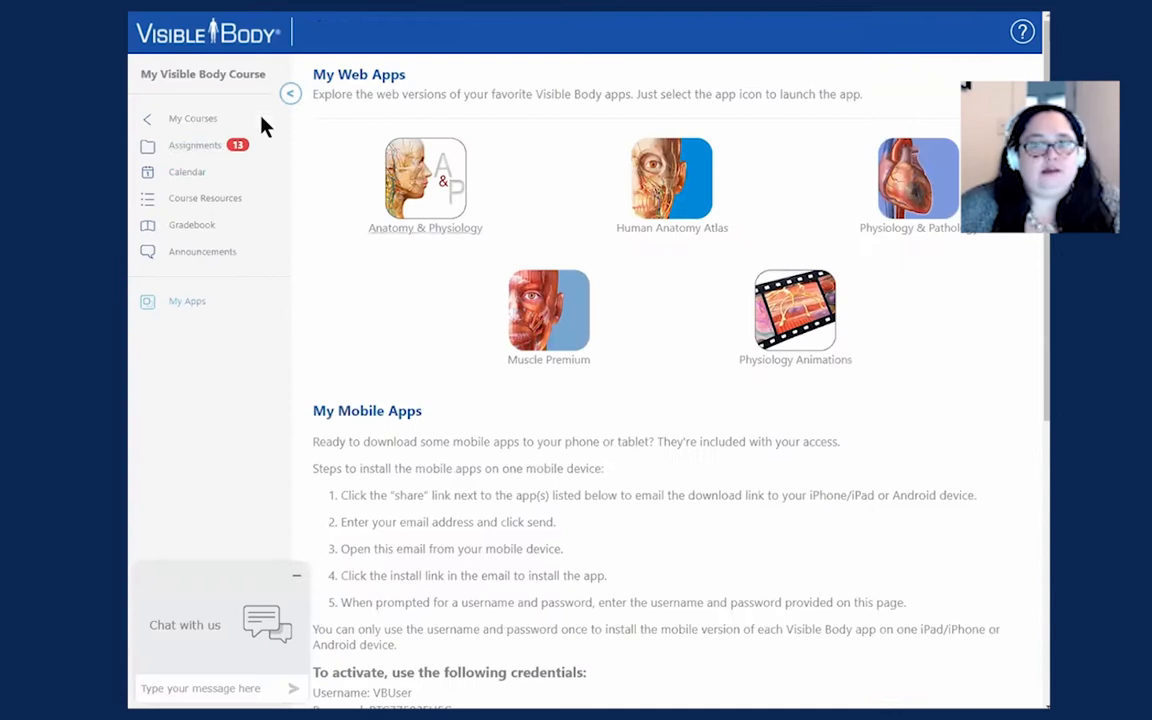
{"action": "mouse_move", "coordinate": [922, 110]}
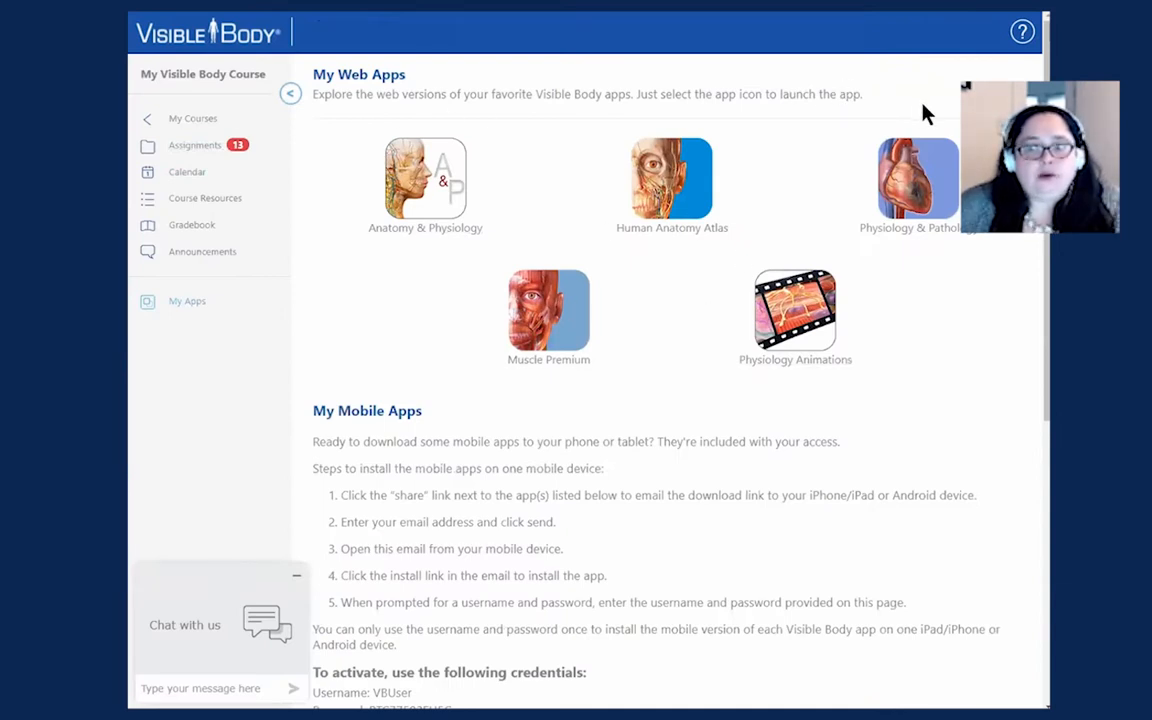
{"action": "mouse_move", "coordinate": [416, 262]}
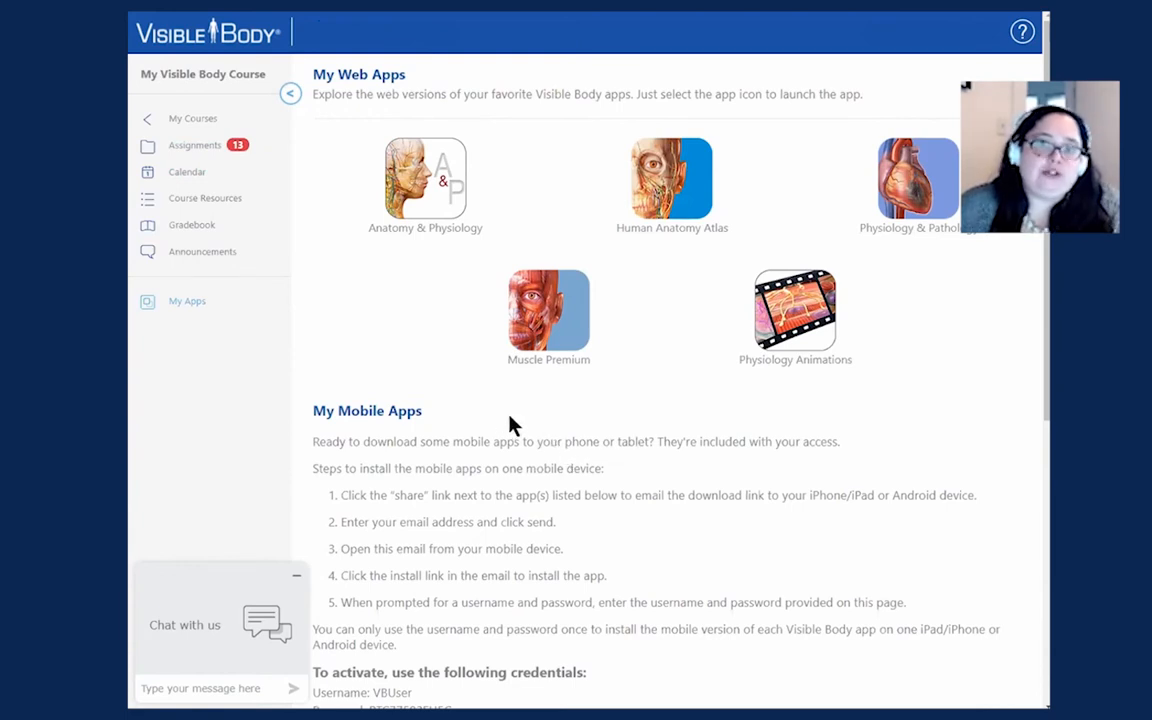
{"action": "mouse_move", "coordinate": [382, 244]}
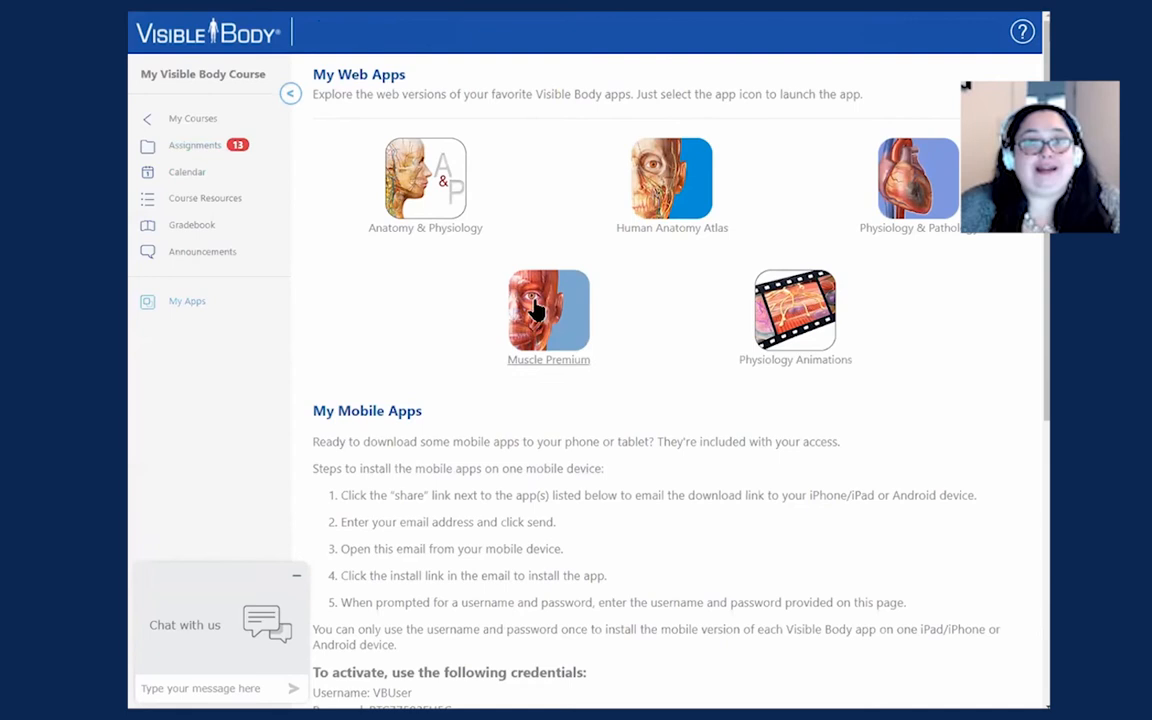
{"action": "mouse_move", "coordinate": [692, 184]}
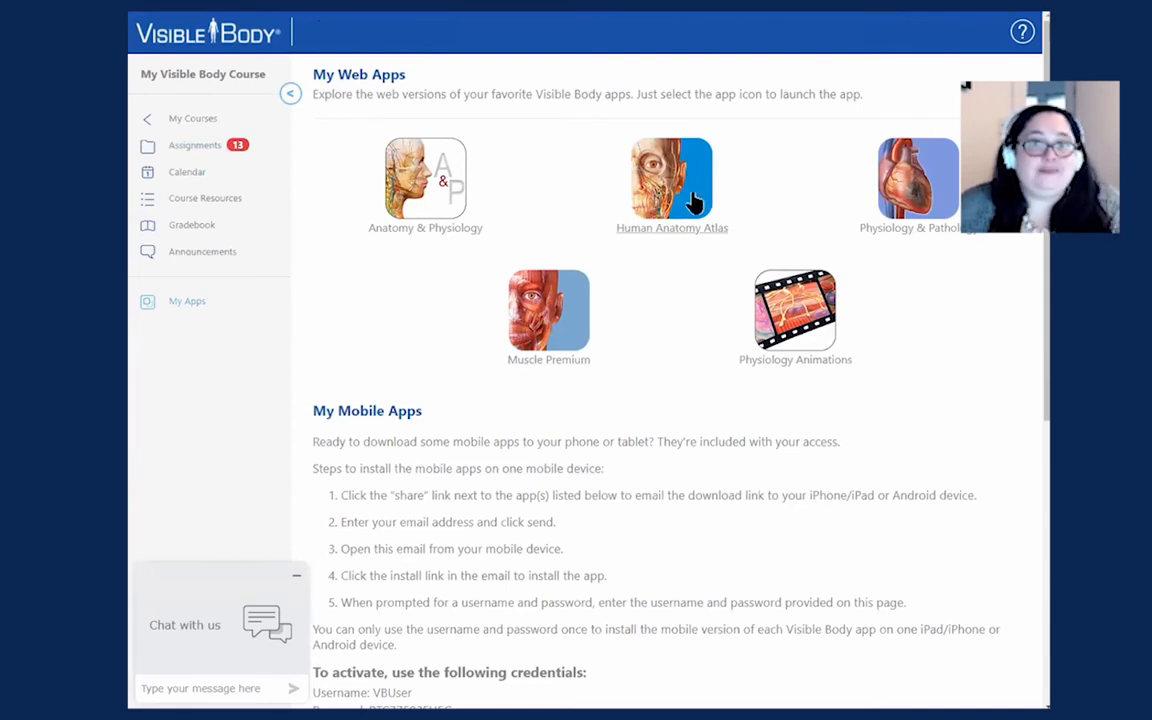
{"action": "mouse_move", "coordinate": [508, 178]}
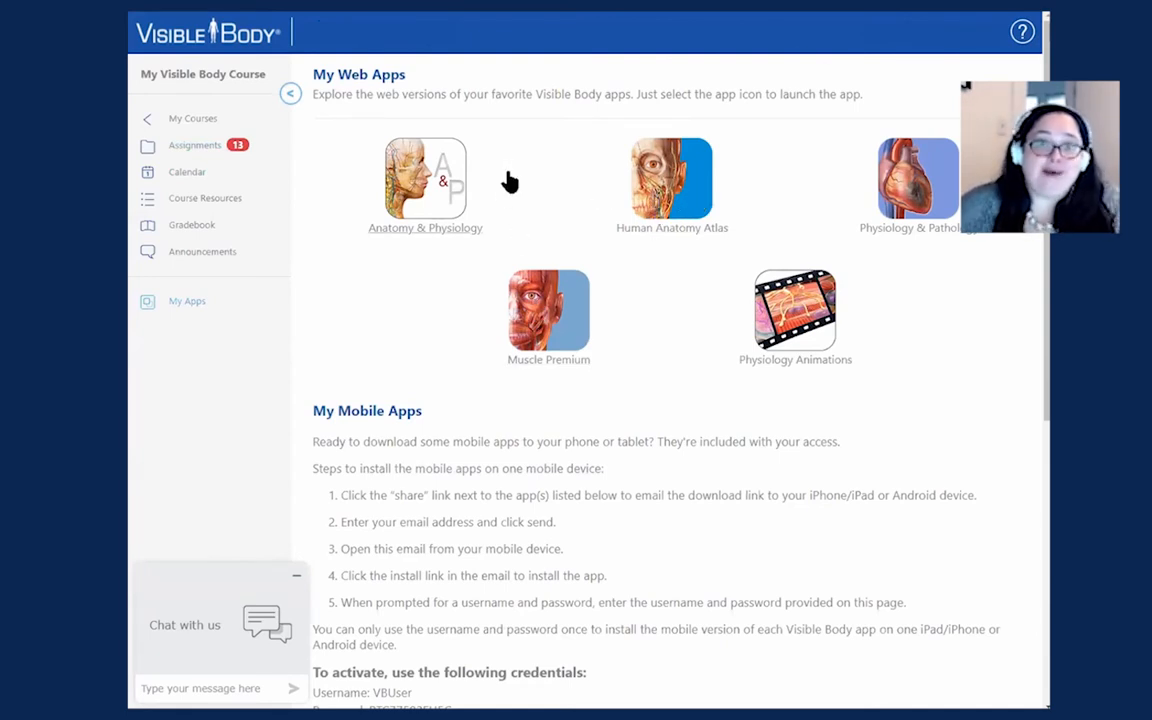
{"action": "mouse_move", "coordinate": [512, 200]}
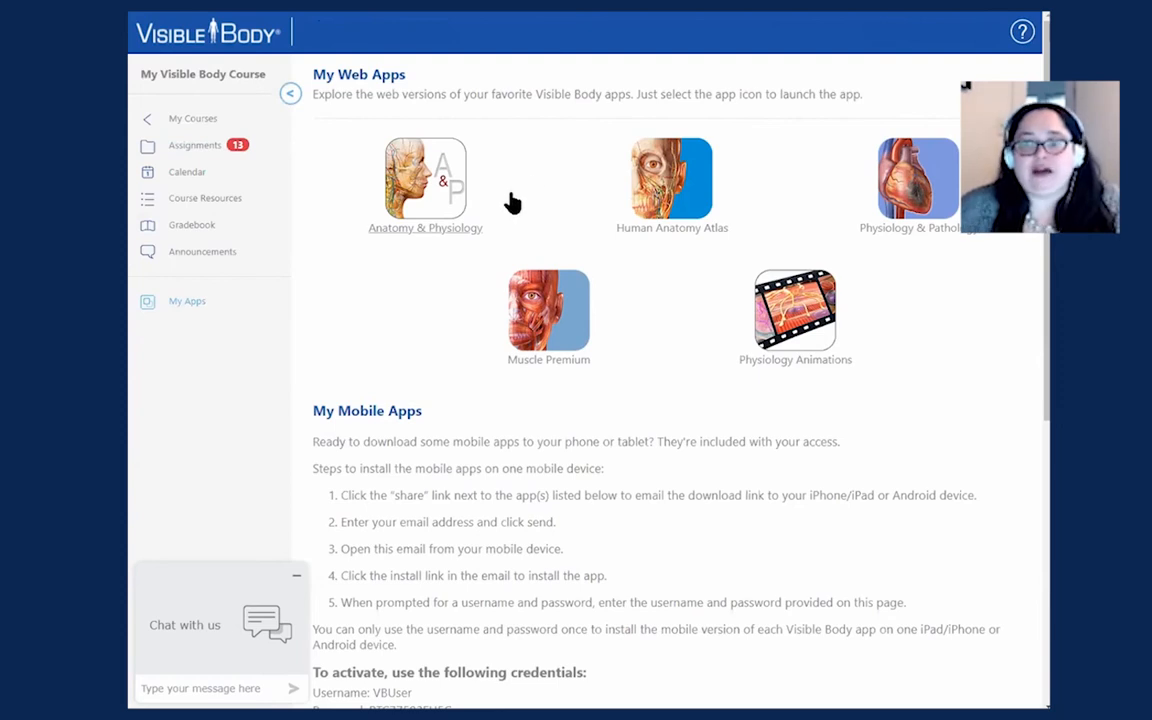
{"action": "mouse_move", "coordinate": [508, 212]}
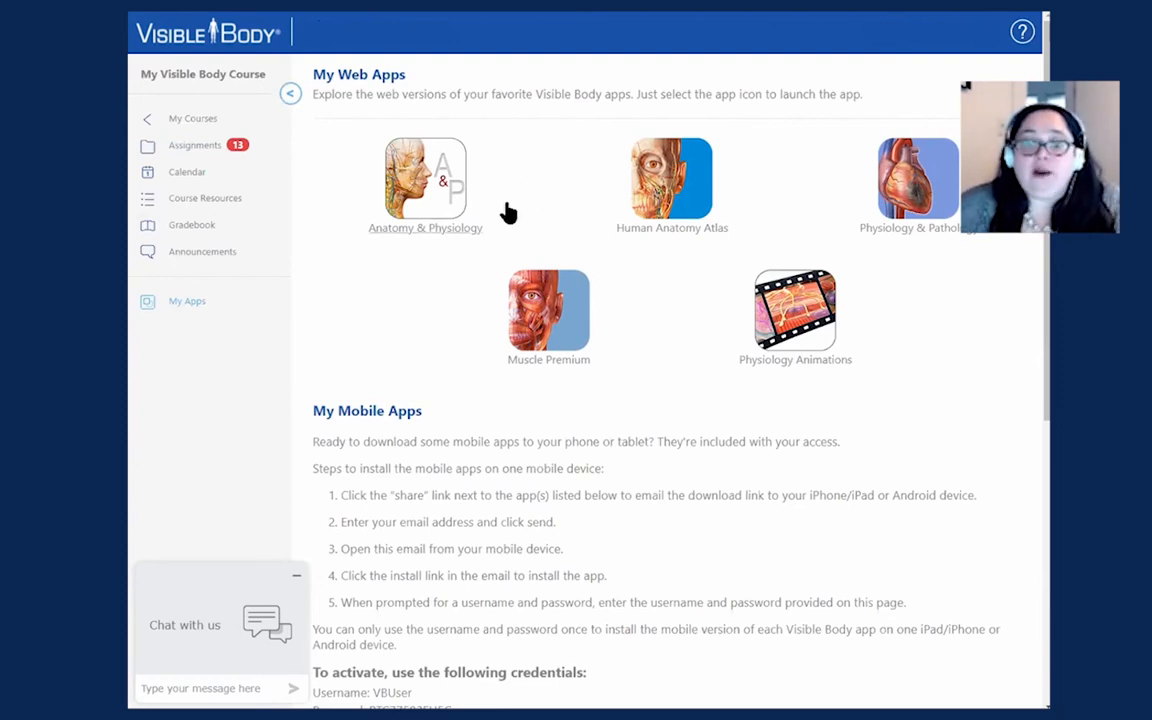
{"action": "scroll", "scroll_direction": "down", "scroll_amount": 3}
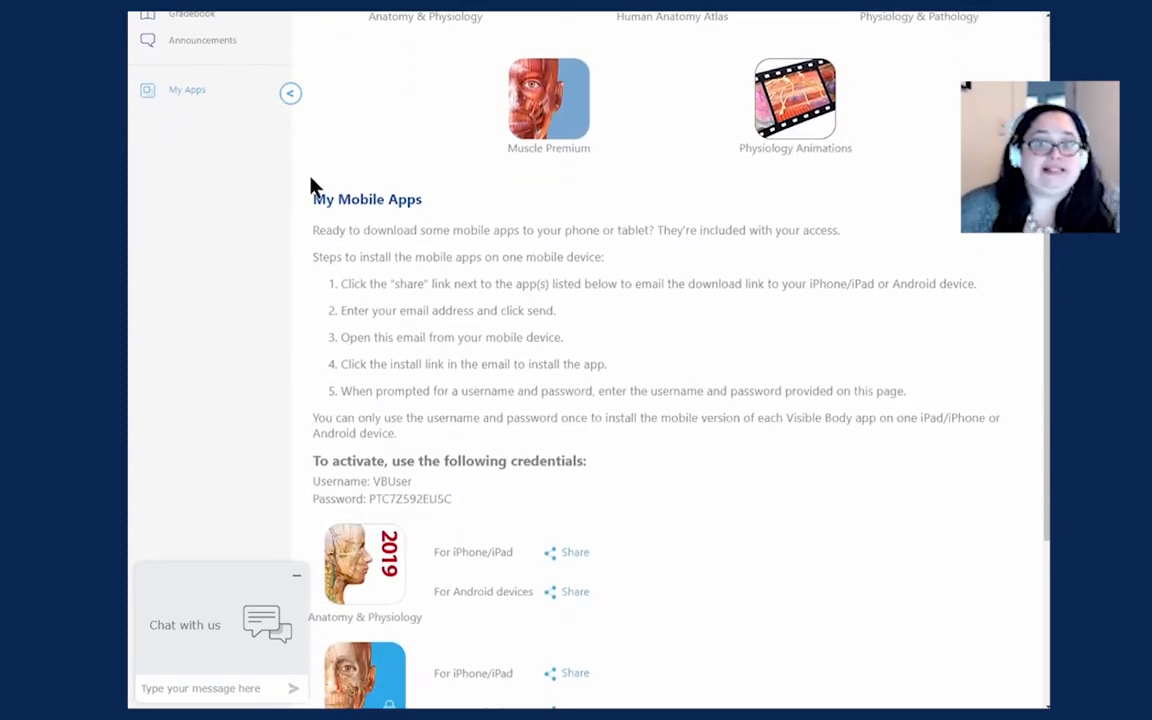
{"action": "mouse_move", "coordinate": [420, 190]}
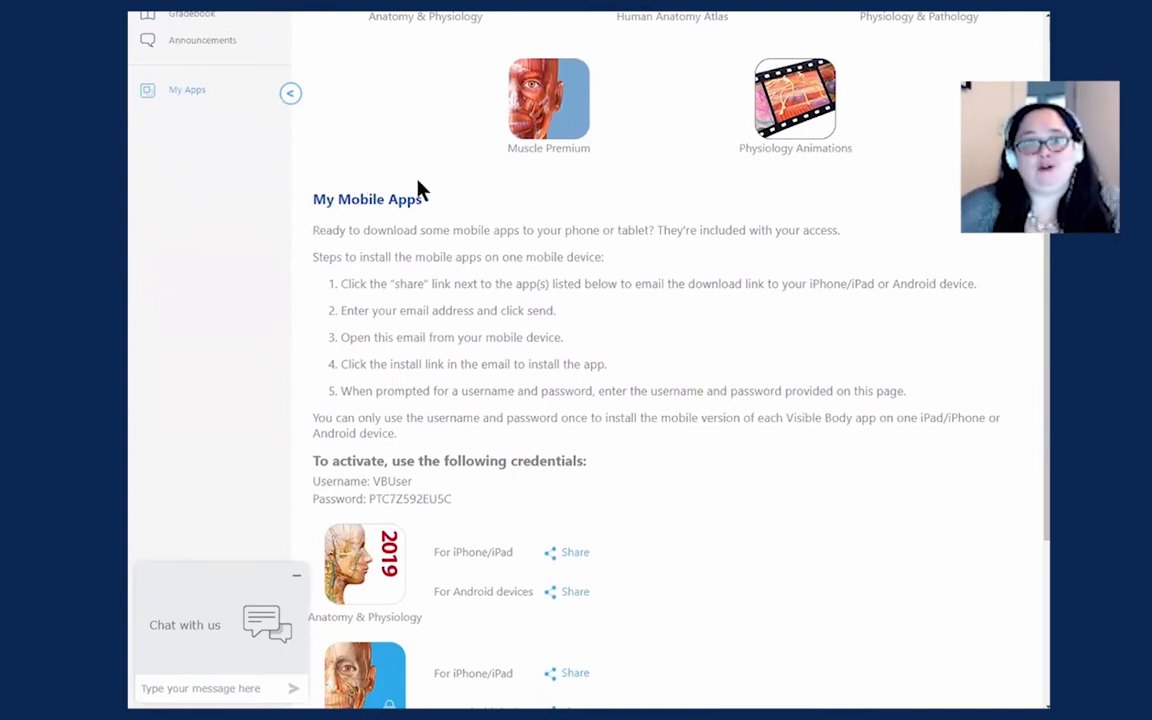
{"action": "mouse_move", "coordinate": [528, 248]}
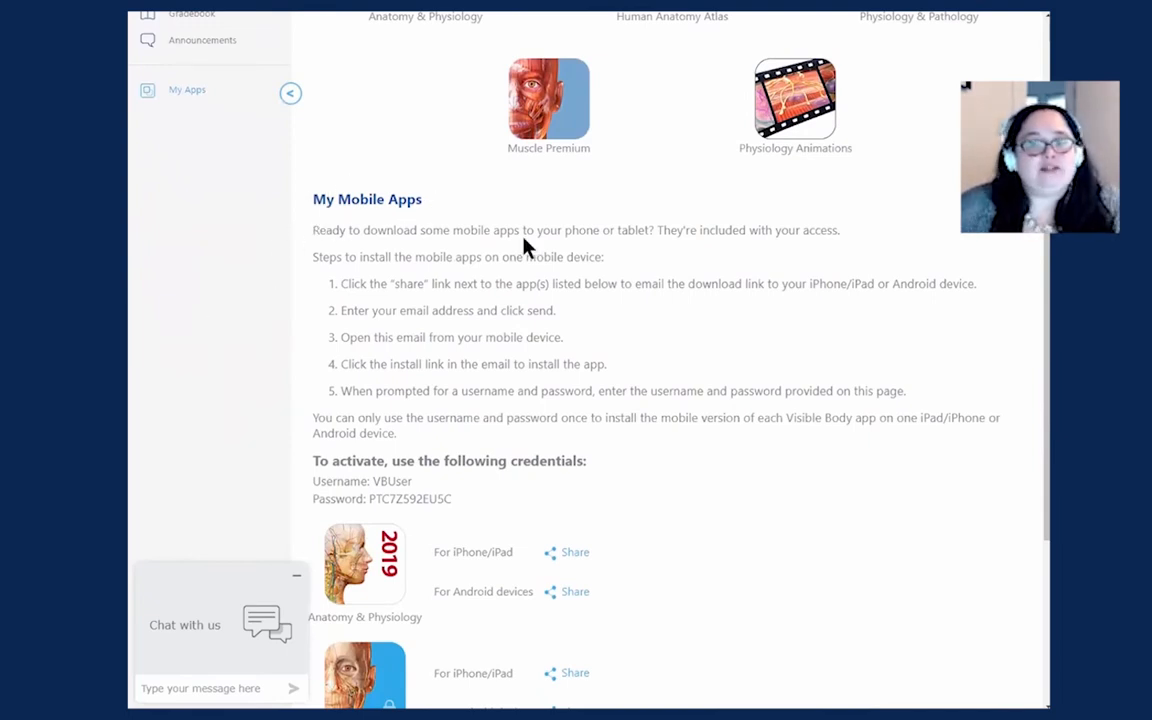
{"action": "mouse_move", "coordinate": [690, 362]}
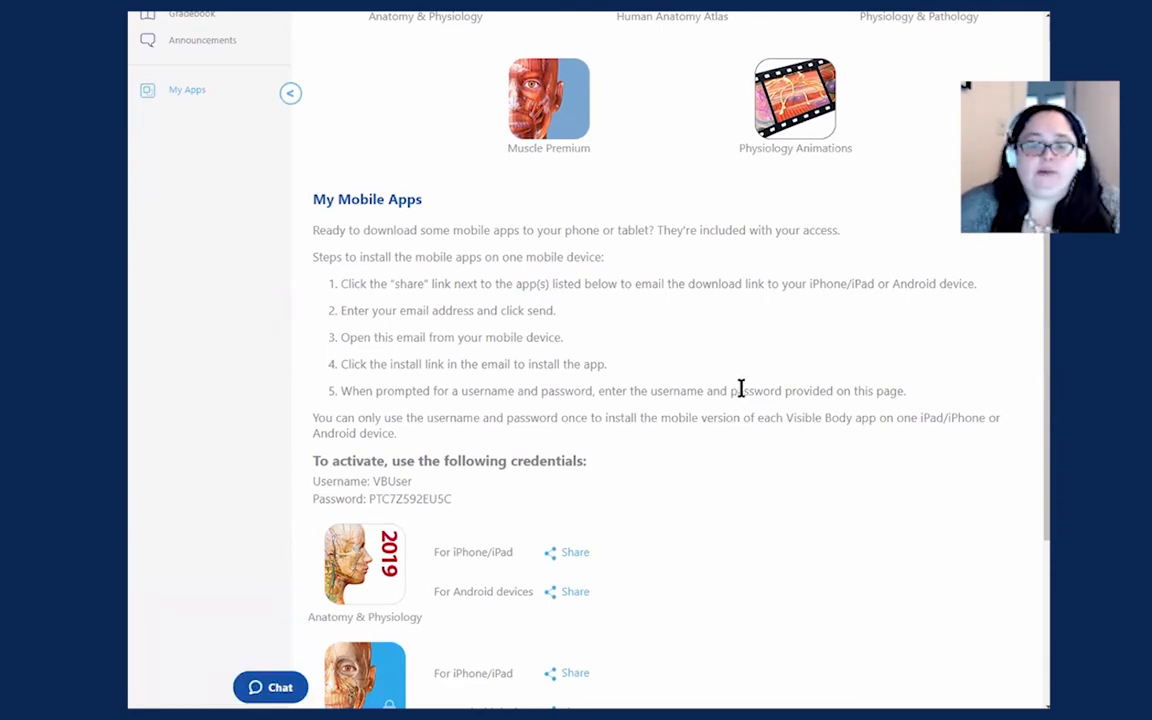
{"action": "scroll", "scroll_direction": "down", "scroll_amount": 3}
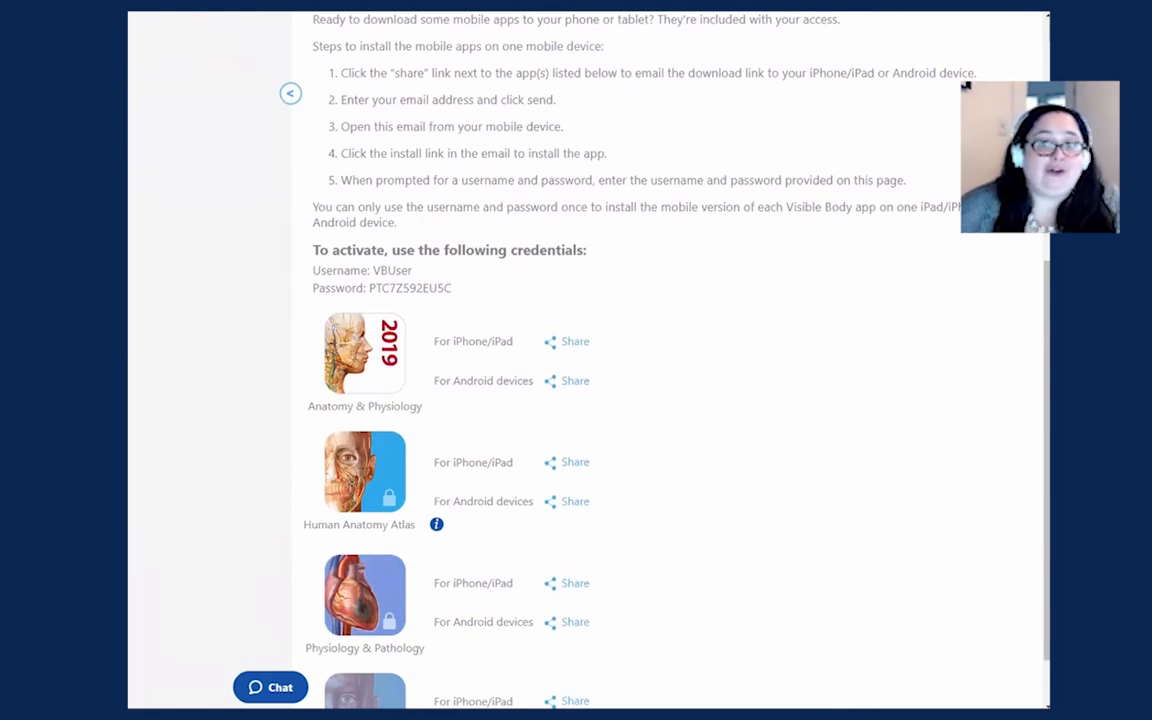
{"action": "mouse_move", "coordinate": [424, 304]}
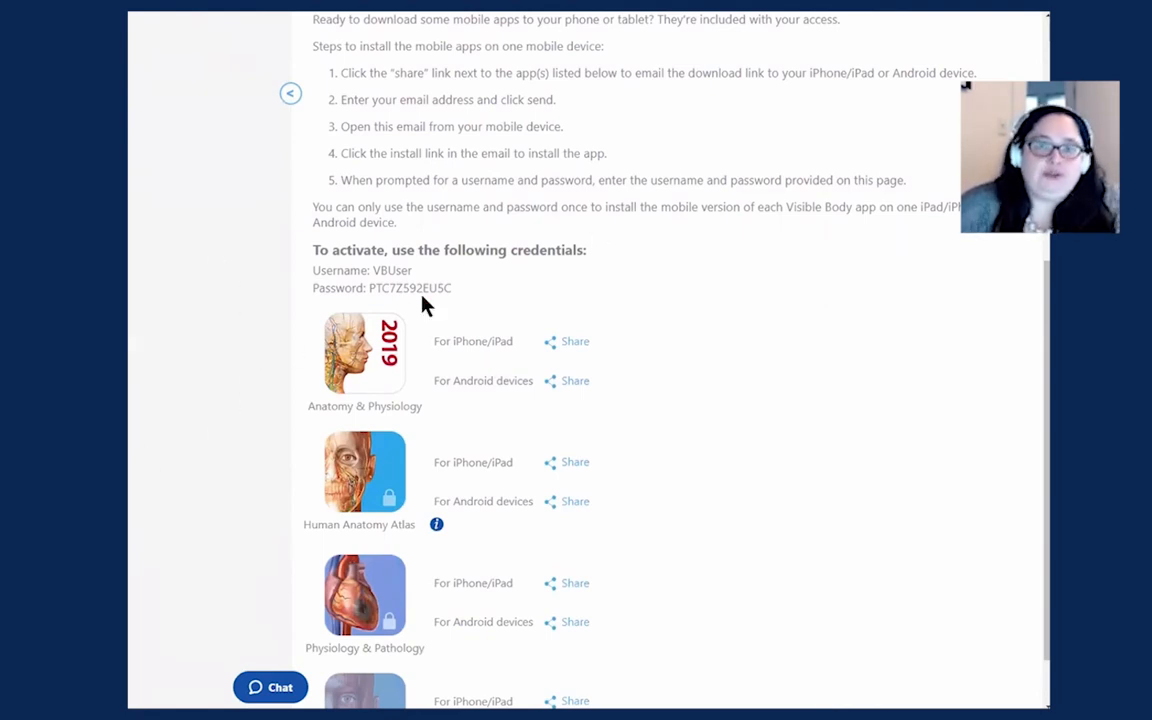
{"action": "mouse_move", "coordinate": [486, 272]}
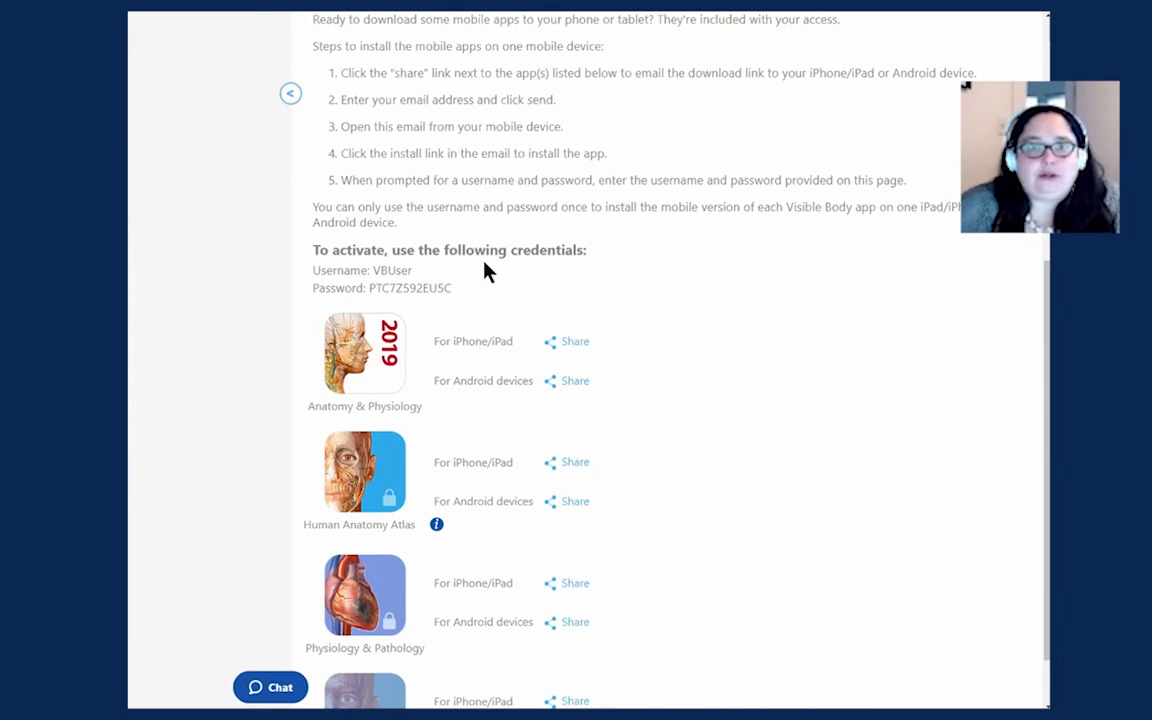
{"action": "scroll", "scroll_direction": "down", "scroll_amount": 3}
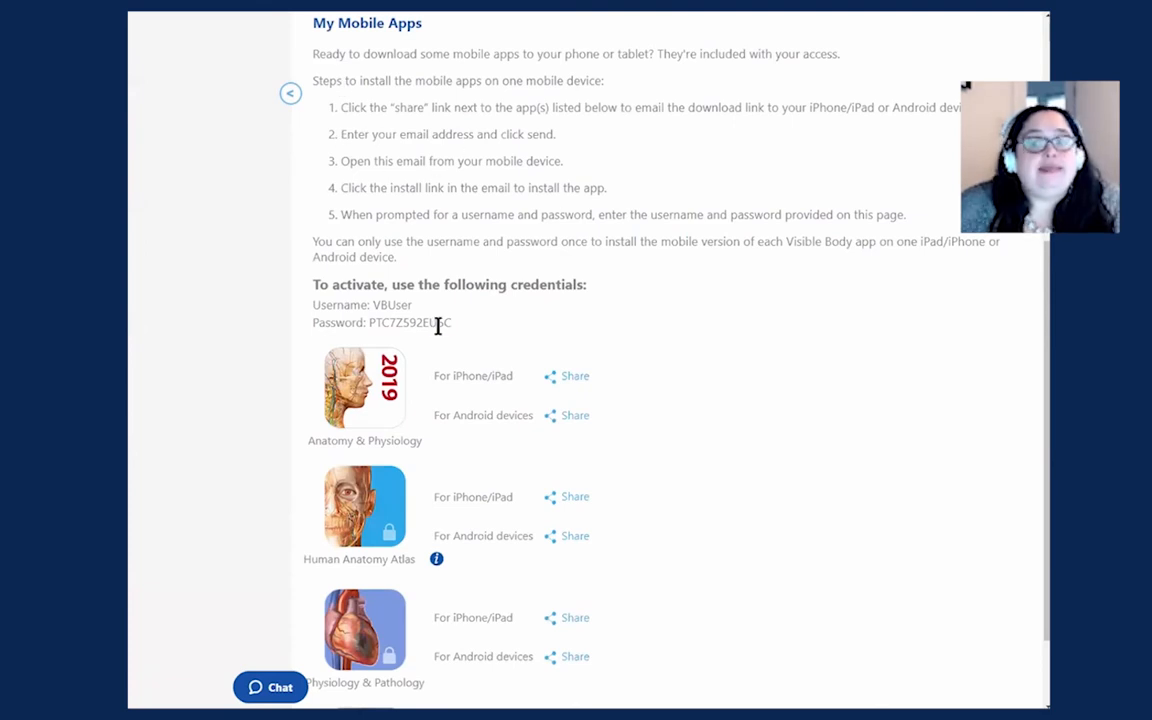
{"action": "left_click_drag", "start_coordinate": [312, 304], "coordinate": [452, 322]}
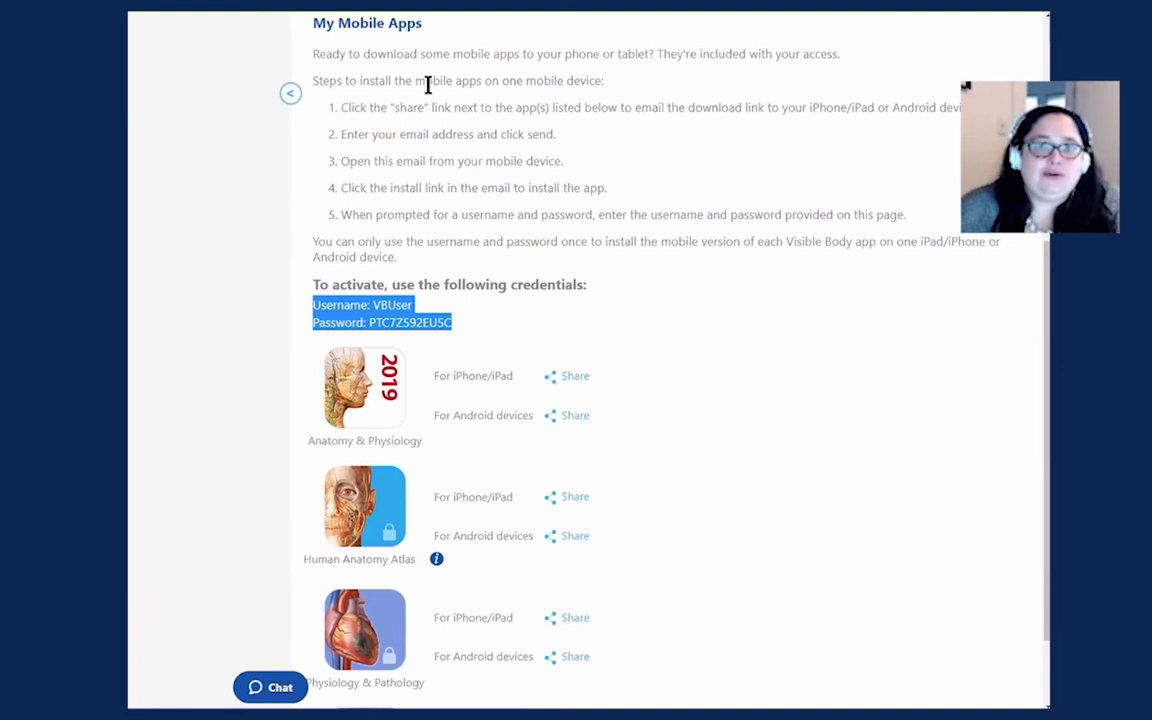
{"action": "mouse_move", "coordinate": [368, 320]}
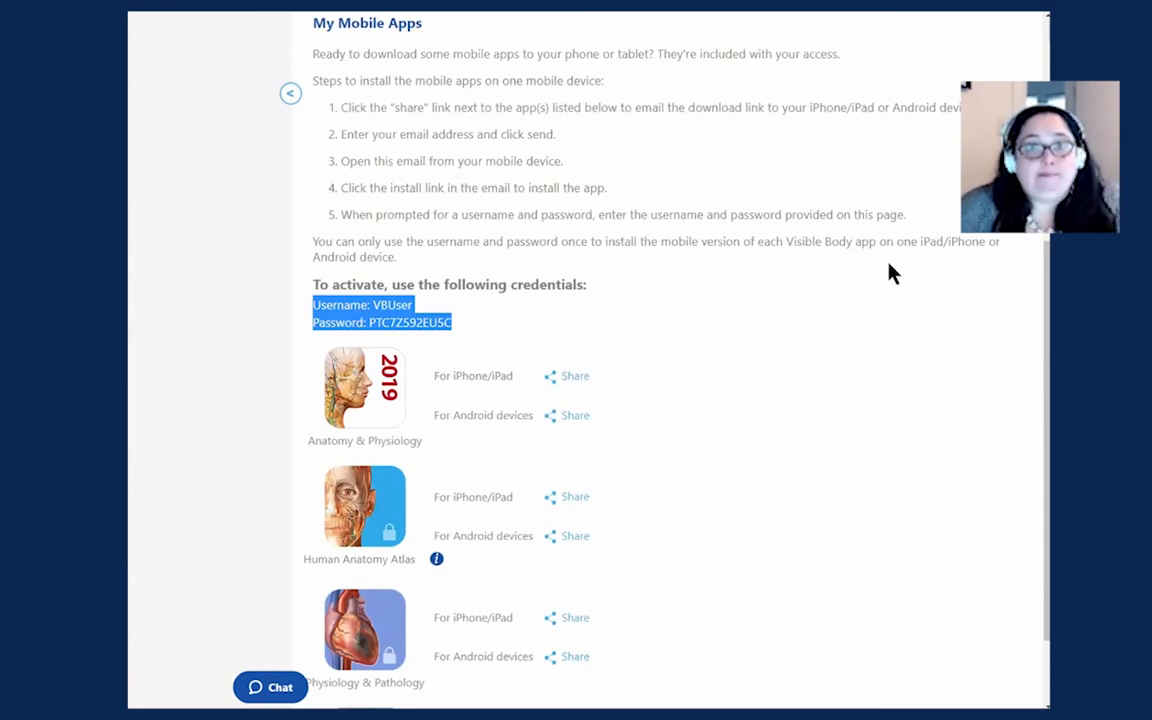
{"action": "mouse_move", "coordinate": [382, 340]}
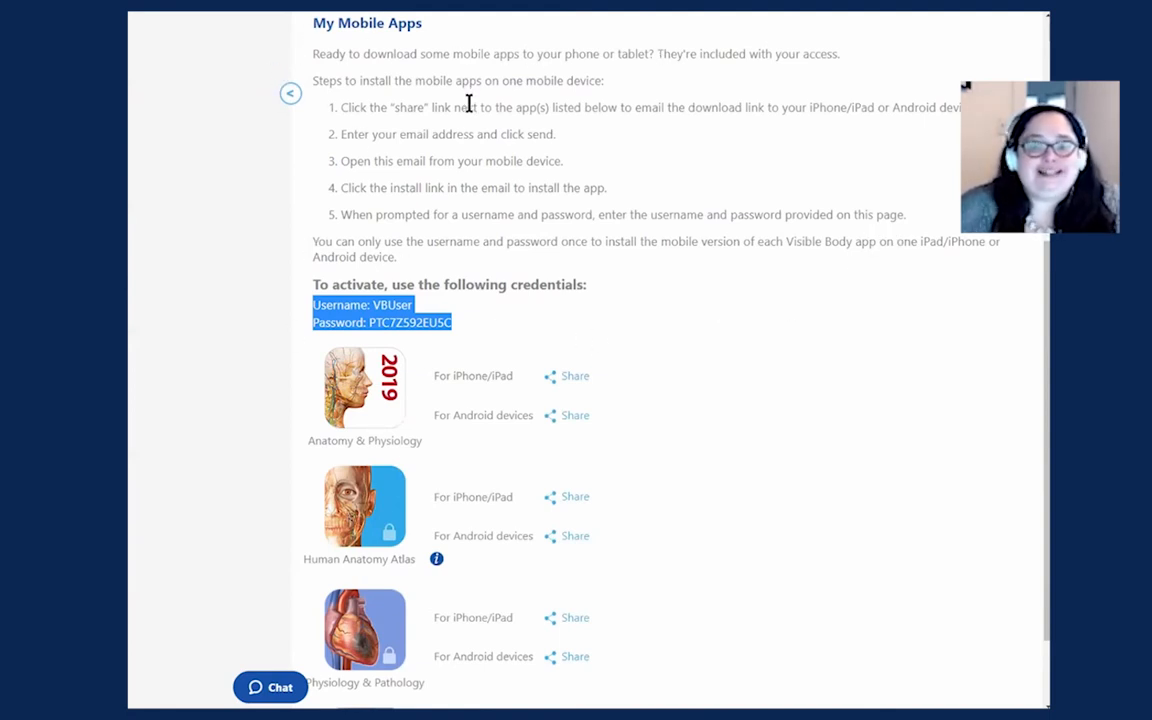
{"action": "mouse_move", "coordinate": [504, 320]}
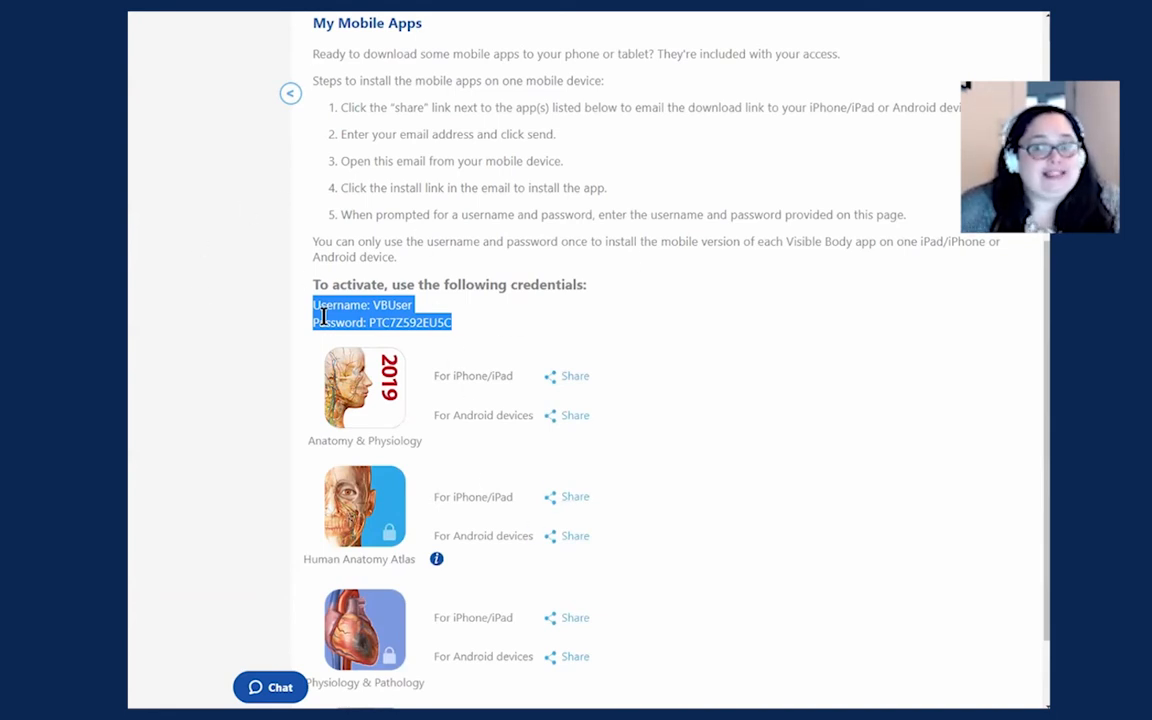
{"action": "left_click", "coordinate": [192, 238]}
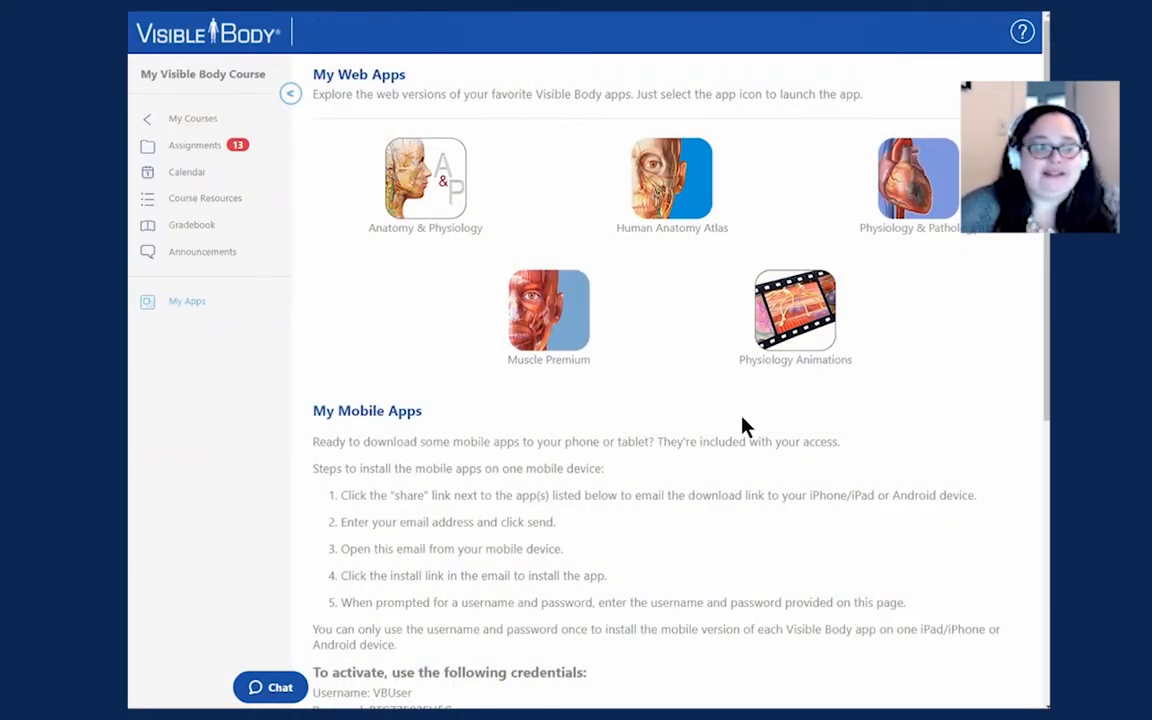
{"action": "mouse_move", "coordinate": [736, 416]}
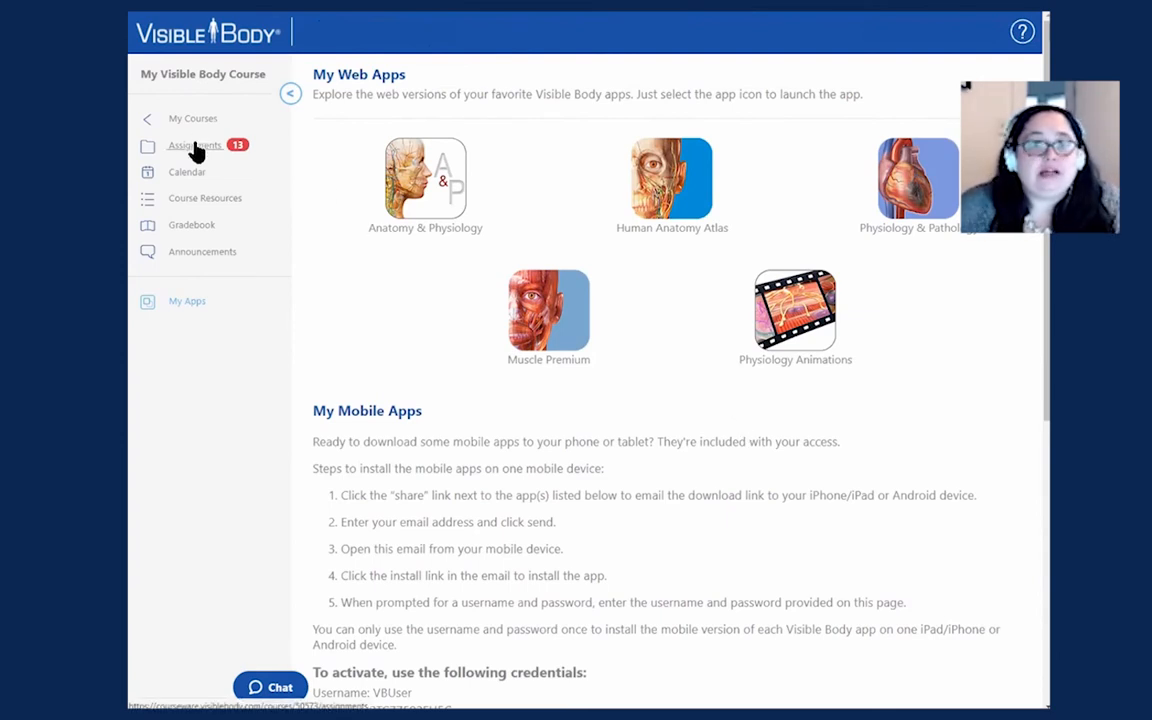
Step: From Assignments, expand Cells & Tissues and view the Practice Quizzes - Cells and Tissues assignment
{"action": "left_click", "coordinate": [196, 144]}
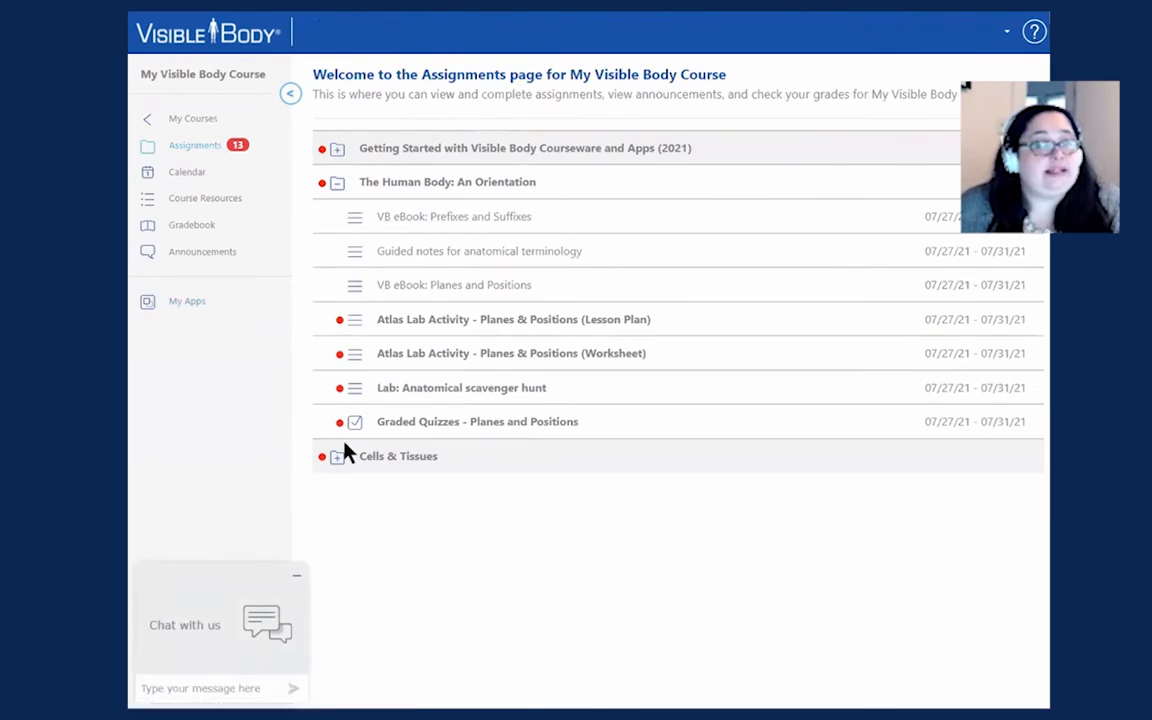
{"action": "left_click", "coordinate": [336, 456]}
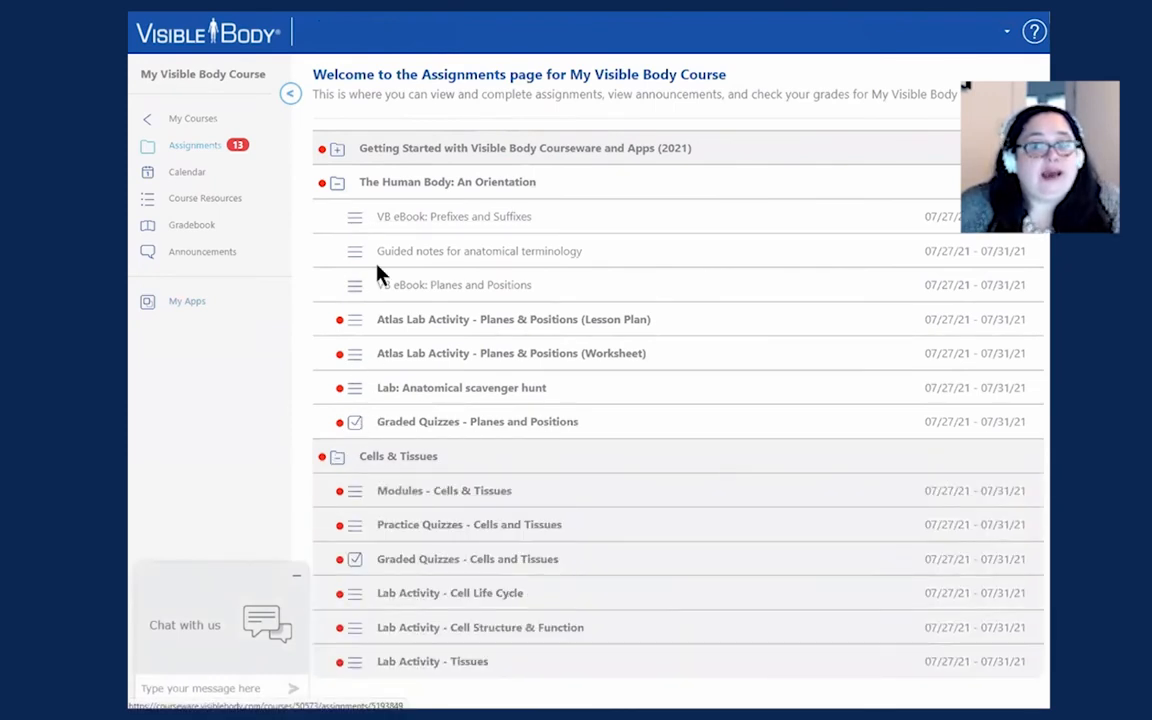
{"action": "mouse_move", "coordinate": [364, 380]}
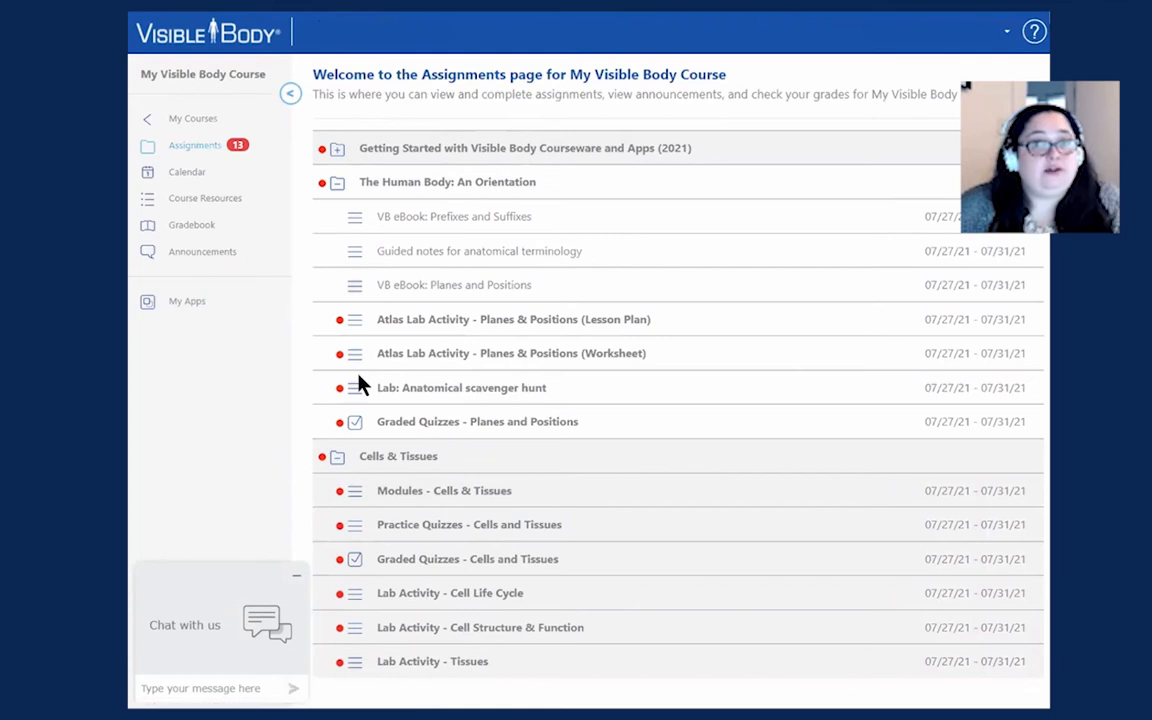
{"action": "mouse_move", "coordinate": [812, 426]}
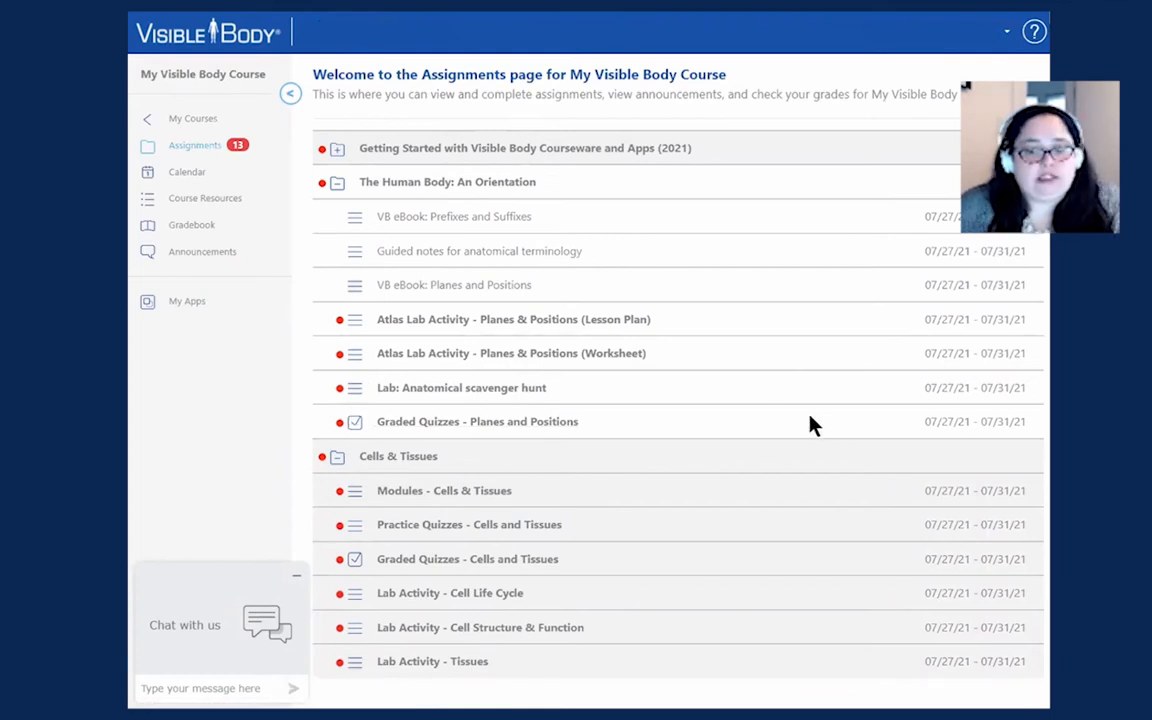
{"action": "mouse_move", "coordinate": [520, 540]}
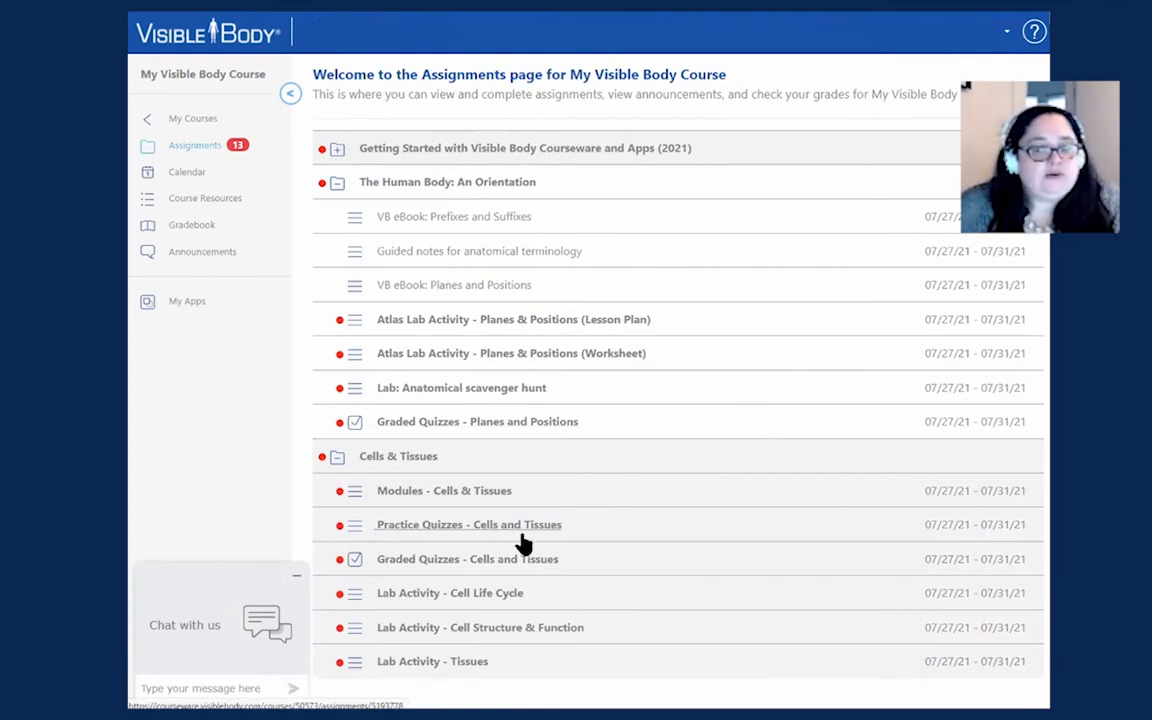
{"action": "mouse_move", "coordinate": [412, 530]}
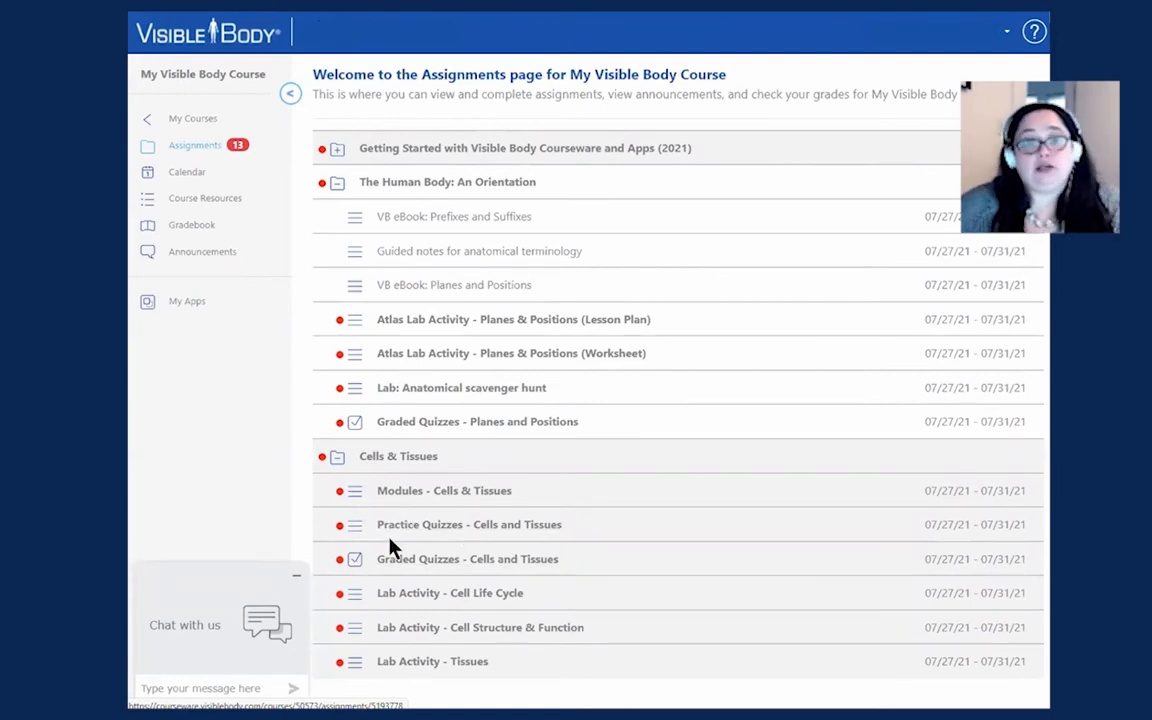
{"action": "mouse_move", "coordinate": [450, 528]}
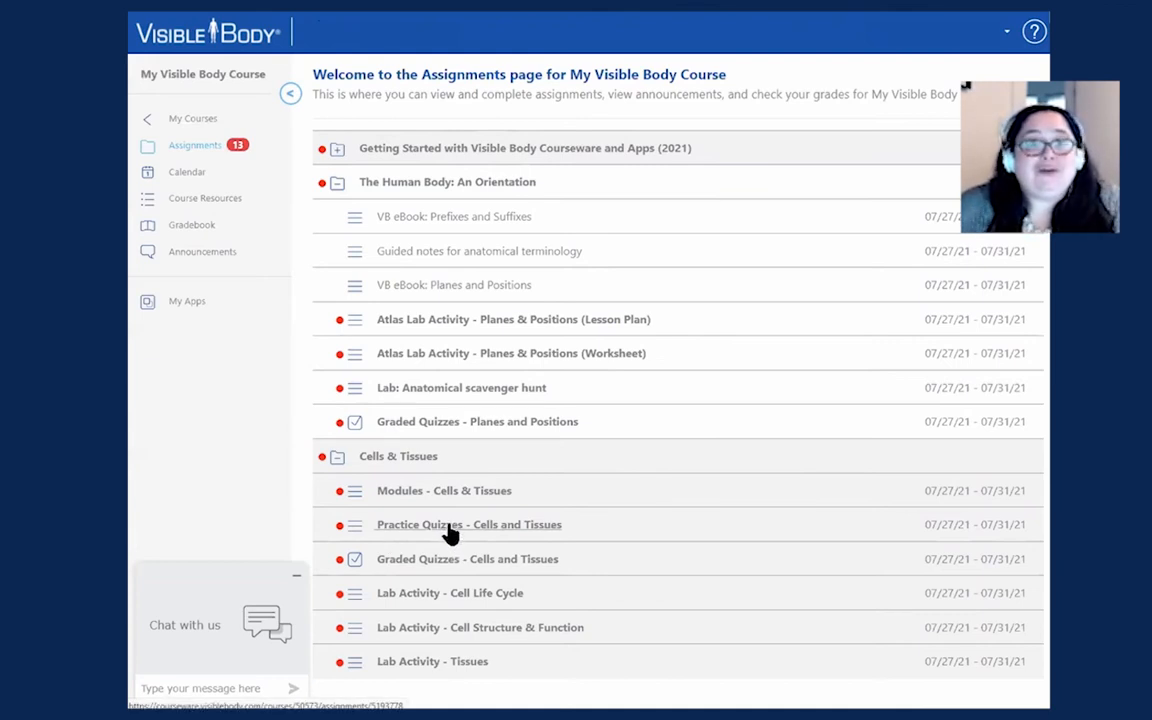
{"action": "left_click", "coordinate": [468, 524]}
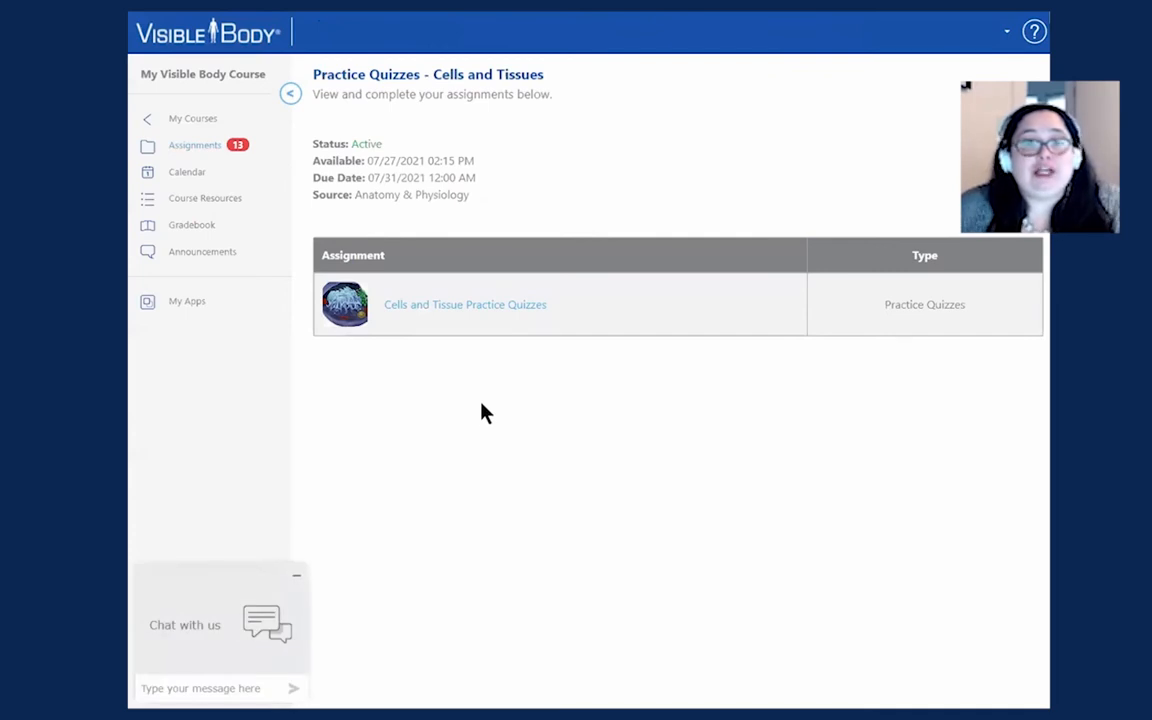
{"action": "mouse_move", "coordinate": [480, 424]}
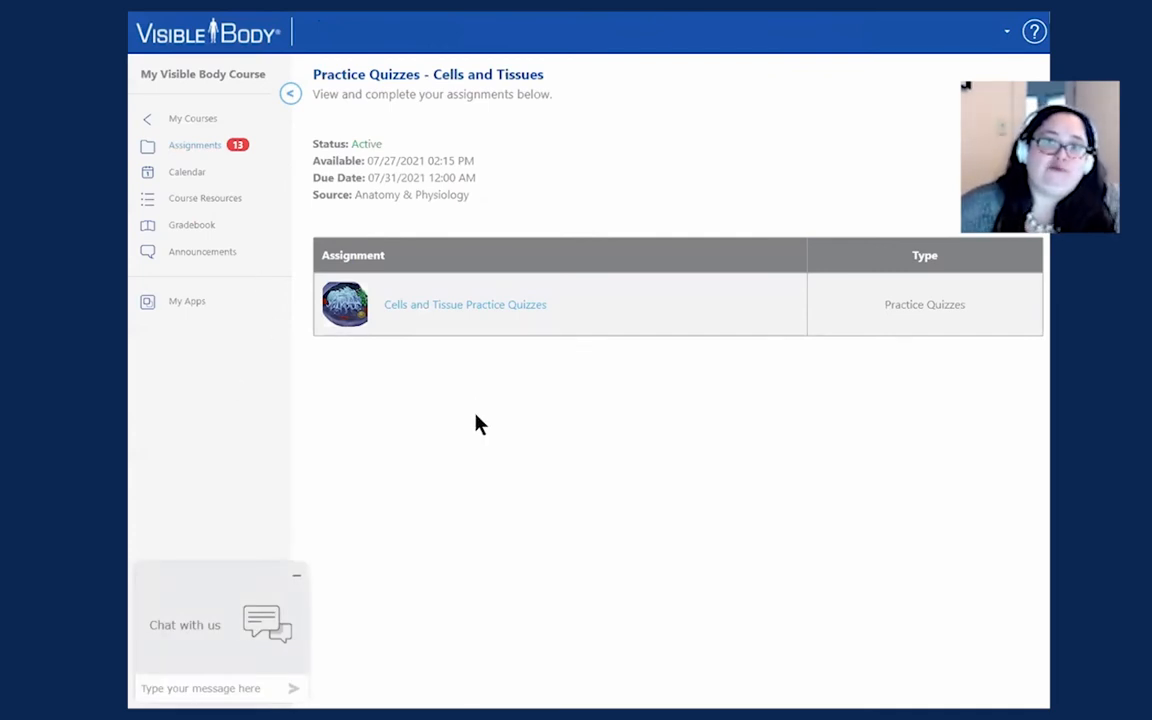
{"action": "mouse_move", "coordinate": [564, 300]}
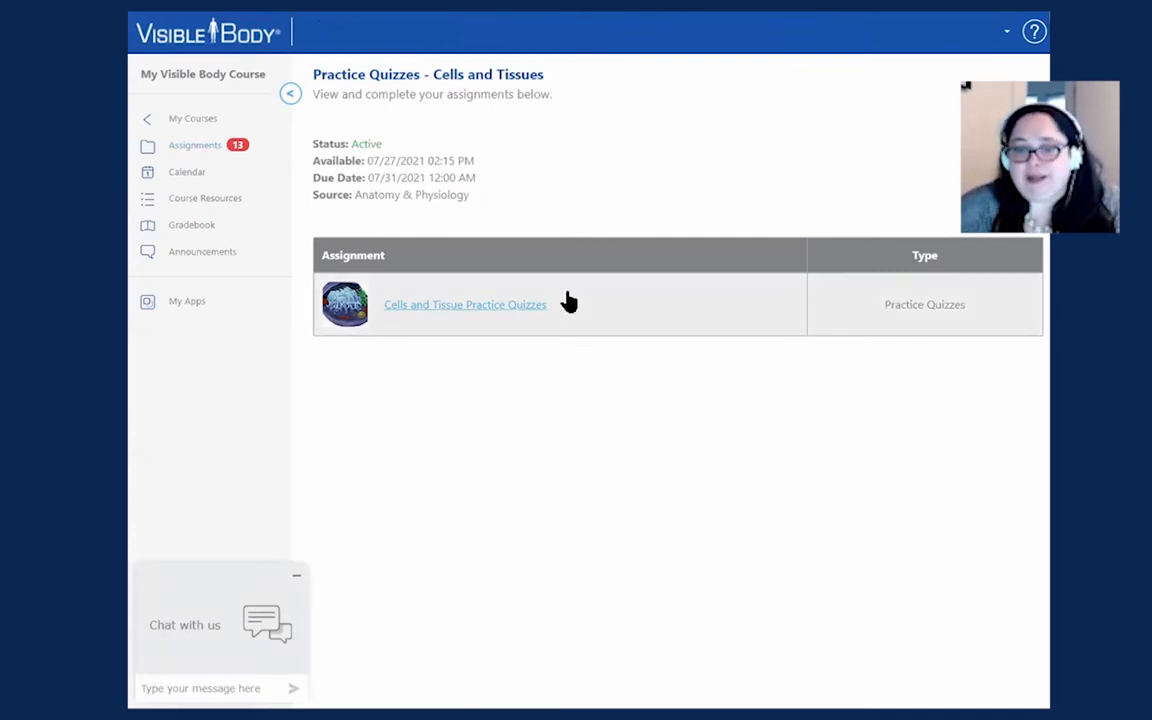
{"action": "mouse_move", "coordinate": [448, 310]}
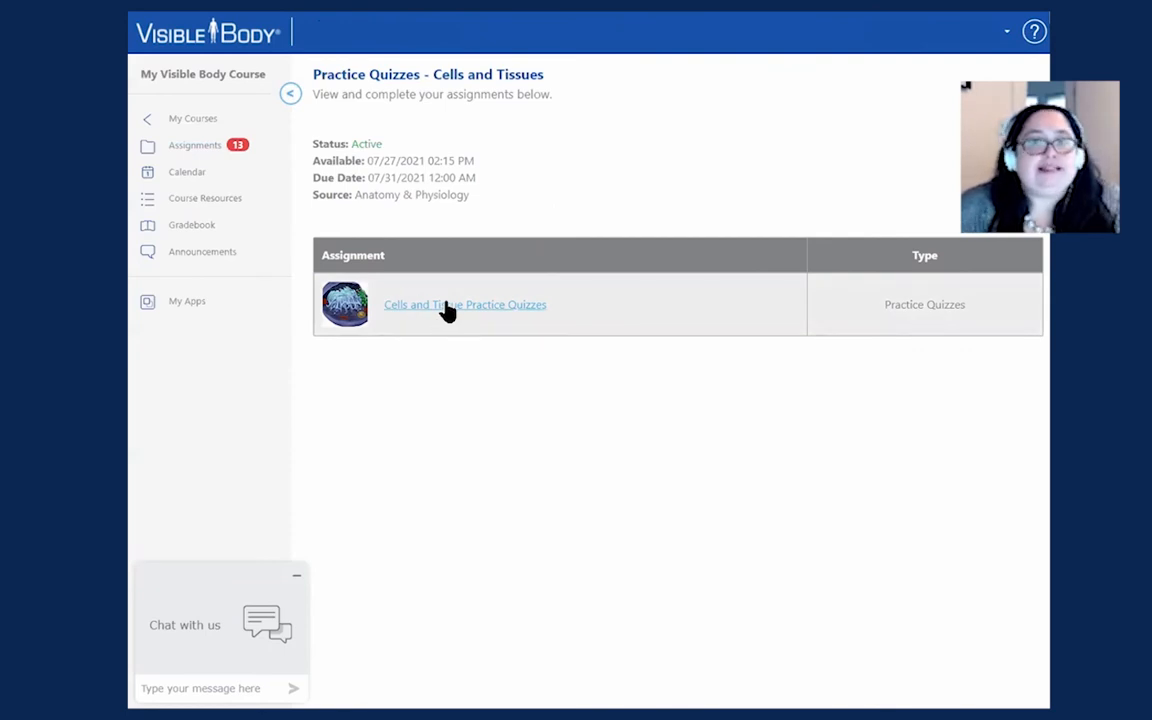
{"action": "mouse_move", "coordinate": [444, 248]}
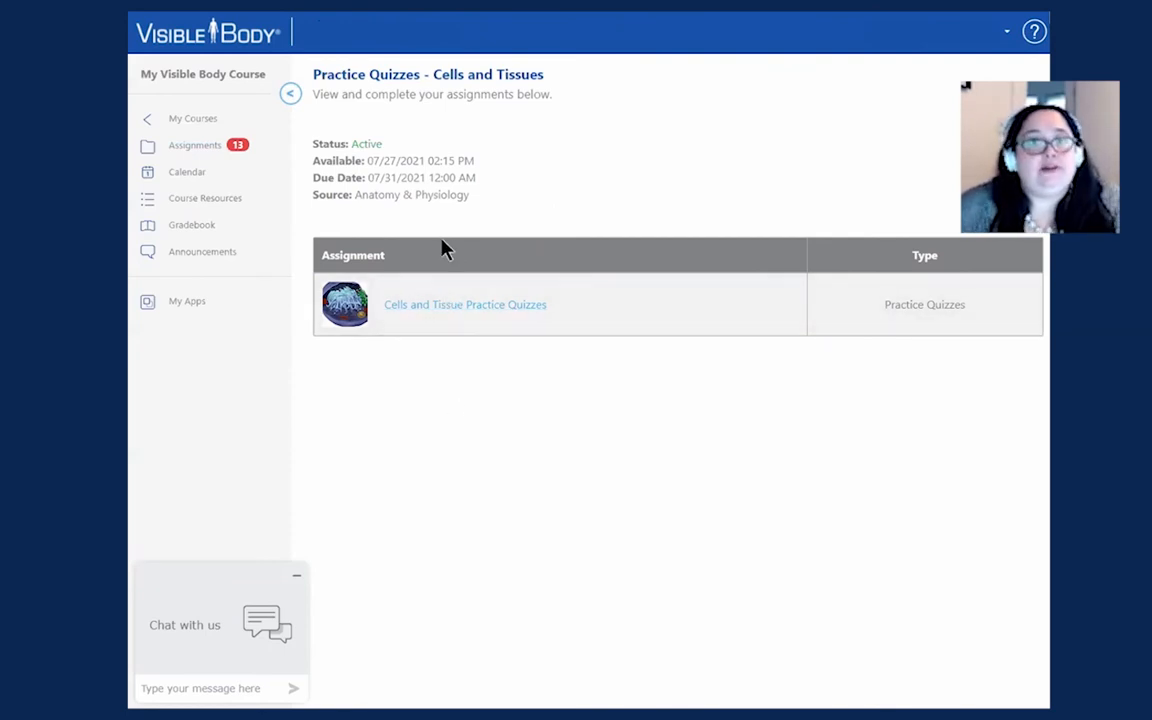
{"action": "mouse_move", "coordinate": [452, 316]}
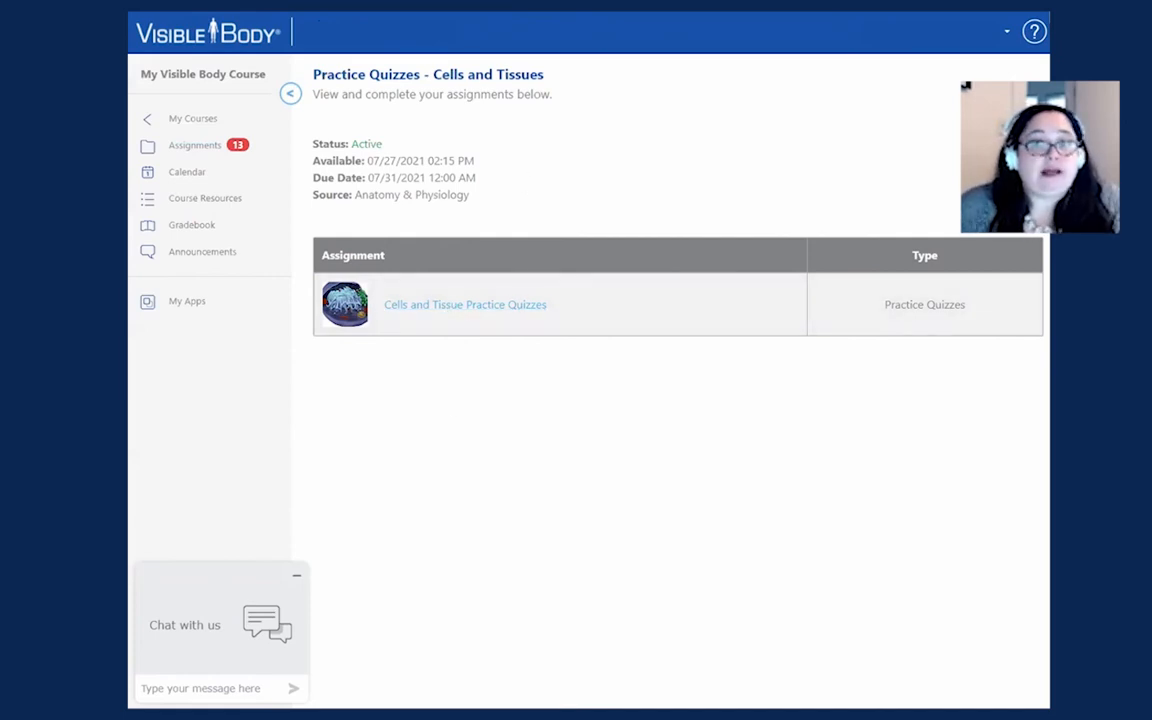
{"action": "mouse_move", "coordinate": [332, 210]}
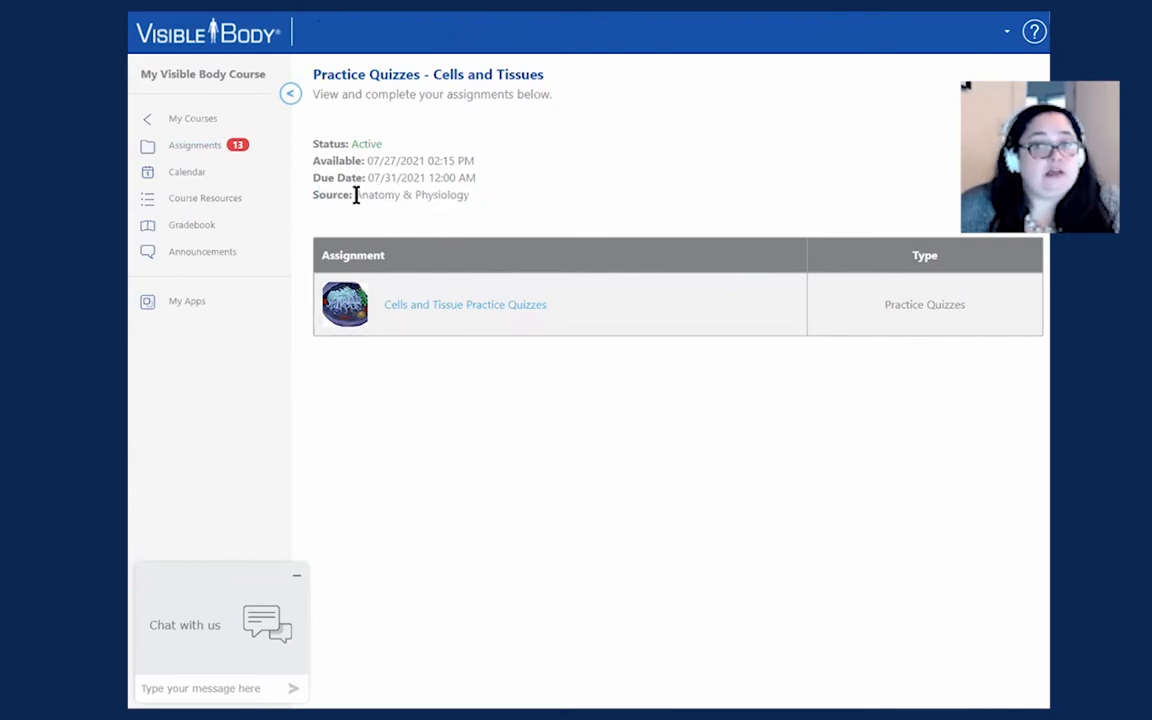
{"action": "mouse_move", "coordinate": [550, 322]}
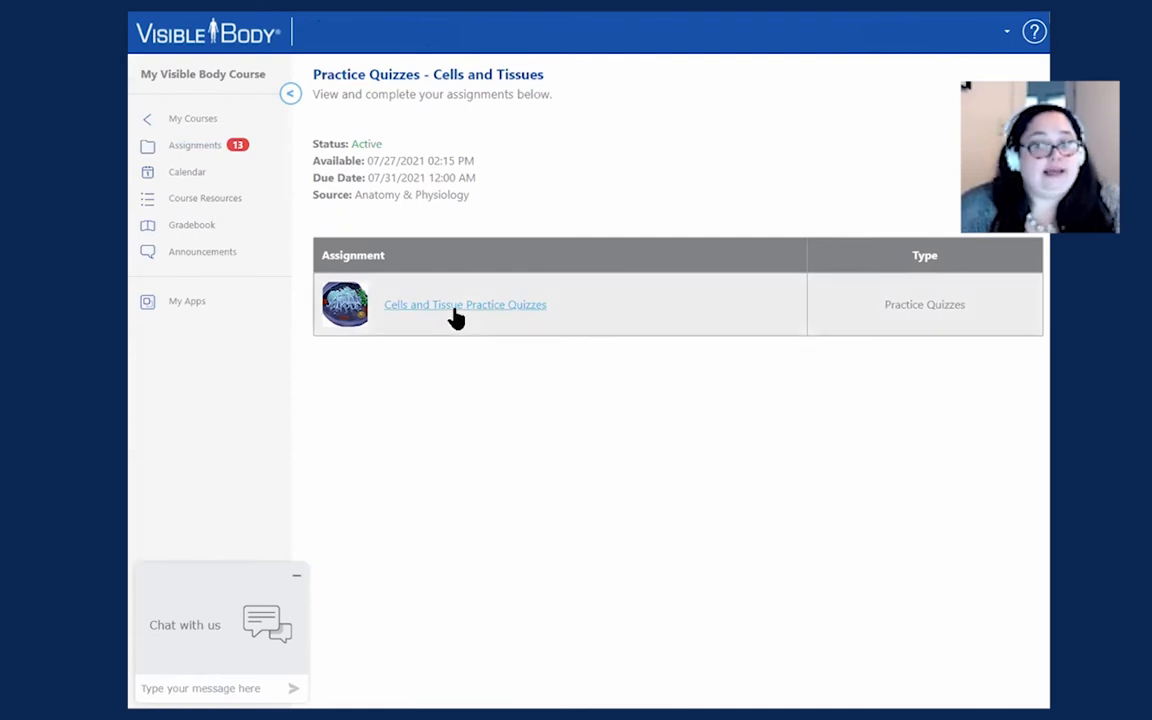
Step: Launch the Cells and Tissue Practice Quizzes link into the Anatomy & Physiology quiz list
{"action": "left_click", "coordinate": [464, 304]}
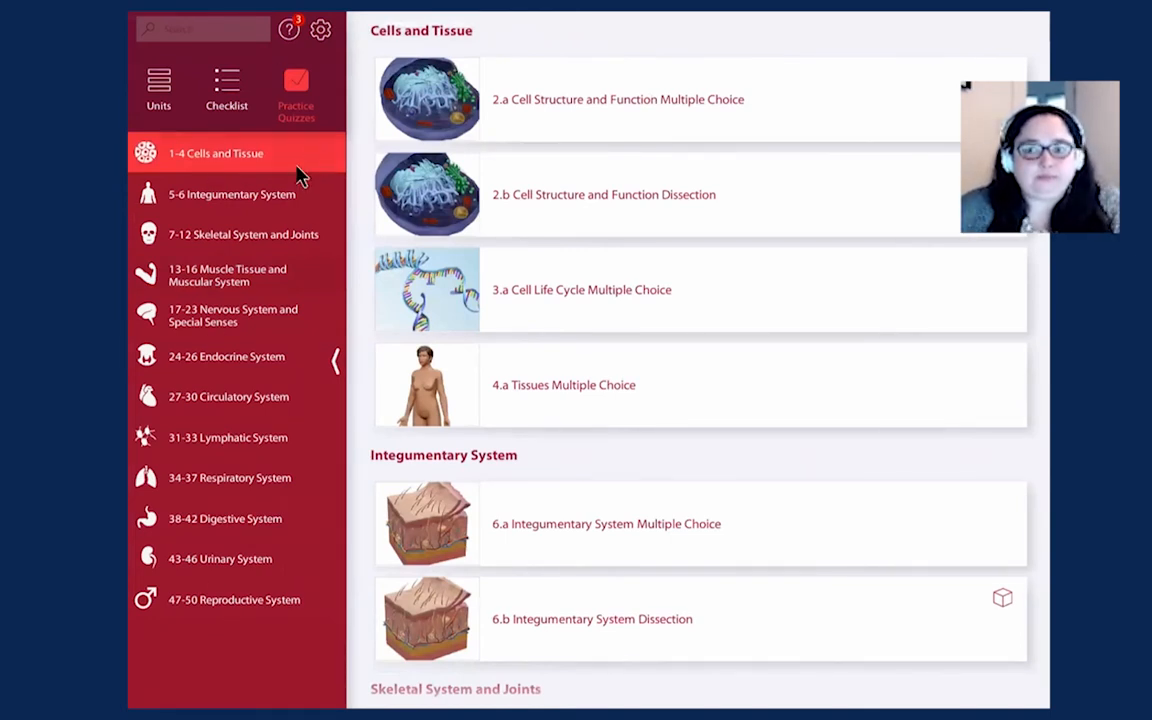
{"action": "mouse_move", "coordinate": [598, 110]}
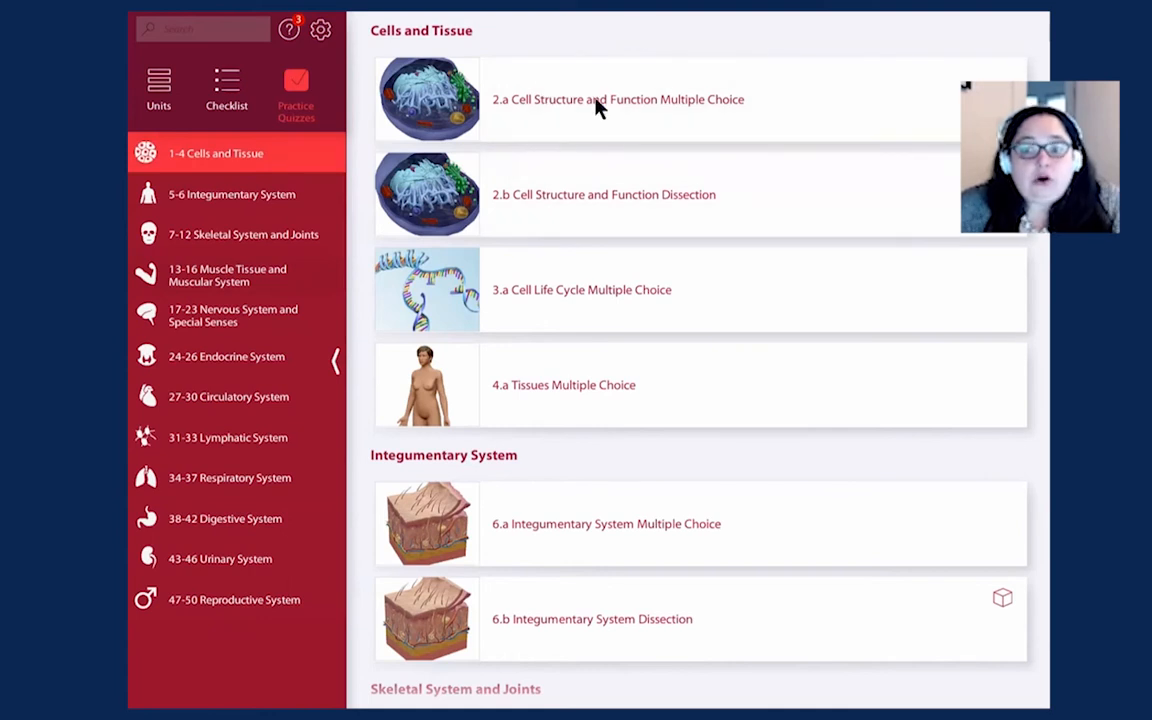
{"action": "mouse_move", "coordinate": [592, 196]}
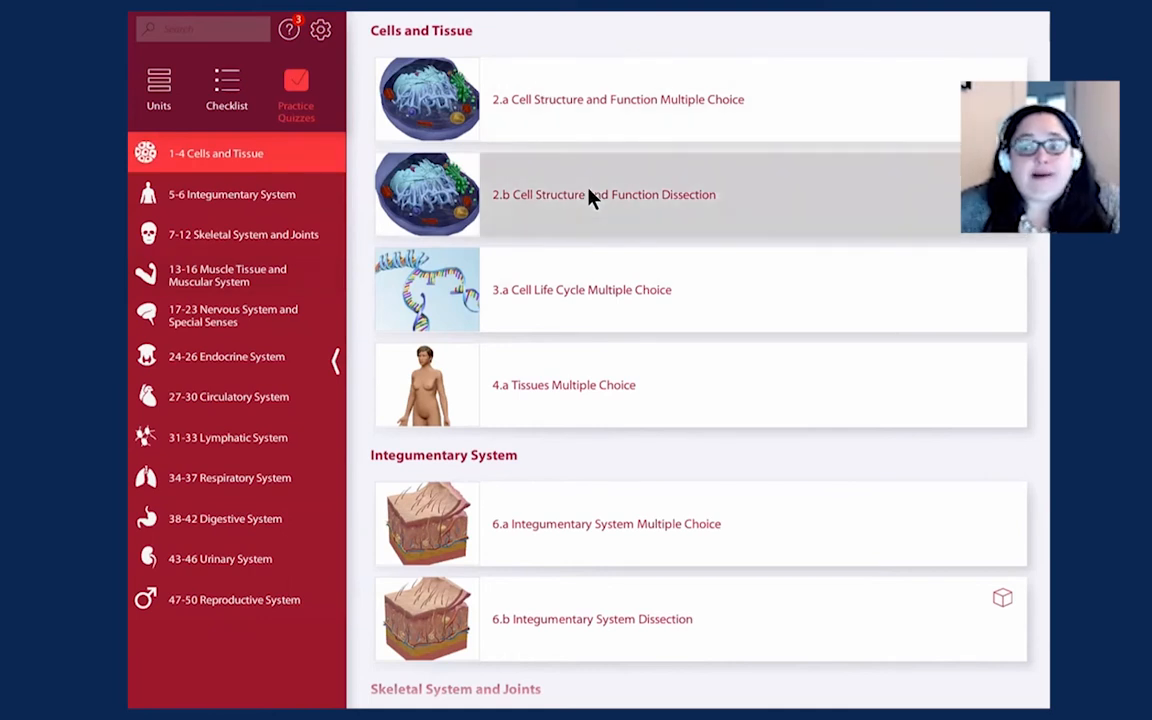
Step: Start the 2.b Cell Structure and Function Dissection quiz at question 1 of 14
{"action": "left_click", "coordinate": [602, 194]}
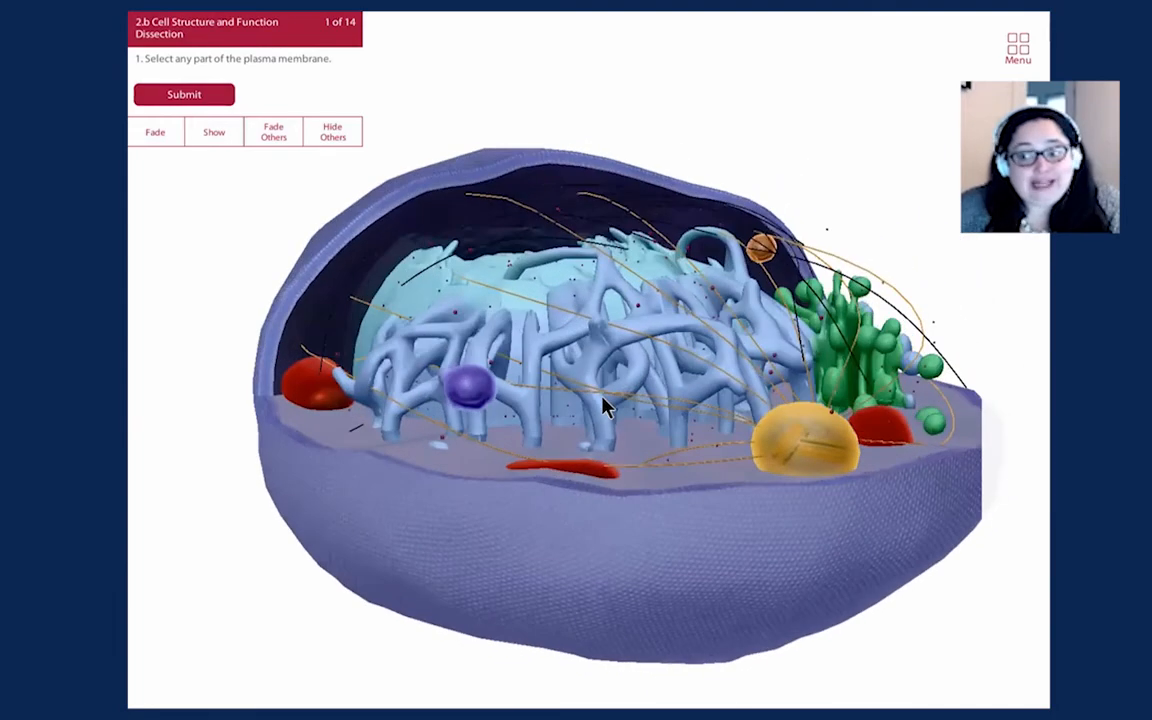
Step: Rotate the cell model, submit the nucleus answer, reveal the correct part, and advance to question 4
{"action": "left_click_drag", "start_coordinate": [600, 404], "coordinate": [556, 250]}
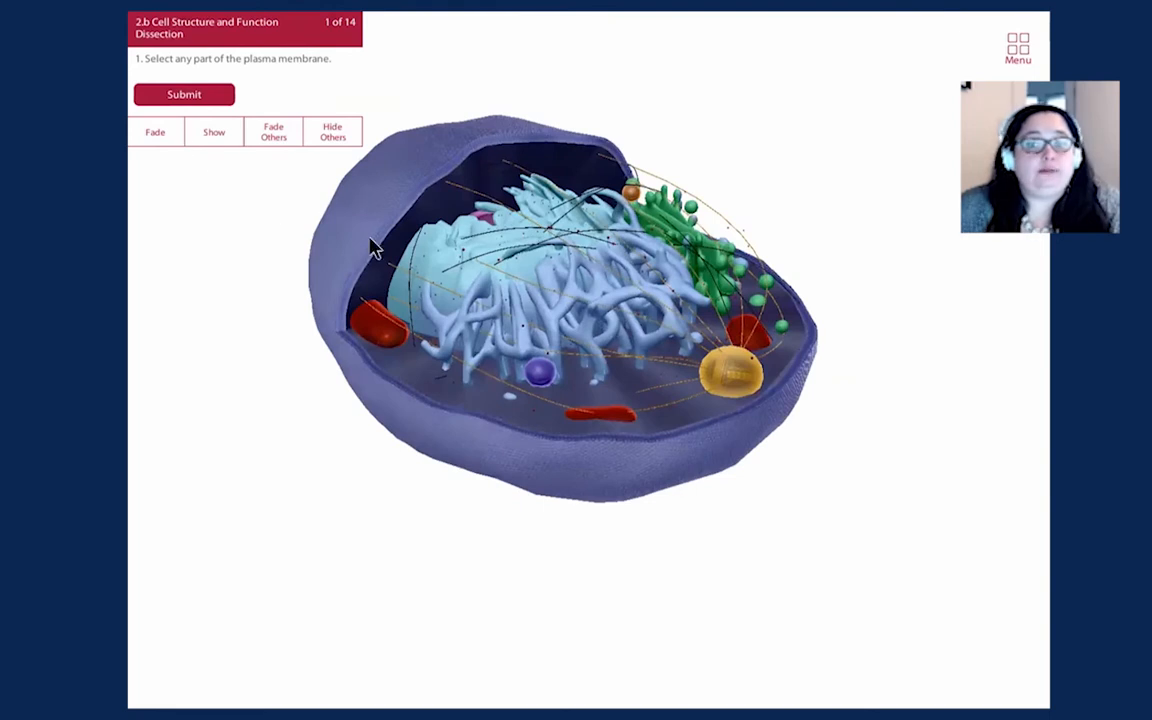
{"action": "left_click_drag", "start_coordinate": [376, 248], "coordinate": [584, 516]}
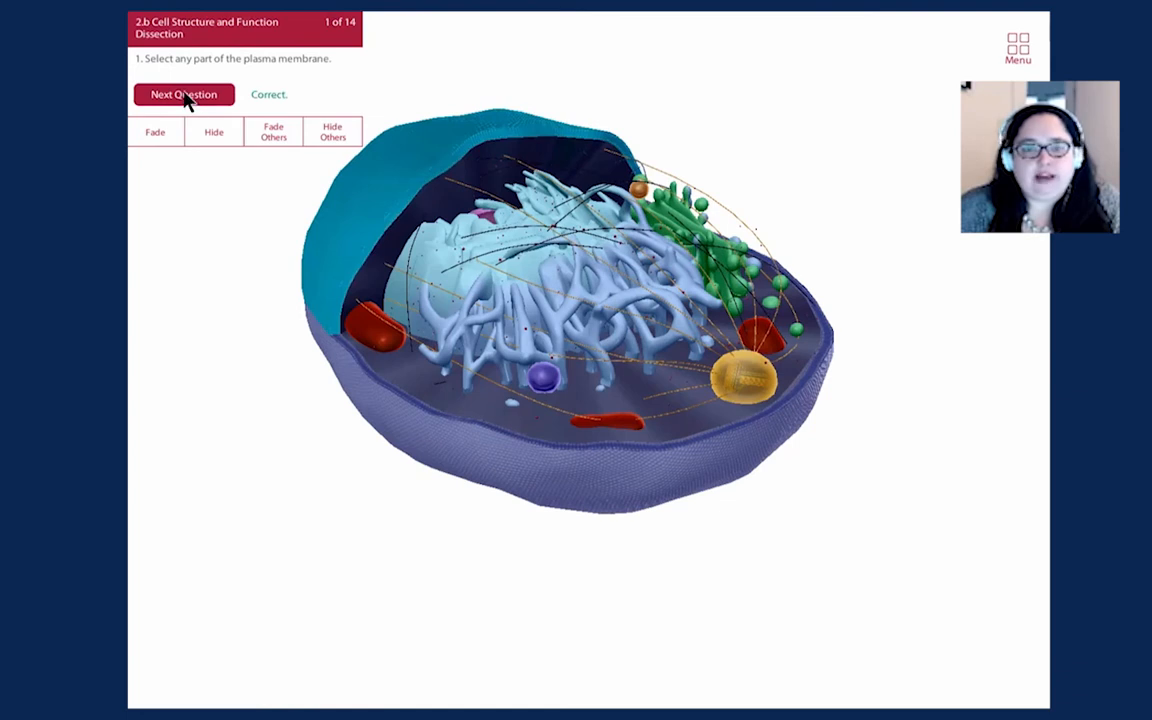
{"action": "left_click", "coordinate": [184, 96]}
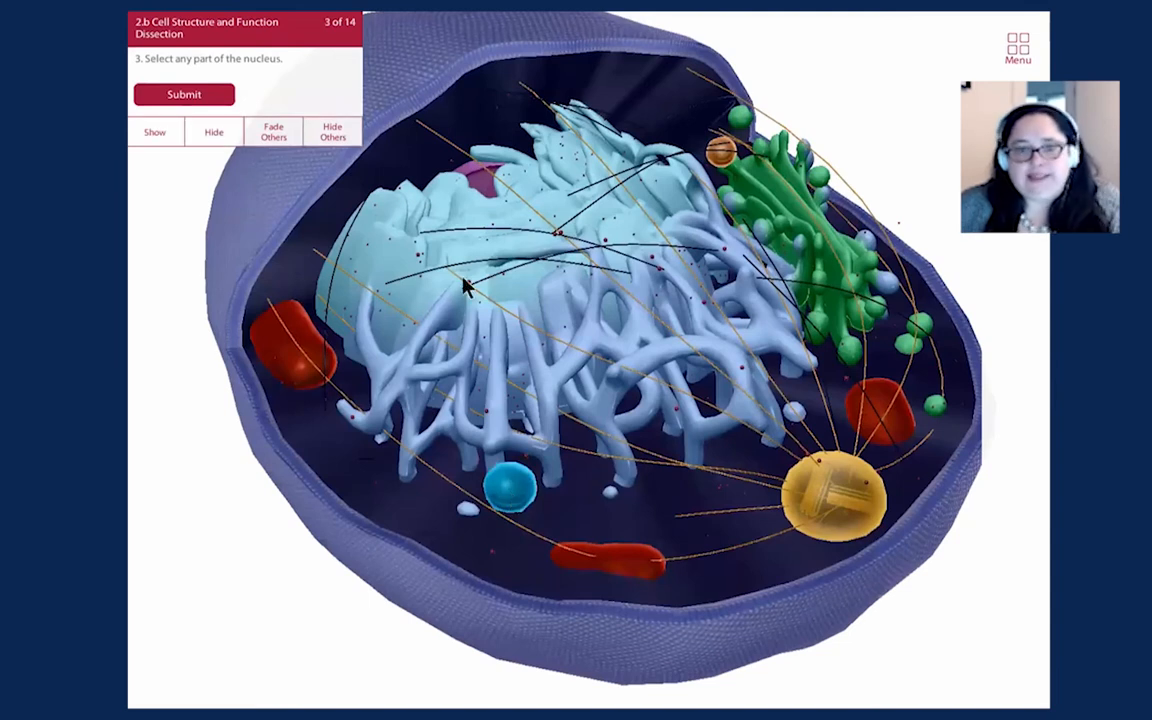
{"action": "left_click", "coordinate": [196, 96]}
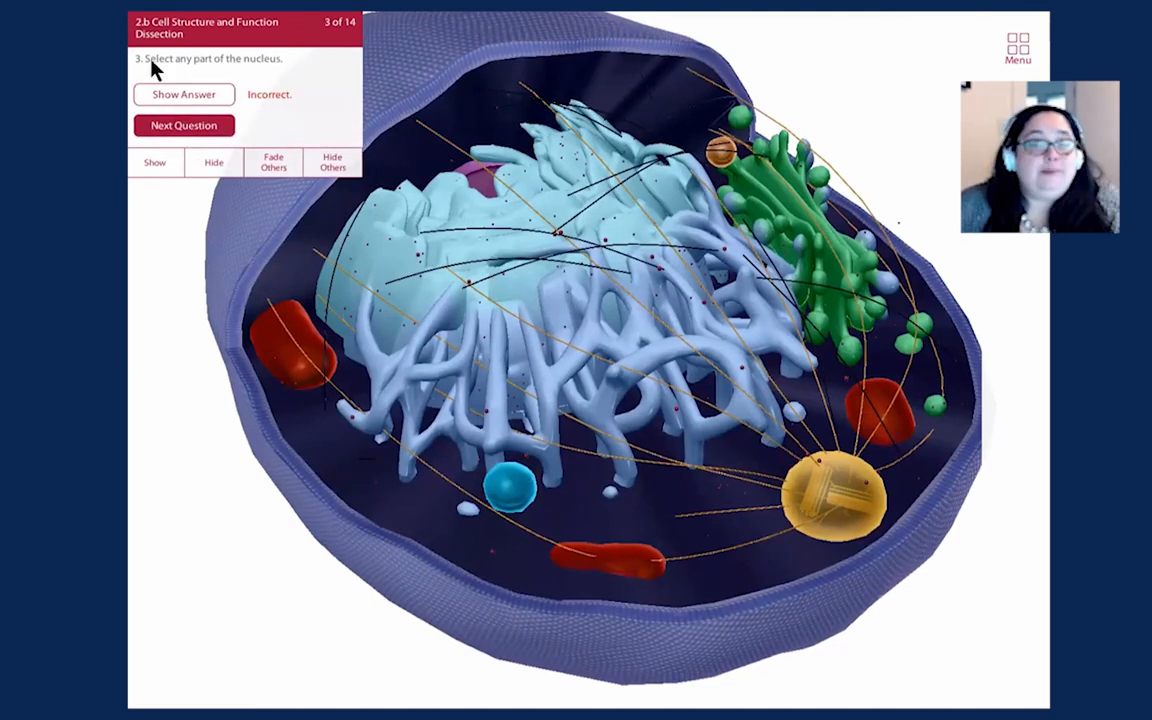
{"action": "left_click", "coordinate": [184, 96]}
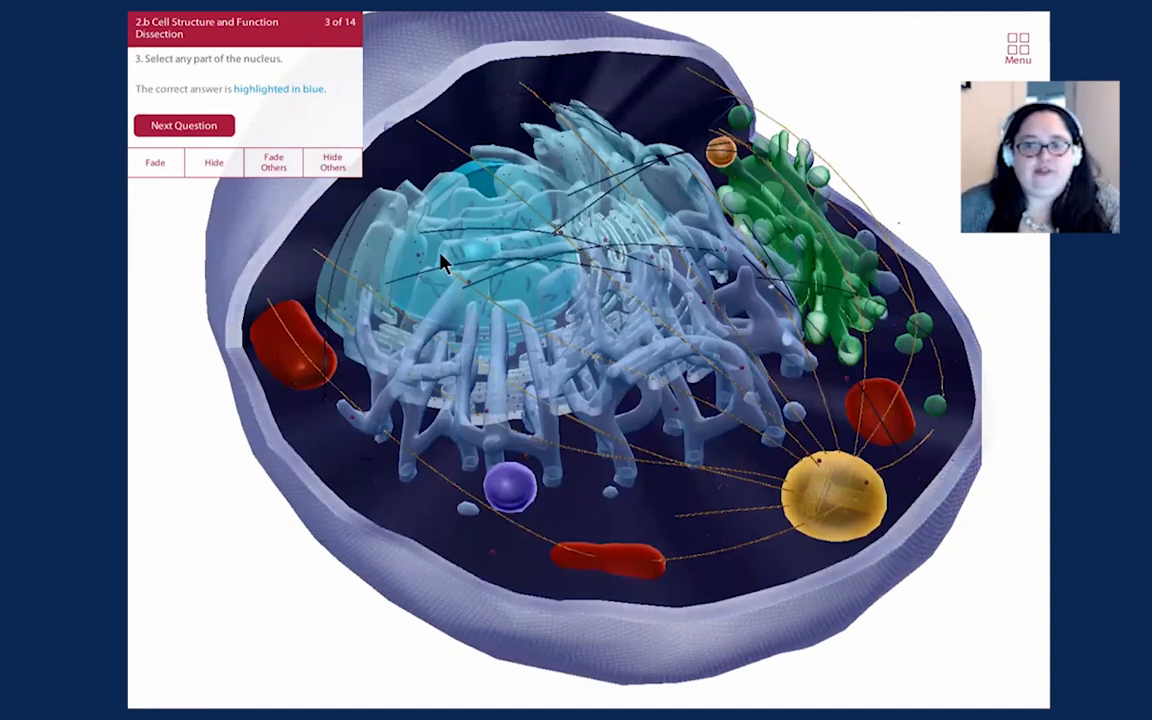
{"action": "mouse_move", "coordinate": [464, 170]}
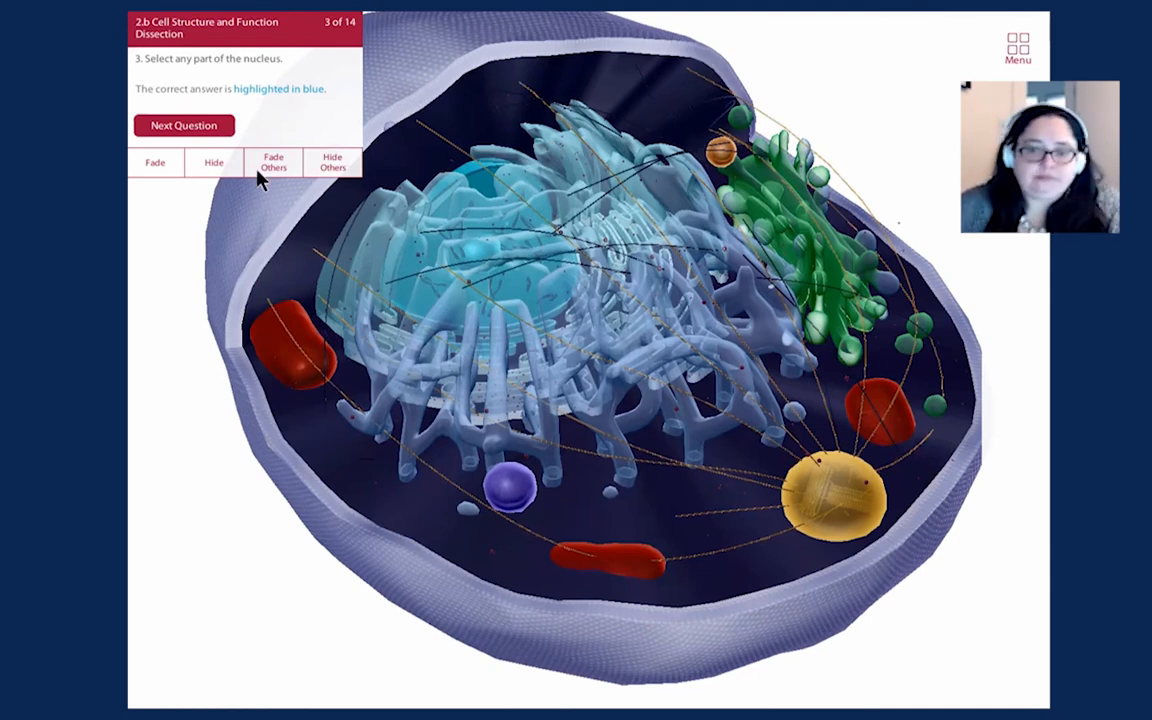
{"action": "left_click", "coordinate": [184, 124]}
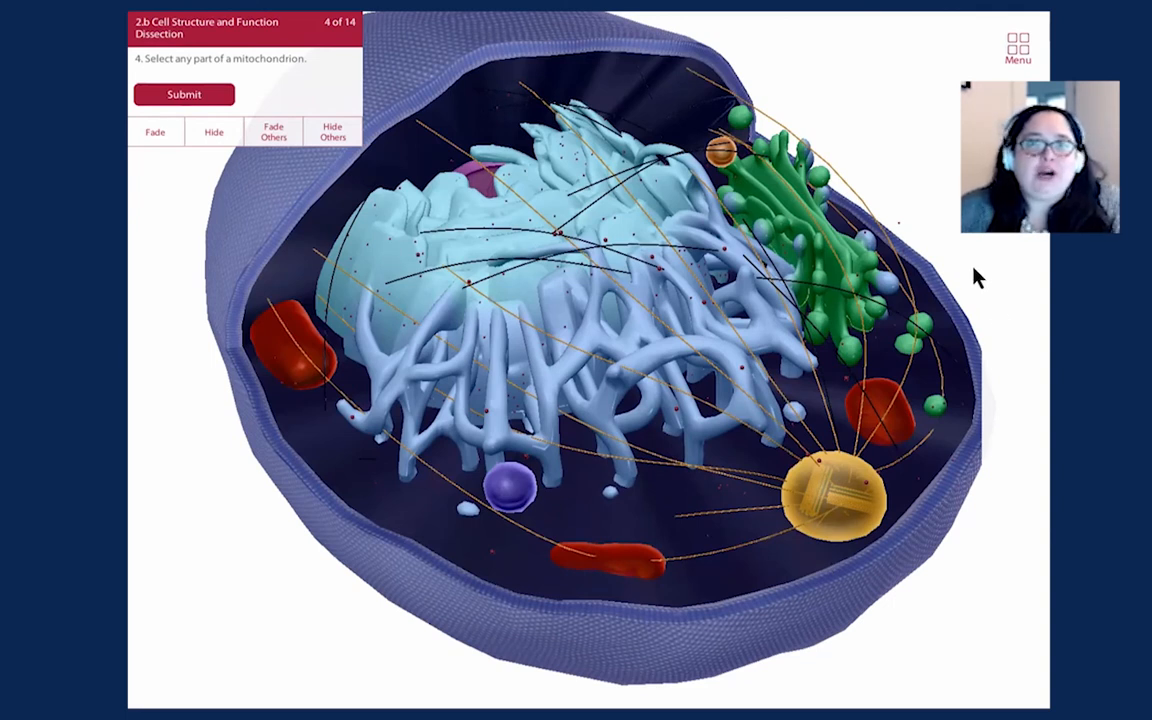
{"action": "mouse_move", "coordinate": [508, 598]}
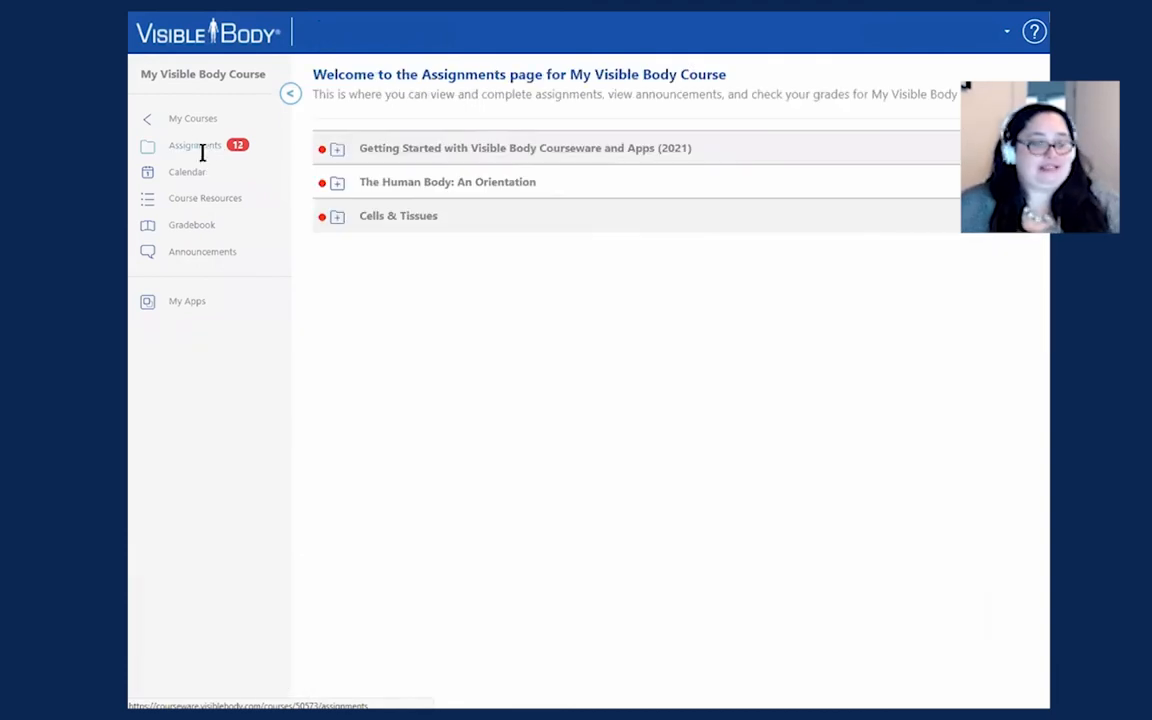
Step: Expand Cells & Tissues and show its four graded quizzes with attempts remaining and due dates
{"action": "left_click", "coordinate": [336, 216]}
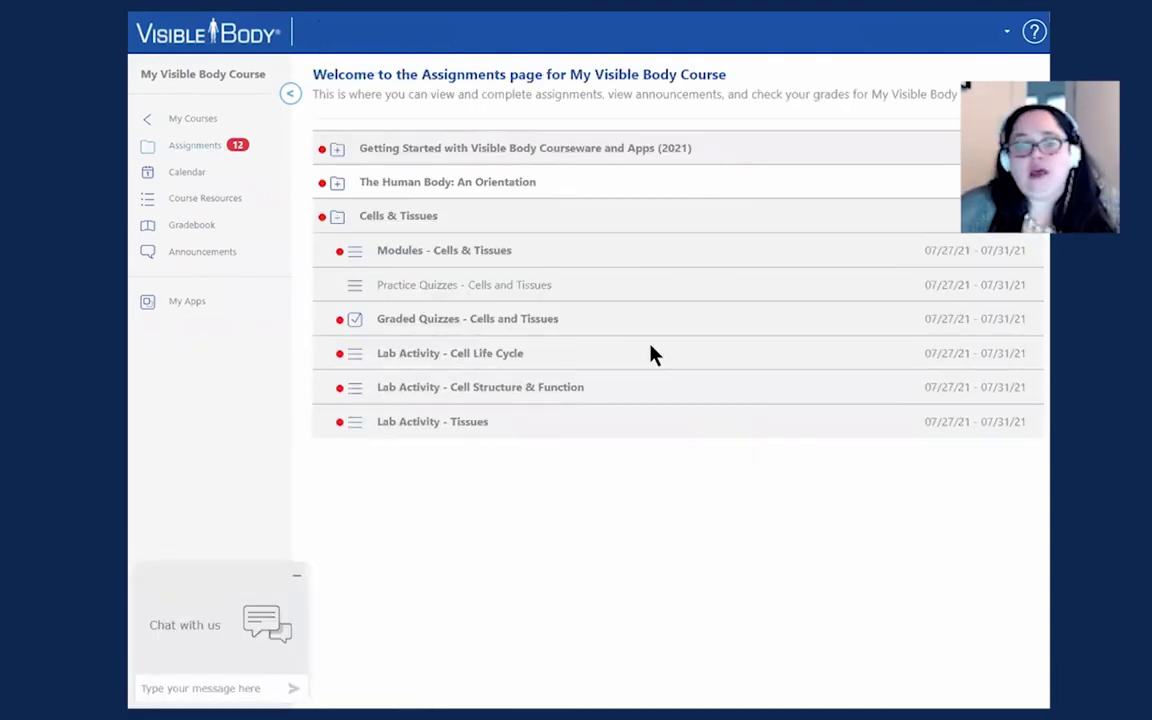
{"action": "mouse_move", "coordinate": [434, 348]}
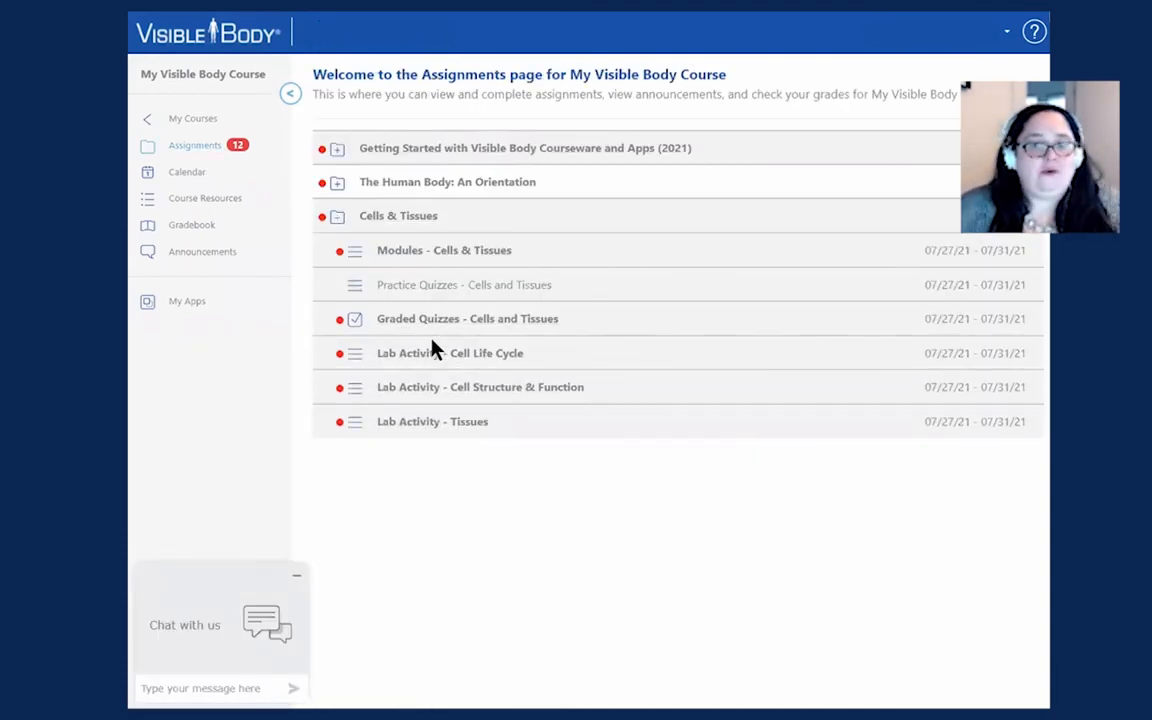
{"action": "left_click", "coordinate": [468, 318]}
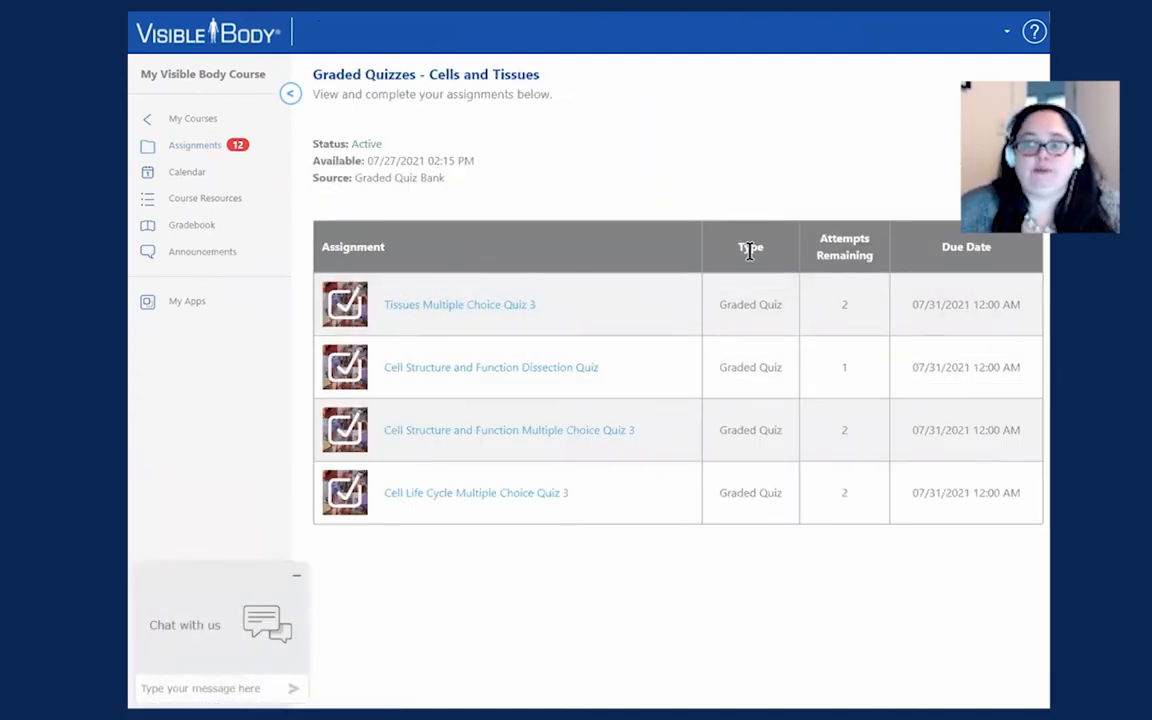
{"action": "mouse_move", "coordinate": [852, 168]}
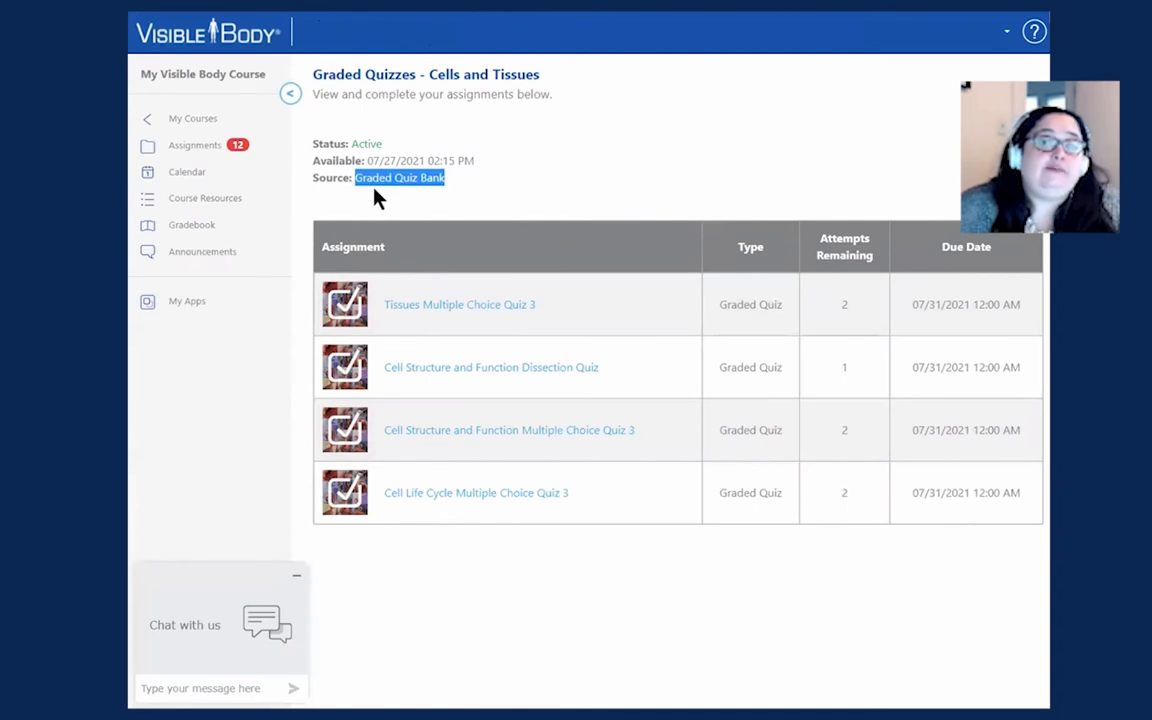
{"action": "left_click", "coordinate": [372, 176]}
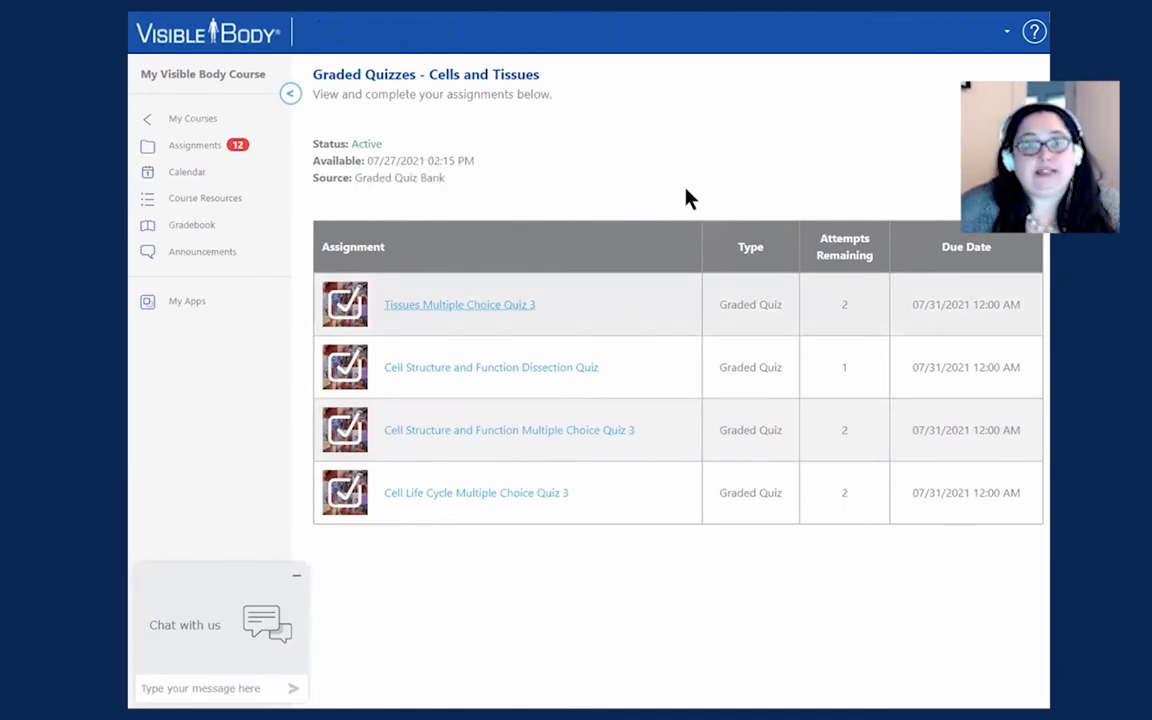
{"action": "mouse_move", "coordinate": [736, 88]}
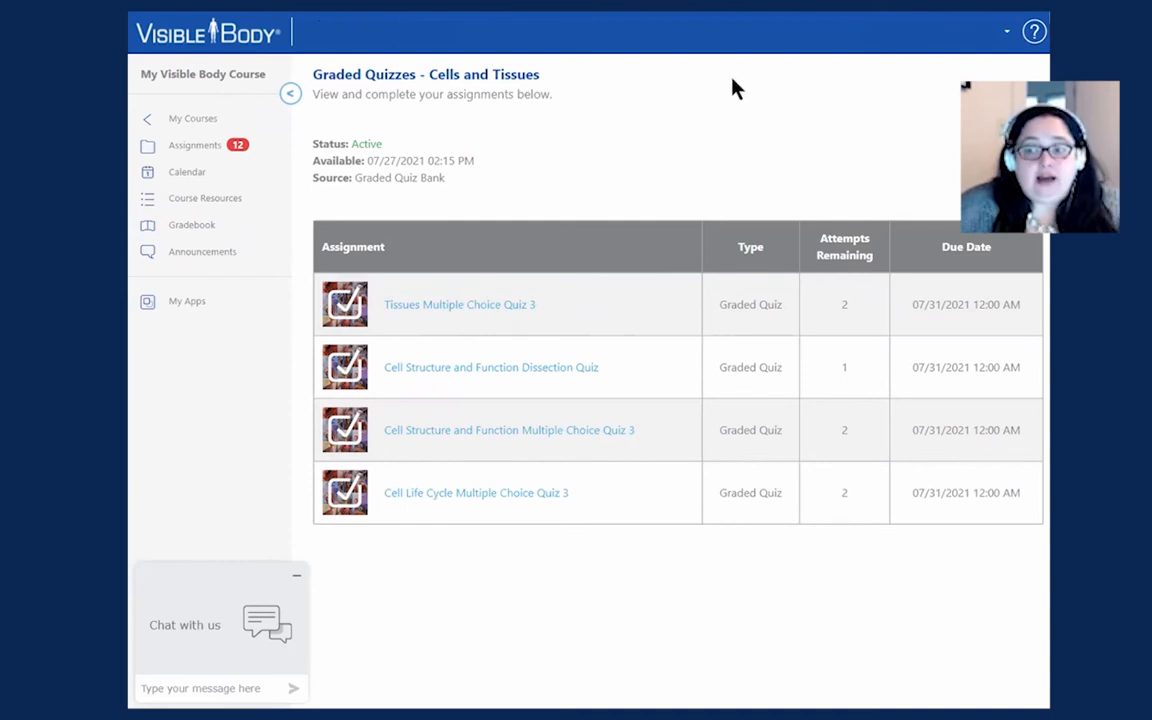
{"action": "mouse_move", "coordinate": [676, 120]}
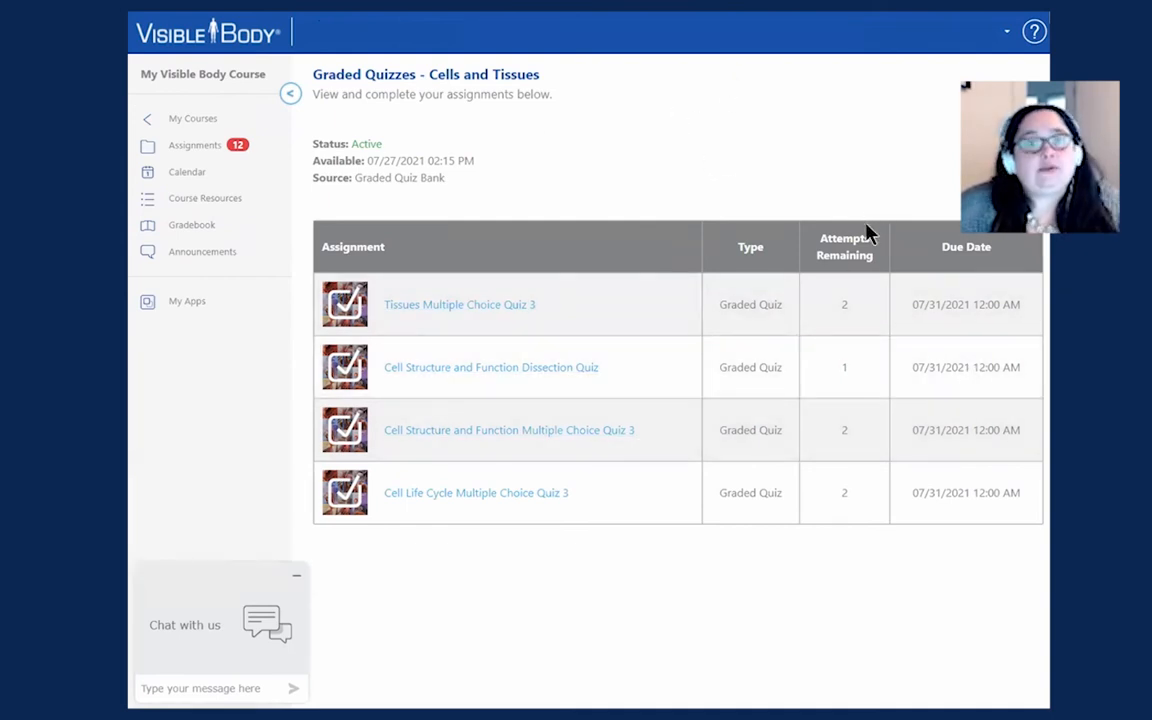
{"action": "mouse_move", "coordinate": [864, 540]}
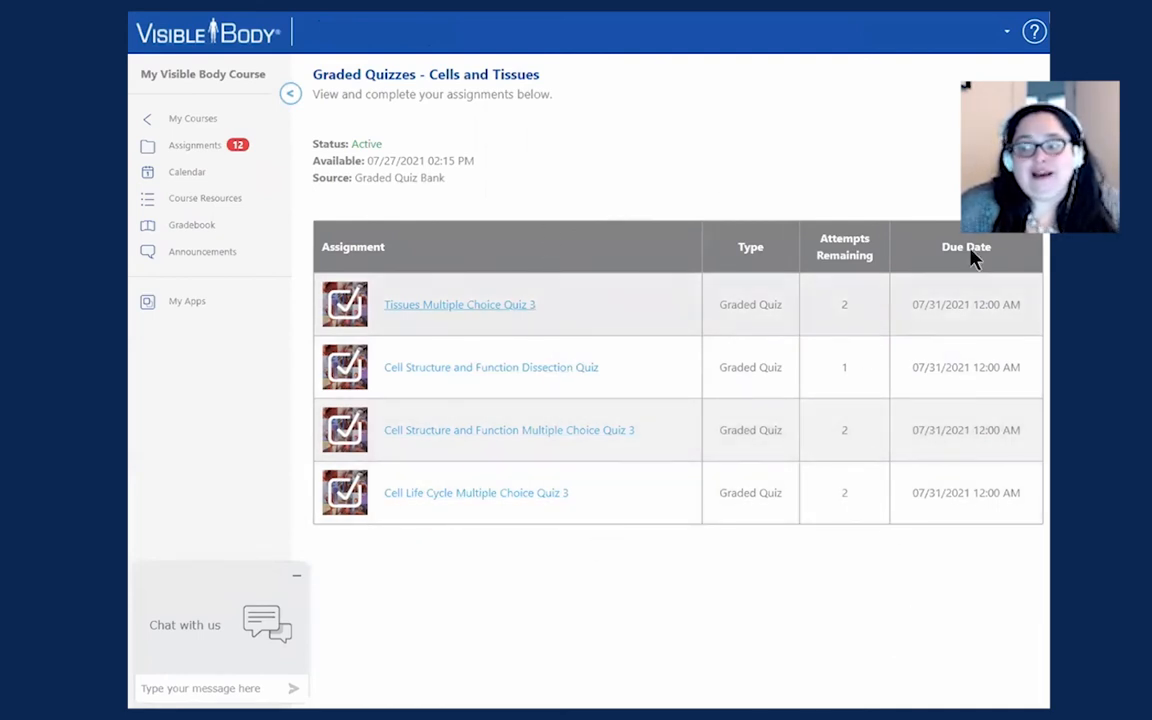
{"action": "mouse_move", "coordinate": [862, 384]}
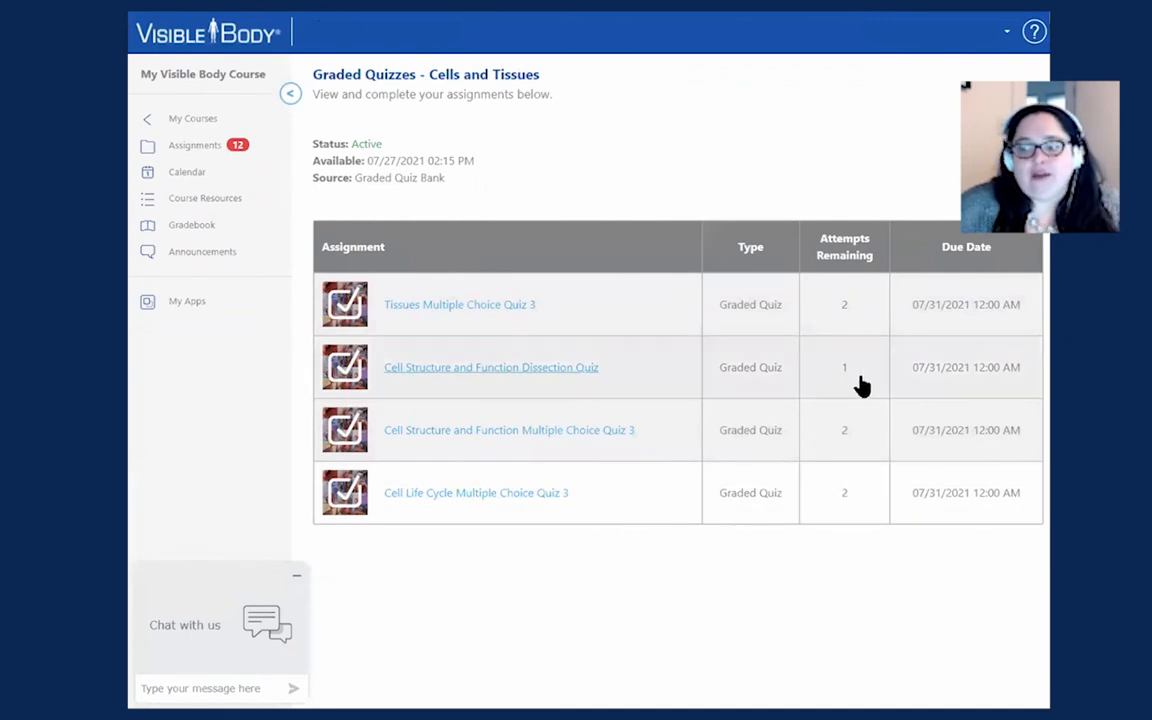
{"action": "mouse_move", "coordinate": [864, 290]}
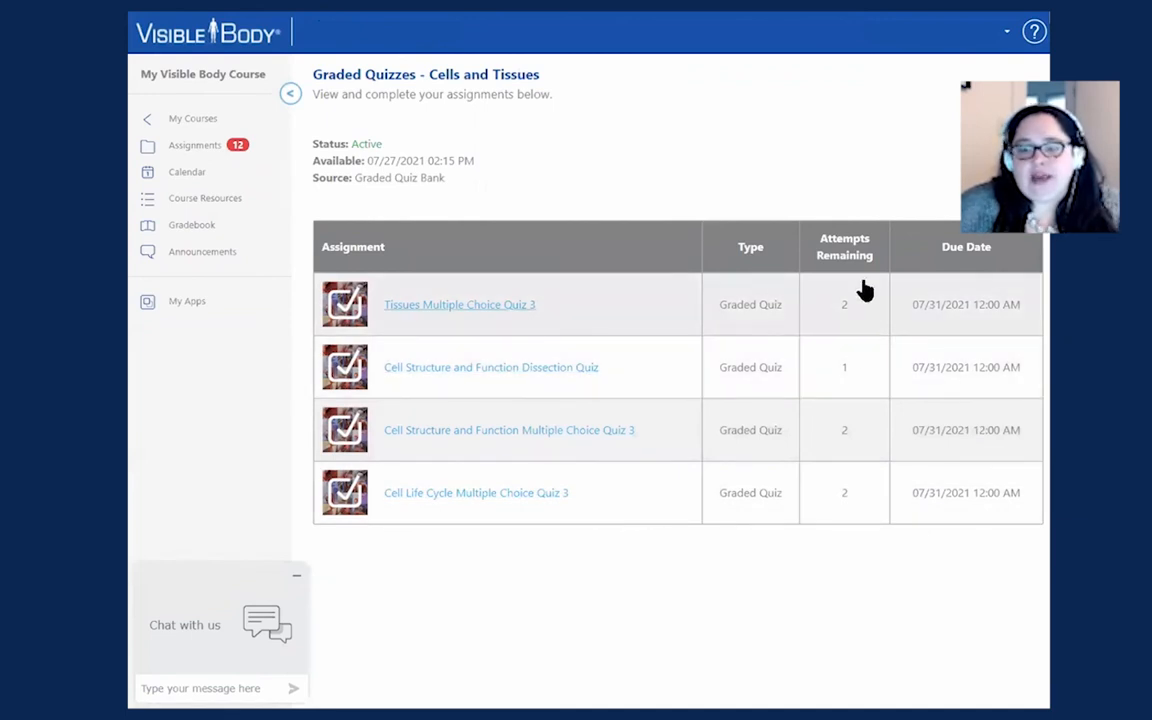
{"action": "mouse_move", "coordinate": [460, 380]}
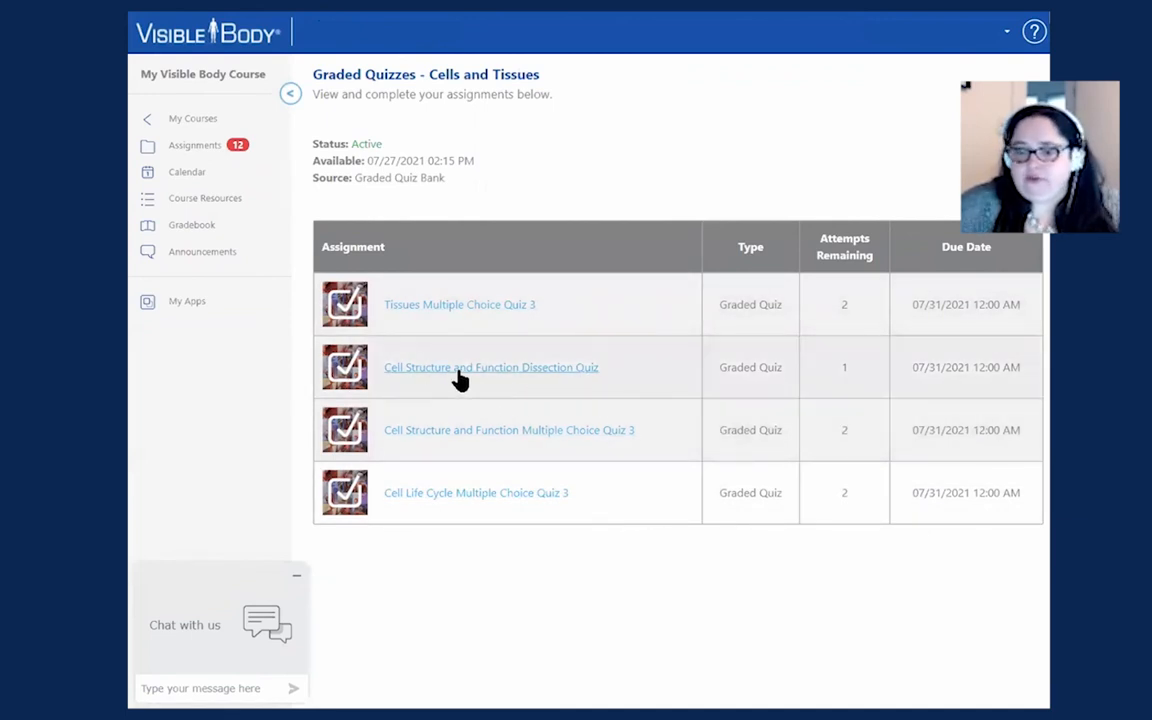
{"action": "mouse_move", "coordinate": [578, 532]}
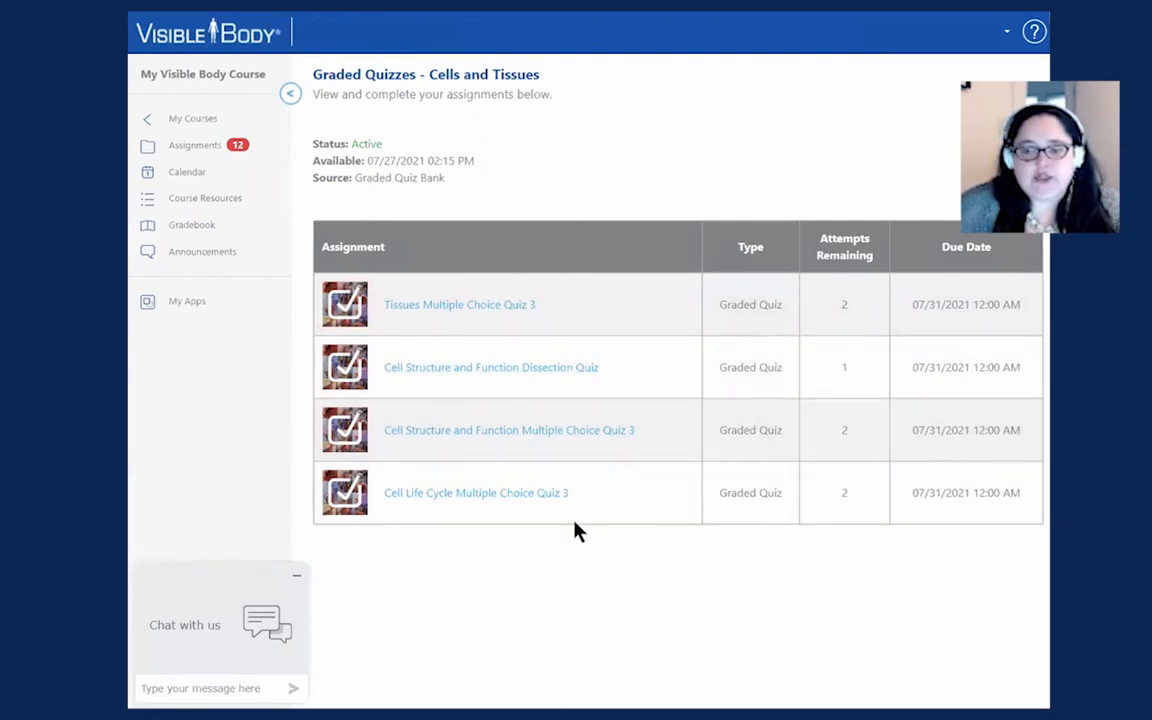
Step: Start attempt 2 of 2 of the Cell Structure and Function Dissection Quiz and submit a microfilament as the first answer
{"action": "left_click", "coordinate": [492, 368]}
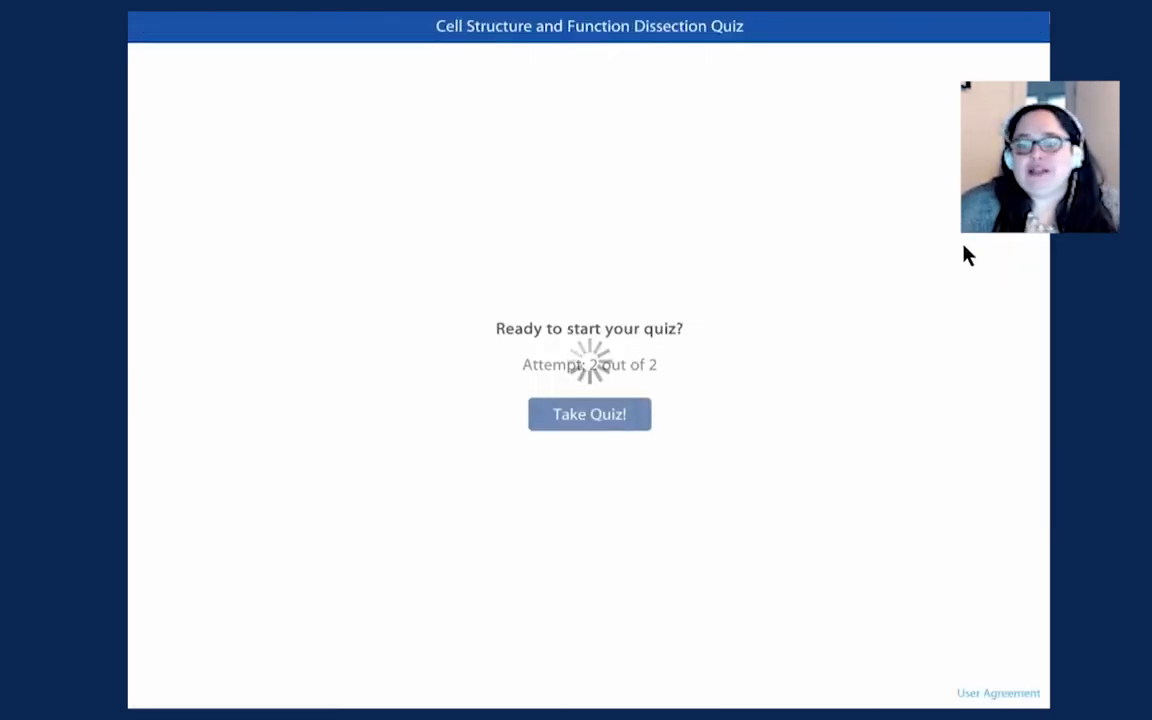
{"action": "mouse_move", "coordinate": [672, 166]}
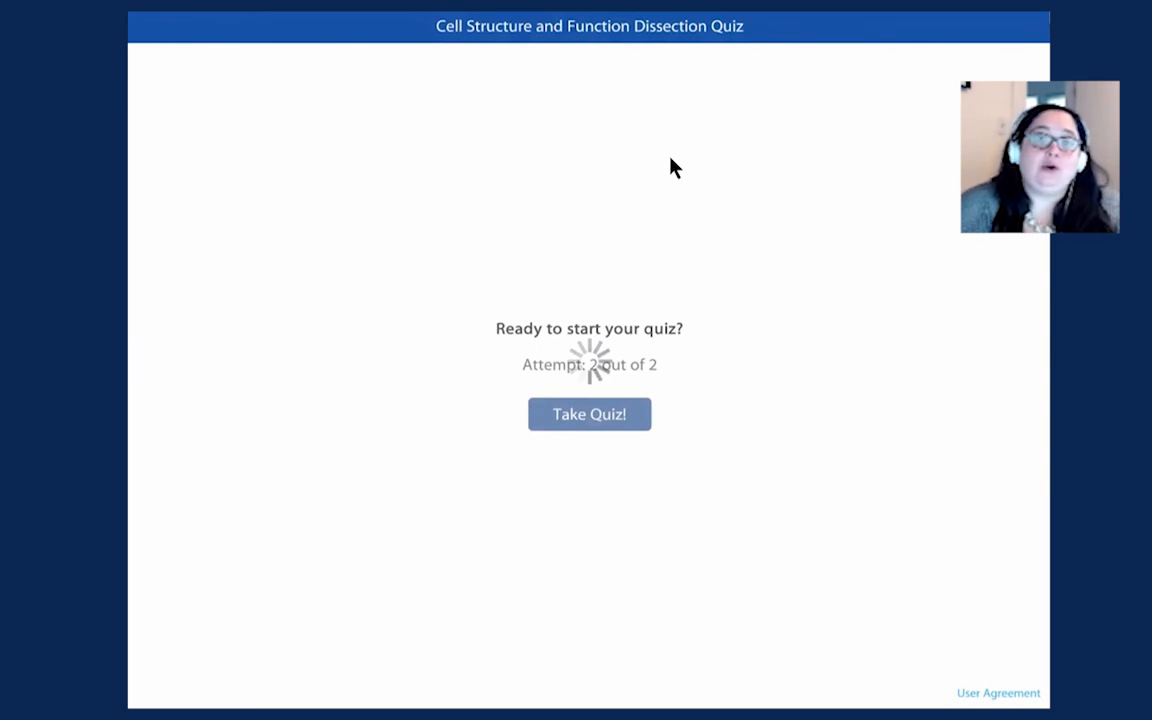
{"action": "mouse_move", "coordinate": [656, 136]}
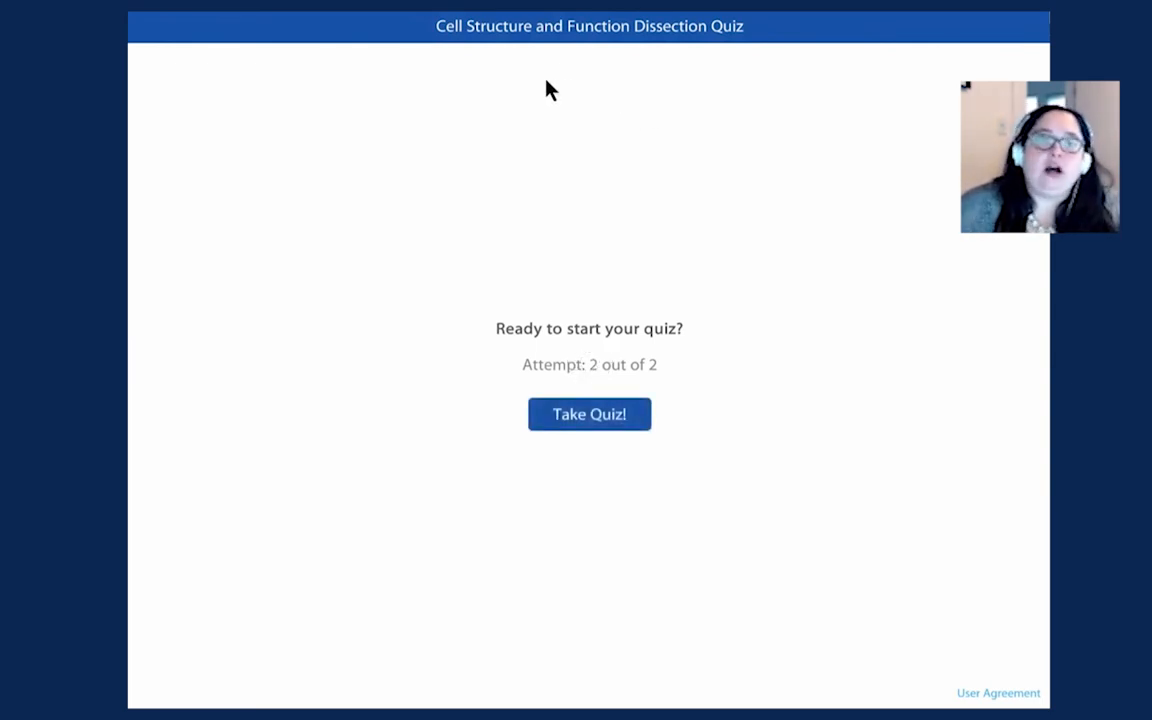
{"action": "mouse_move", "coordinate": [834, 386]}
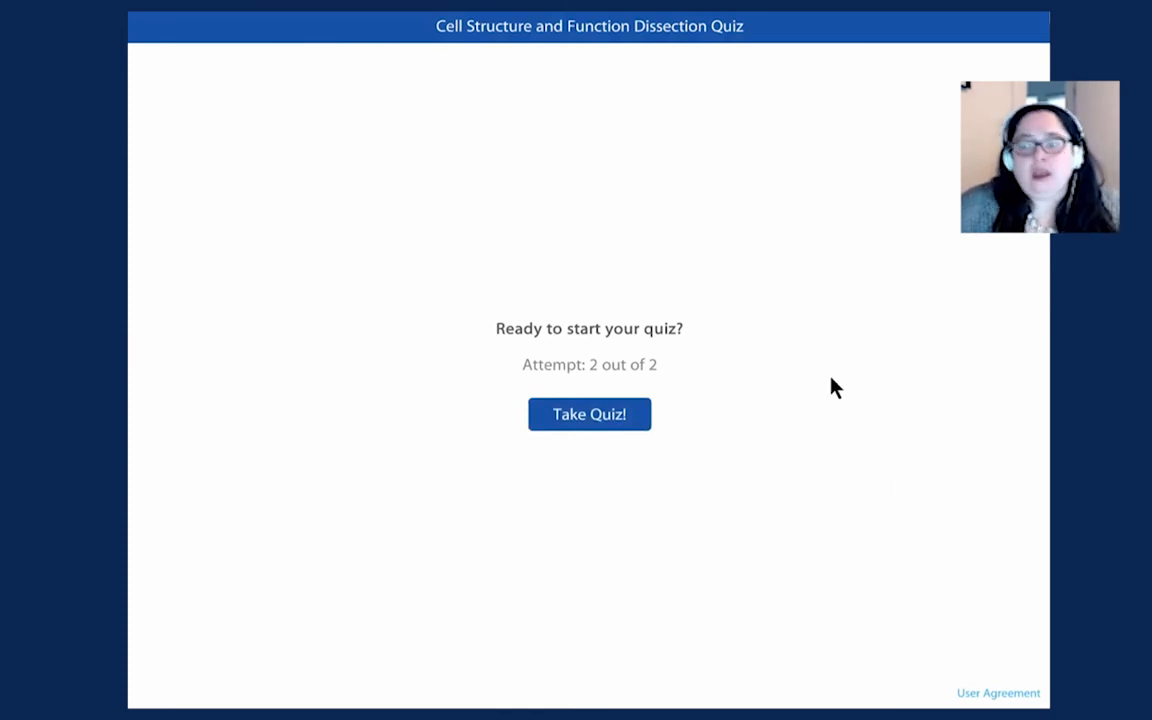
{"action": "mouse_move", "coordinate": [564, 368]}
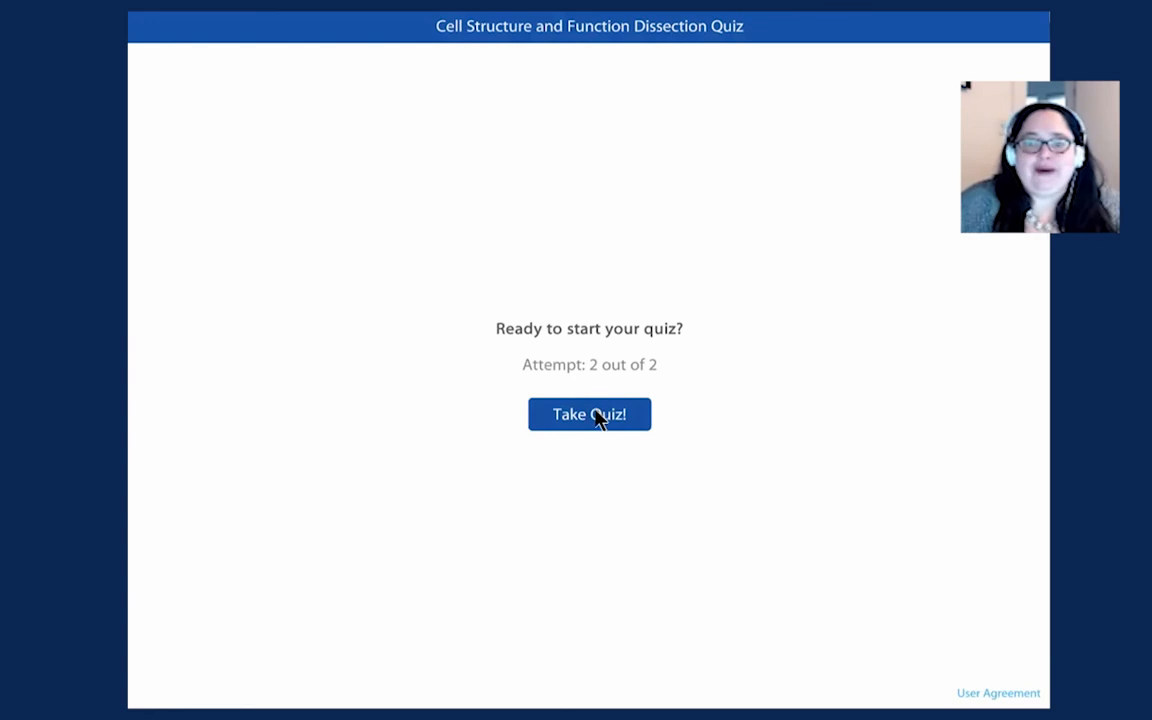
{"action": "left_click", "coordinate": [588, 414]}
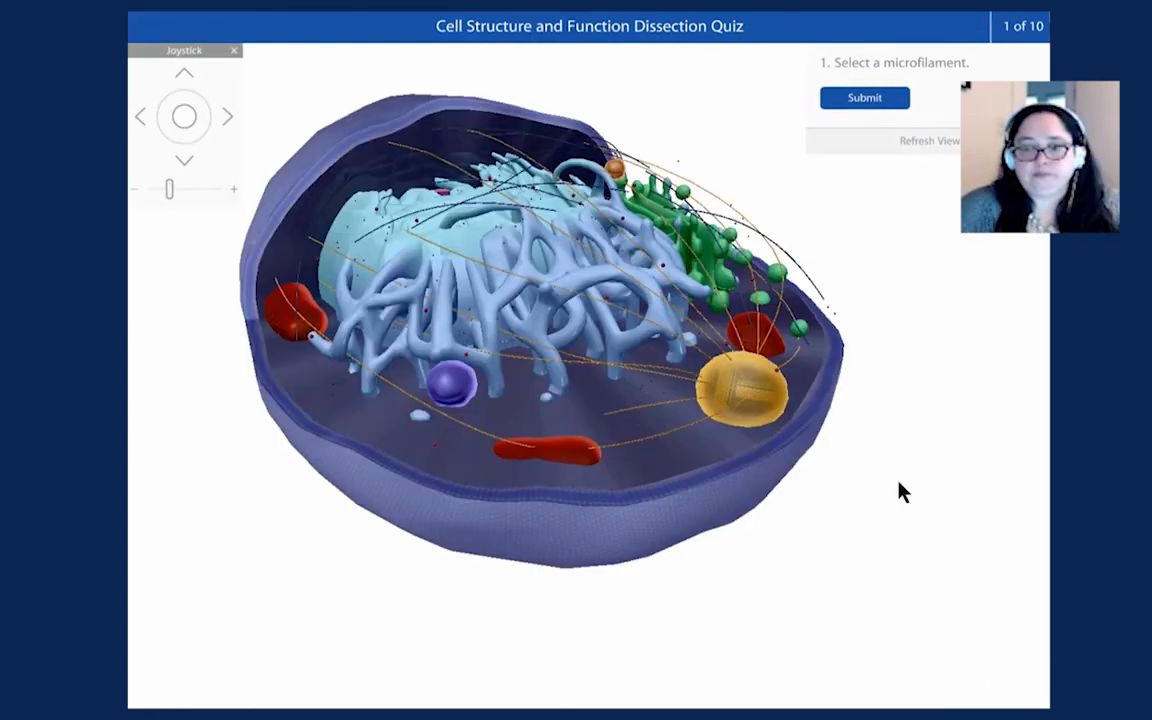
{"action": "left_click_drag", "start_coordinate": [900, 490], "coordinate": [816, 244]}
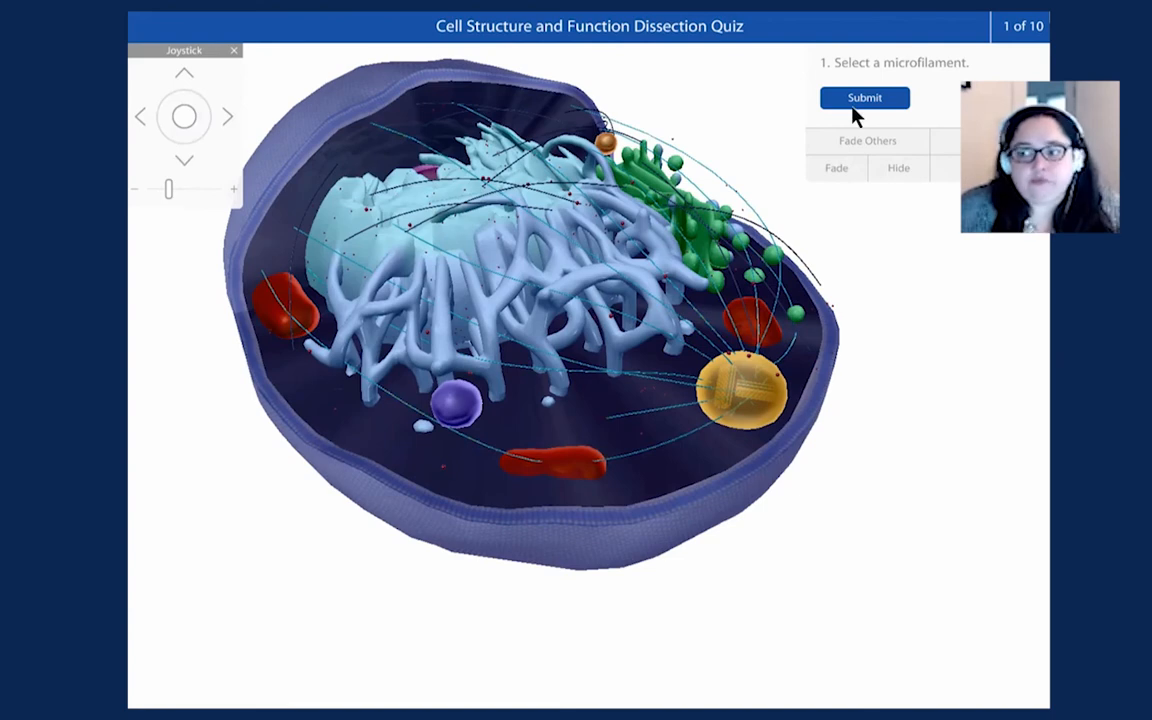
{"action": "left_click", "coordinate": [864, 96]}
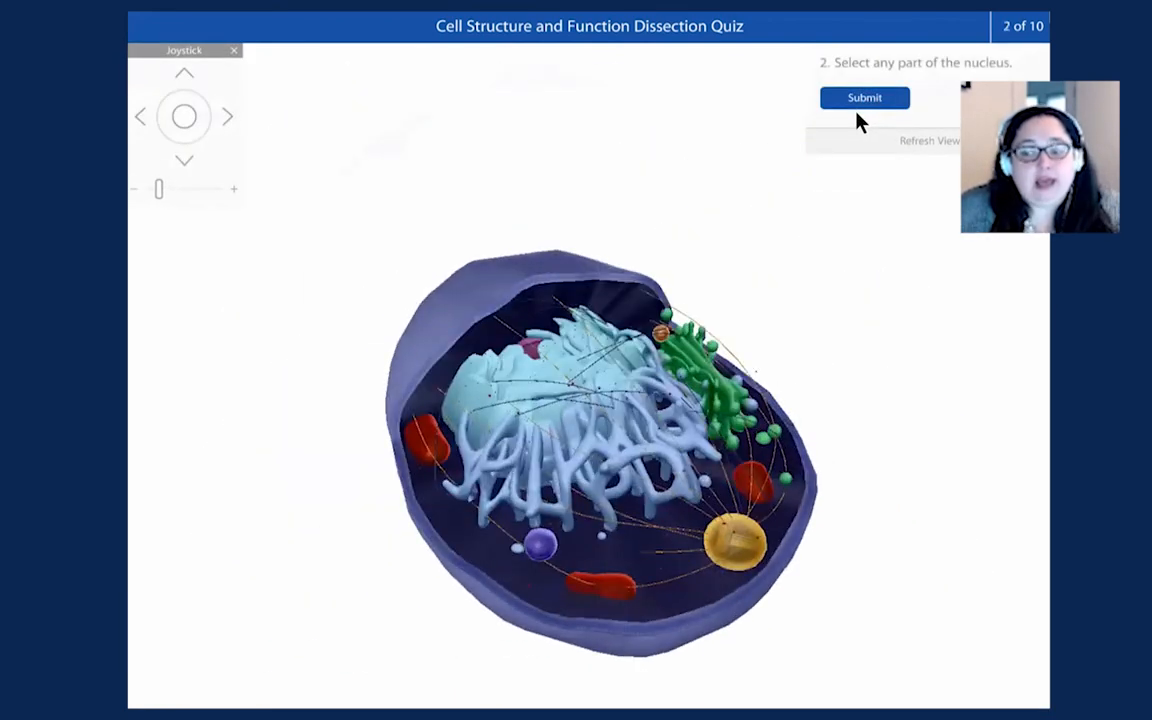
{"action": "mouse_move", "coordinate": [496, 330]}
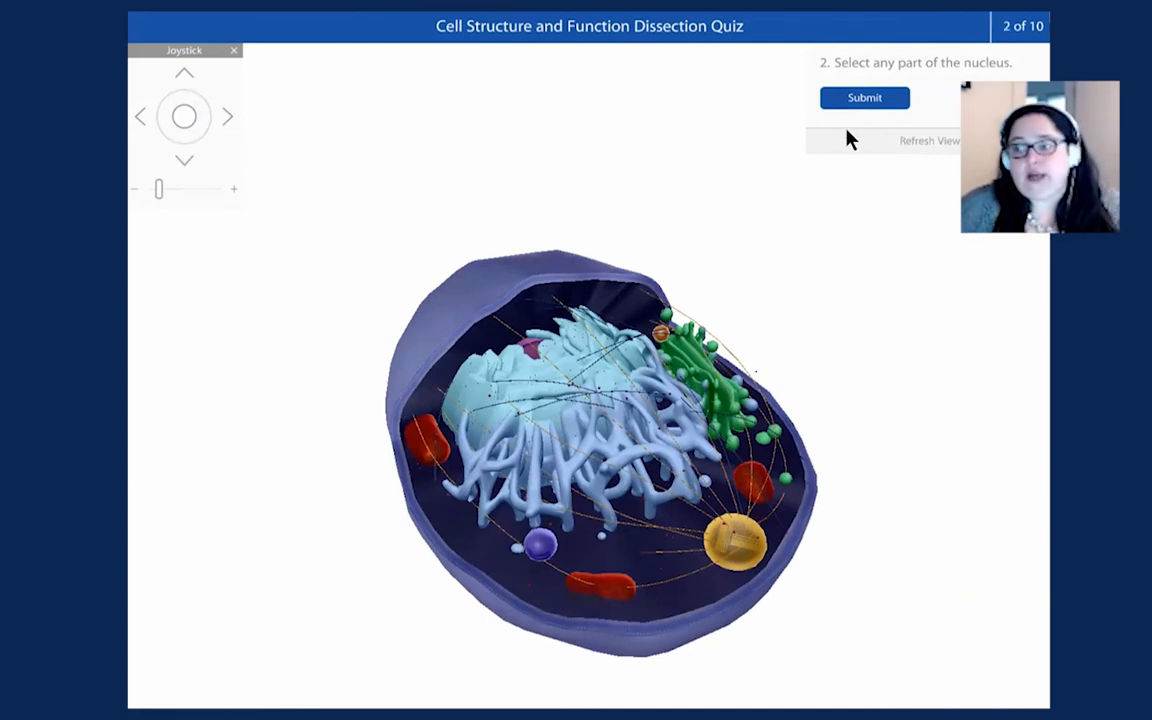
Step: Finish the dissection quiz at 20%, review its per-question results, and return to the graded quizzes list
{"action": "left_click", "coordinate": [864, 96]}
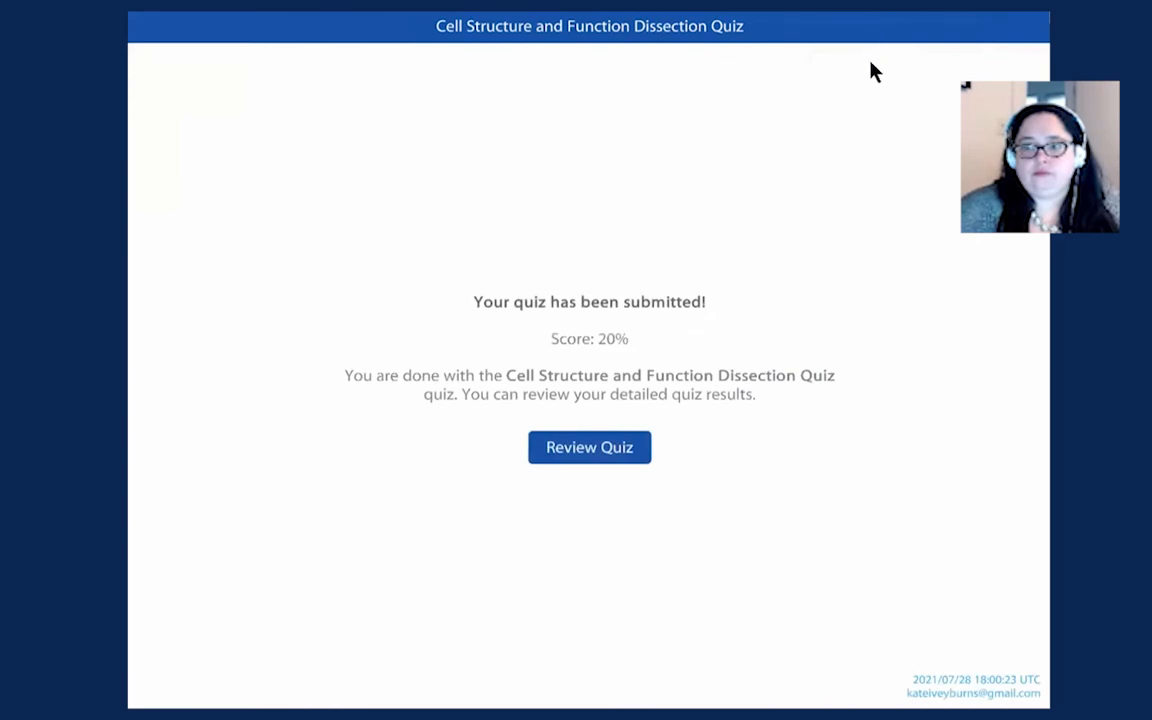
{"action": "mouse_move", "coordinate": [312, 200]}
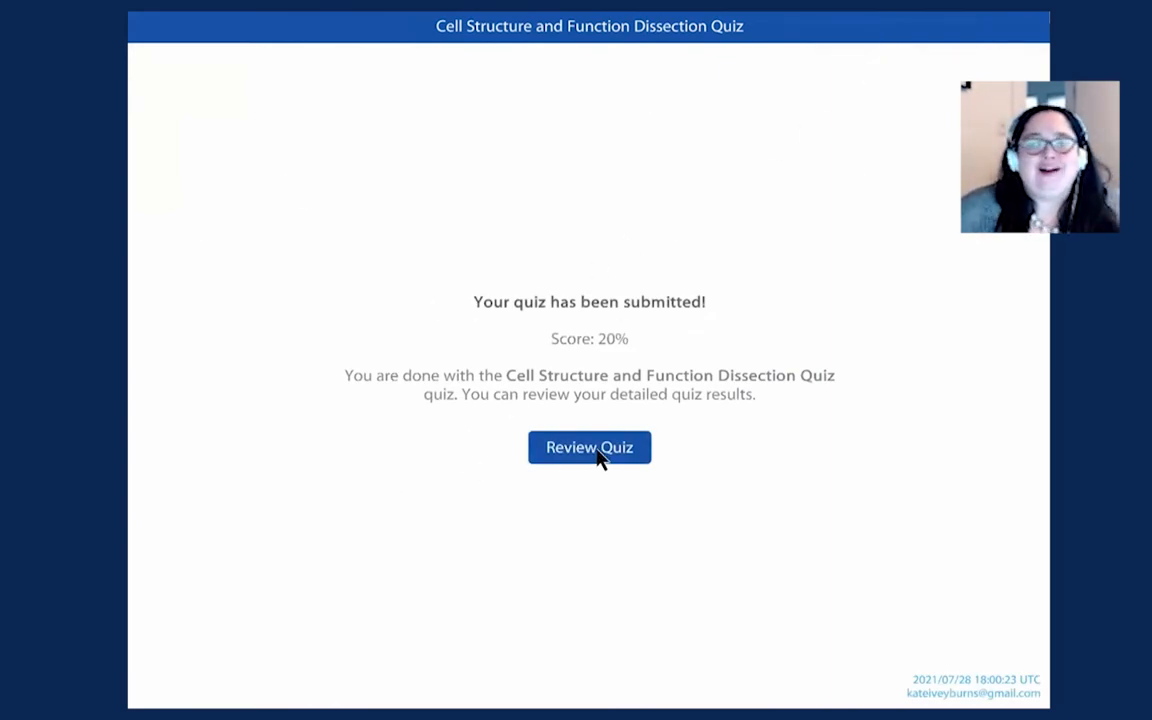
{"action": "mouse_move", "coordinate": [636, 492]}
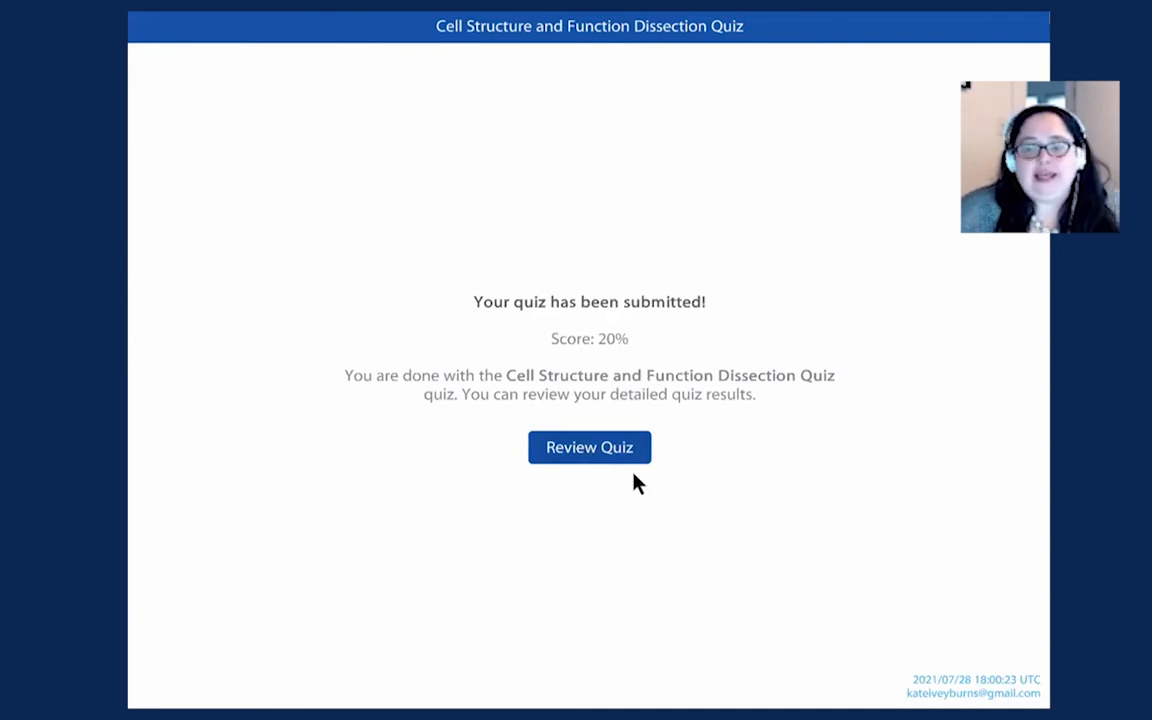
{"action": "left_click", "coordinate": [588, 448]}
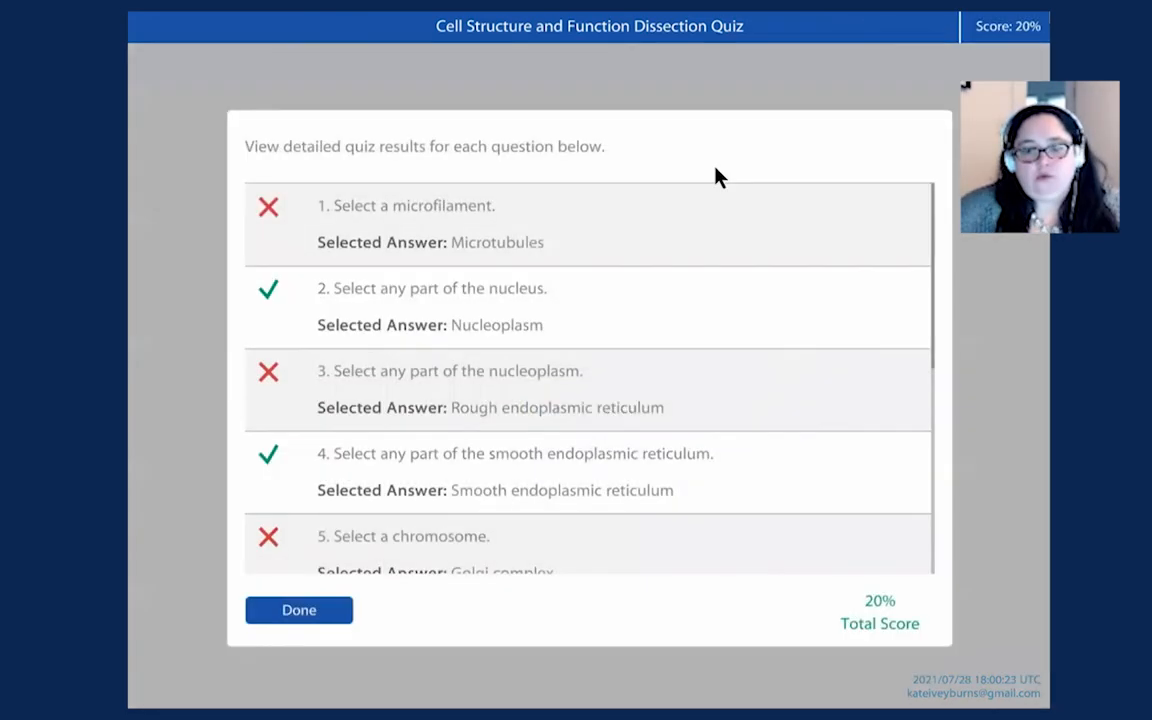
{"action": "scroll", "scroll_direction": "down", "scroll_amount": 3}
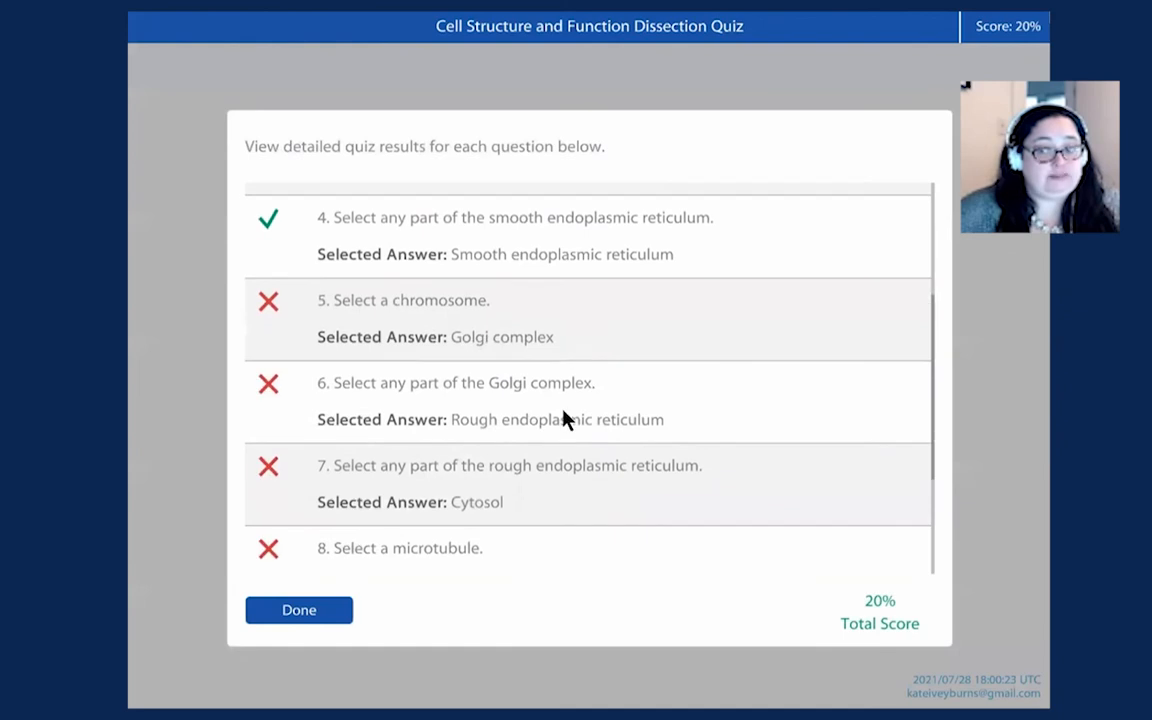
{"action": "scroll", "scroll_direction": "down", "scroll_amount": 3}
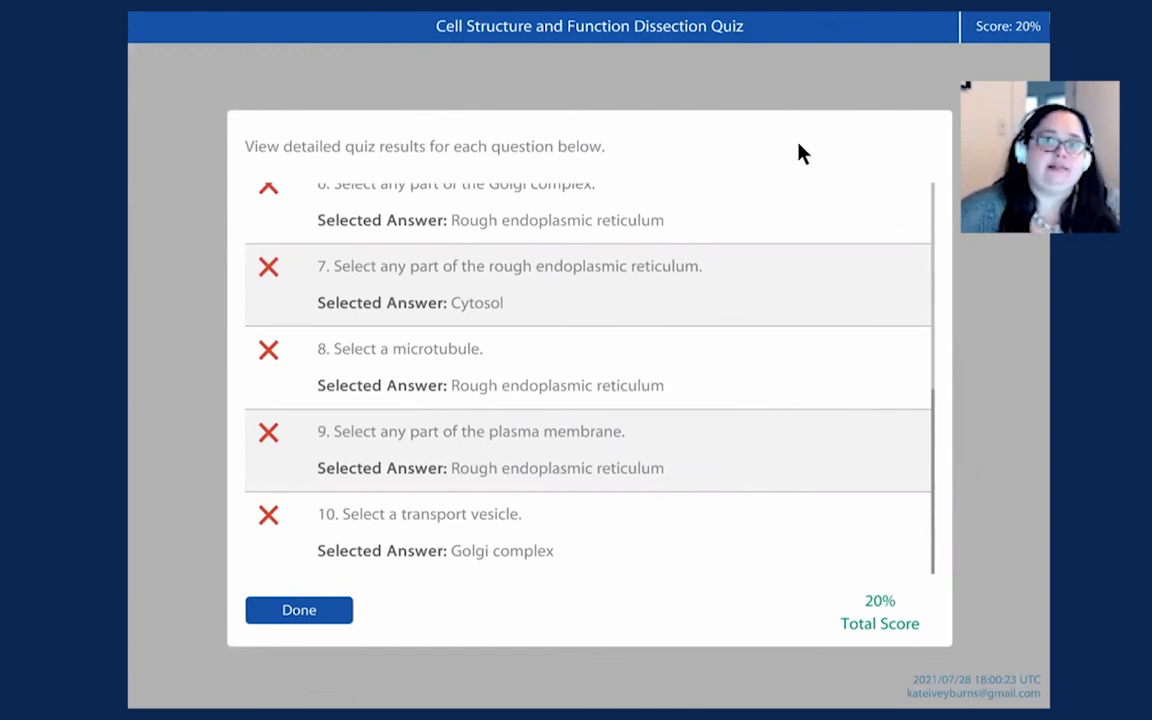
{"action": "mouse_move", "coordinate": [632, 378]}
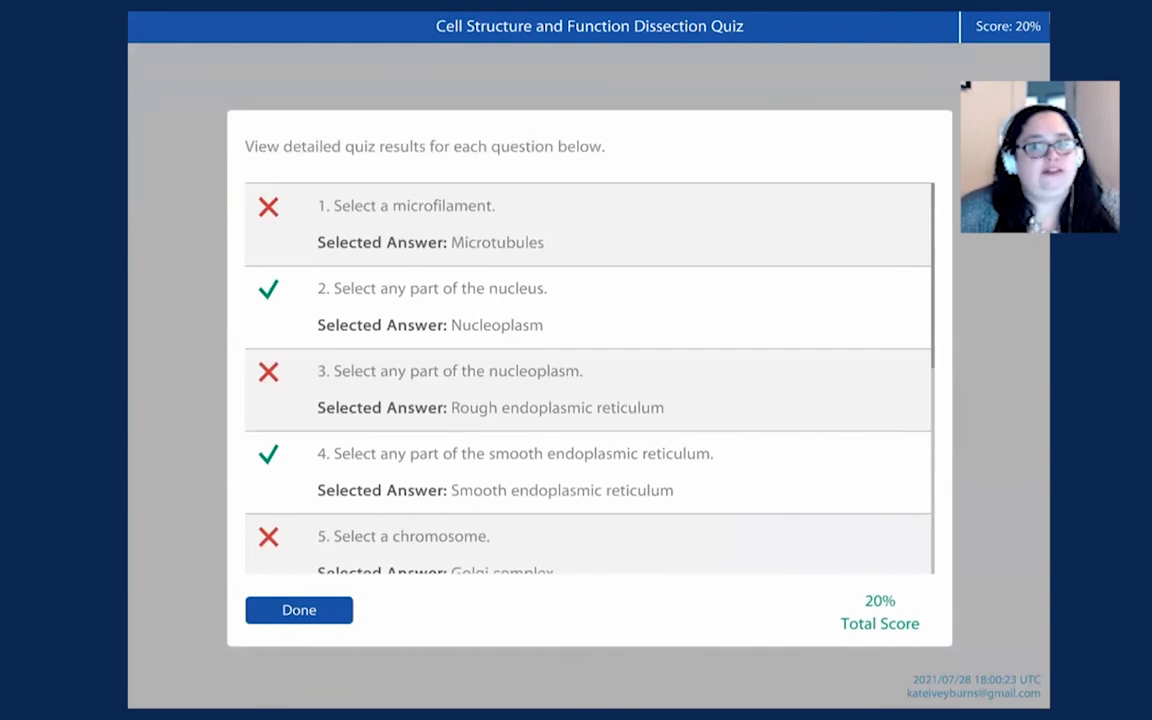
{"action": "mouse_move", "coordinate": [330, 584]}
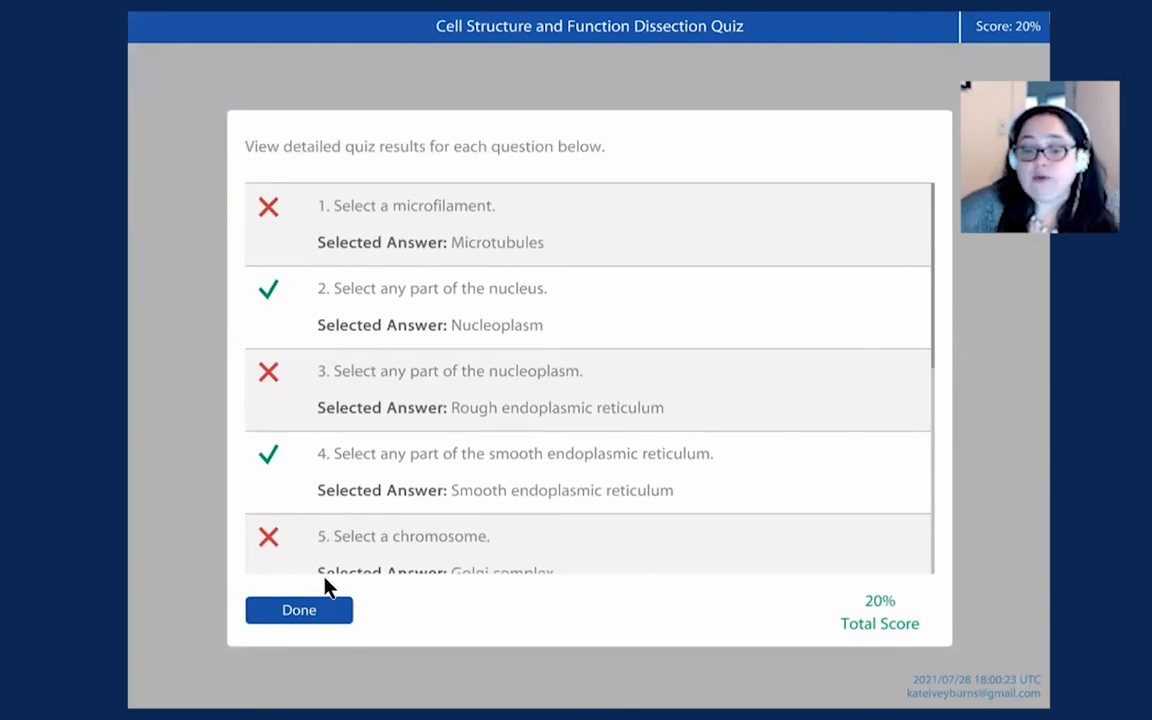
{"action": "mouse_move", "coordinate": [352, 580]}
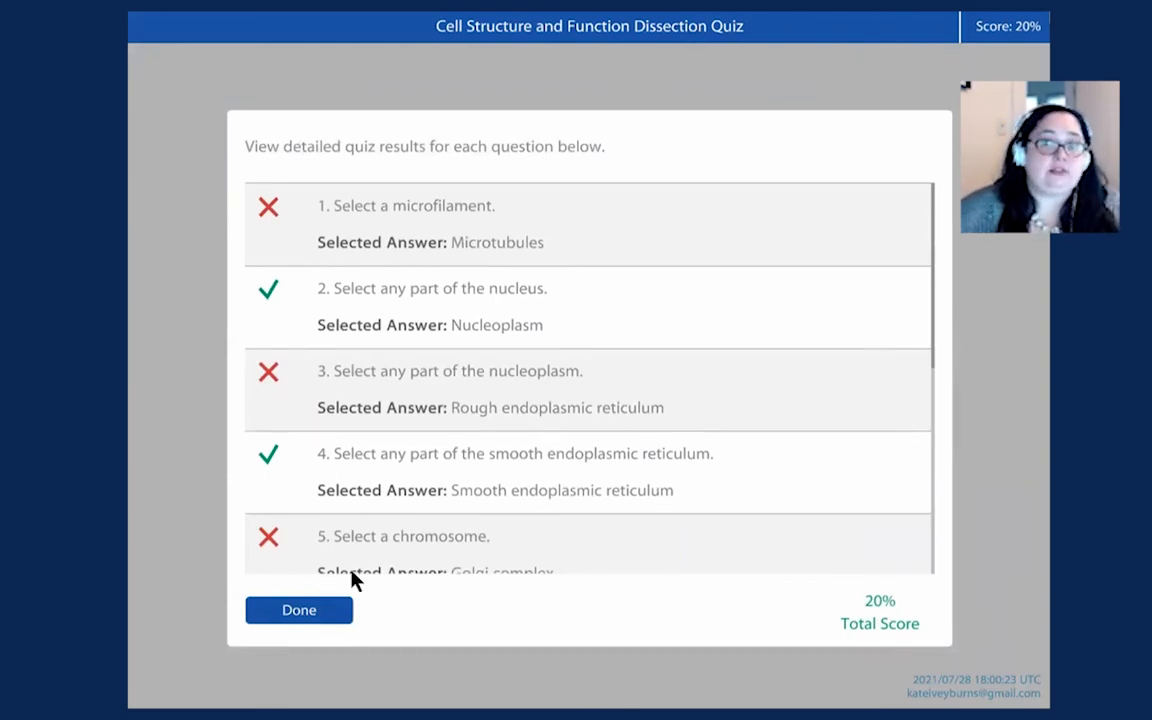
{"action": "left_click", "coordinate": [298, 610]}
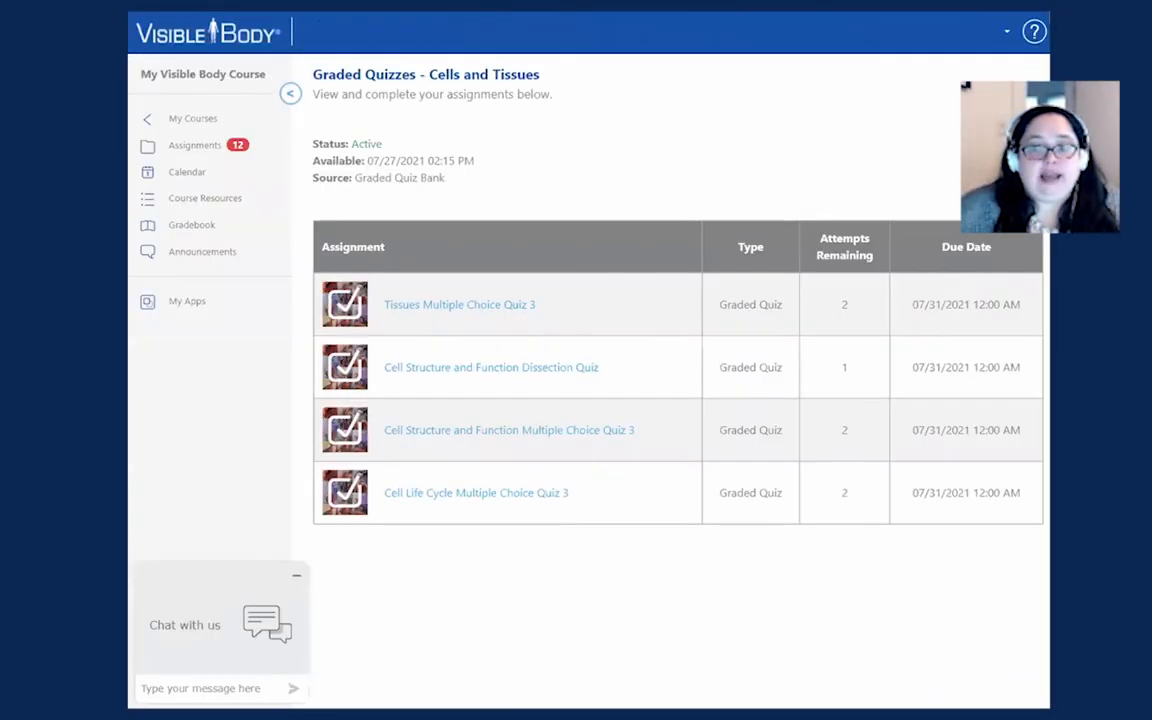
{"action": "mouse_move", "coordinate": [196, 252]}
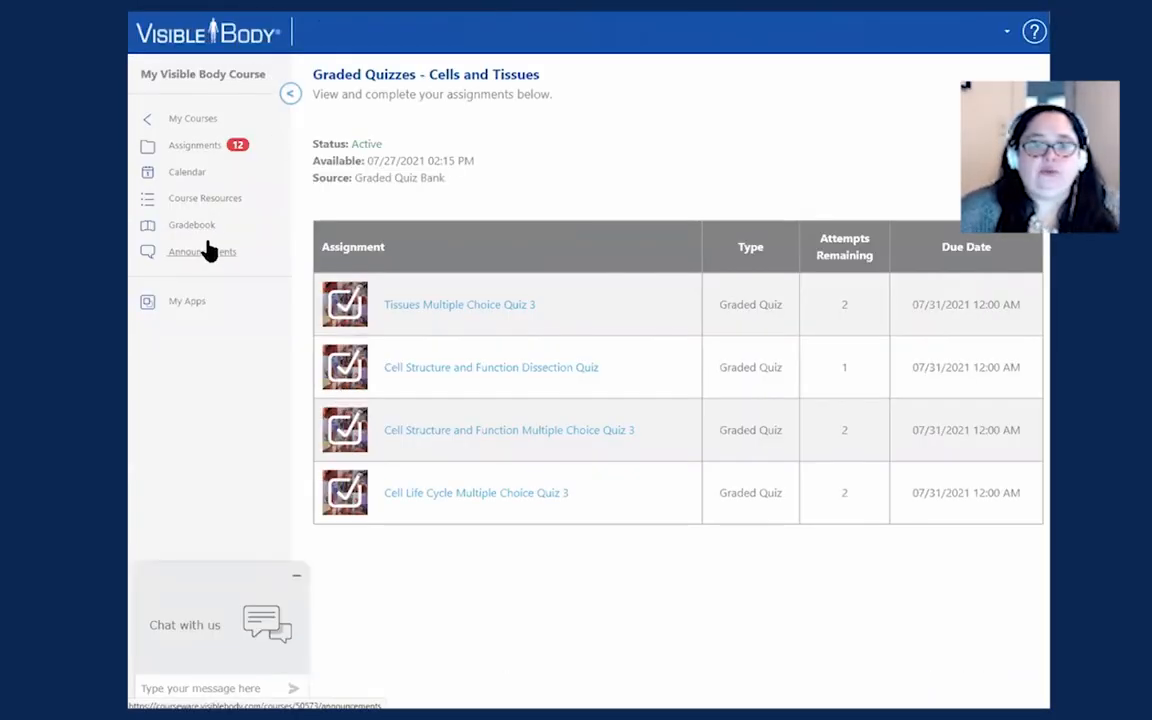
Step: Show the Gradebook and the per-question credits of the 0.8 / 2 dissection quiz attempt
{"action": "left_click", "coordinate": [192, 224]}
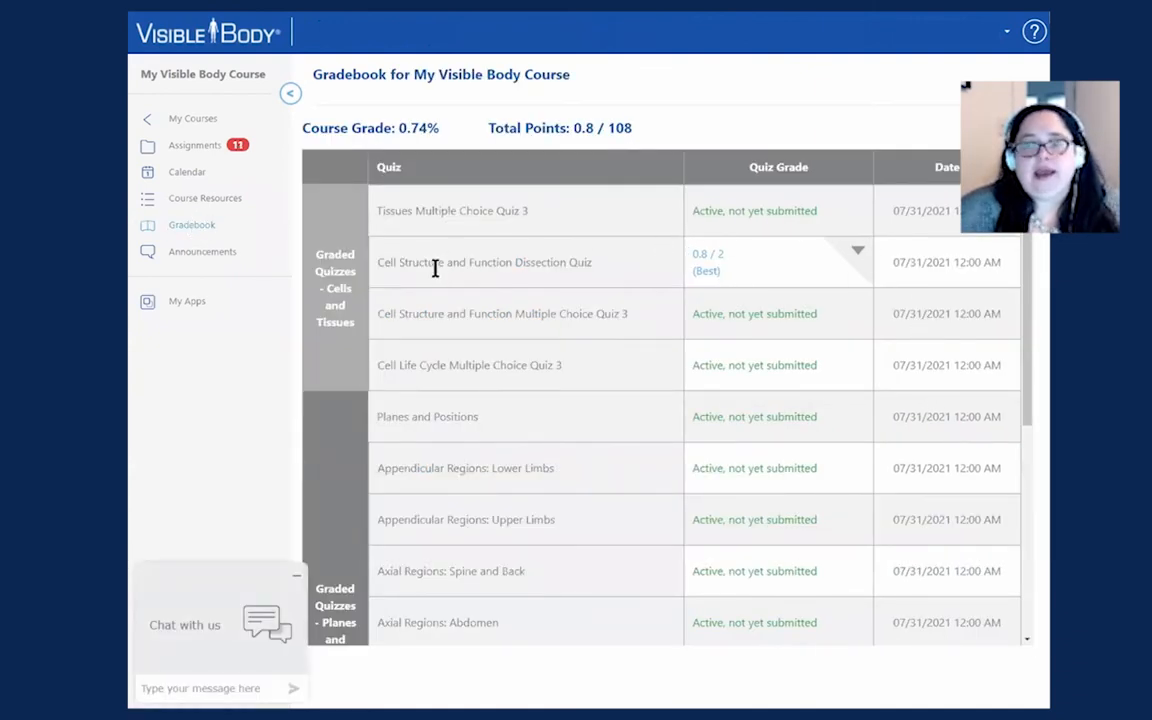
{"action": "mouse_move", "coordinate": [890, 266]}
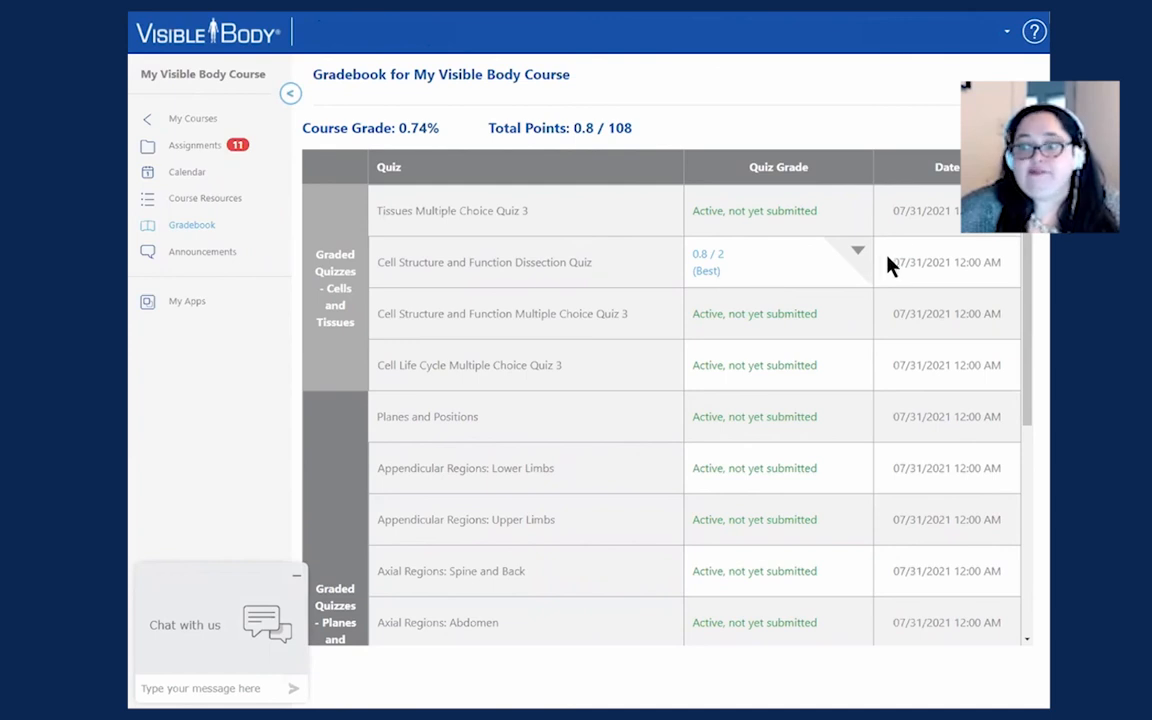
{"action": "mouse_move", "coordinate": [812, 164]}
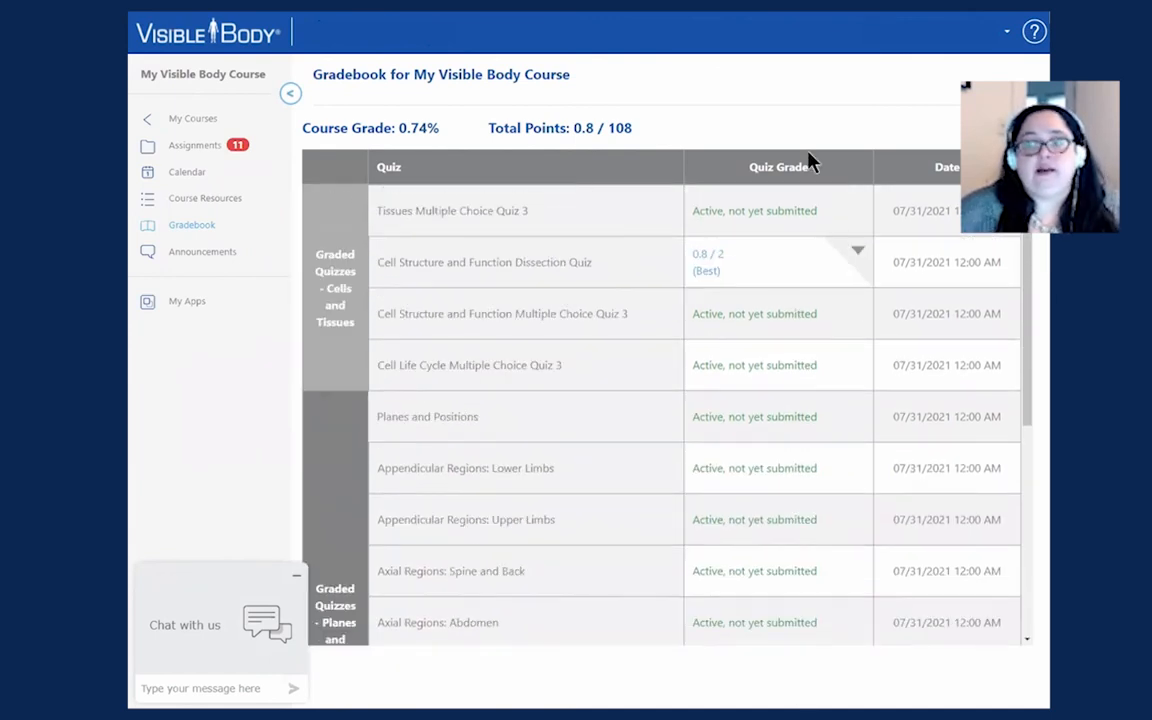
{"action": "mouse_move", "coordinate": [448, 292]}
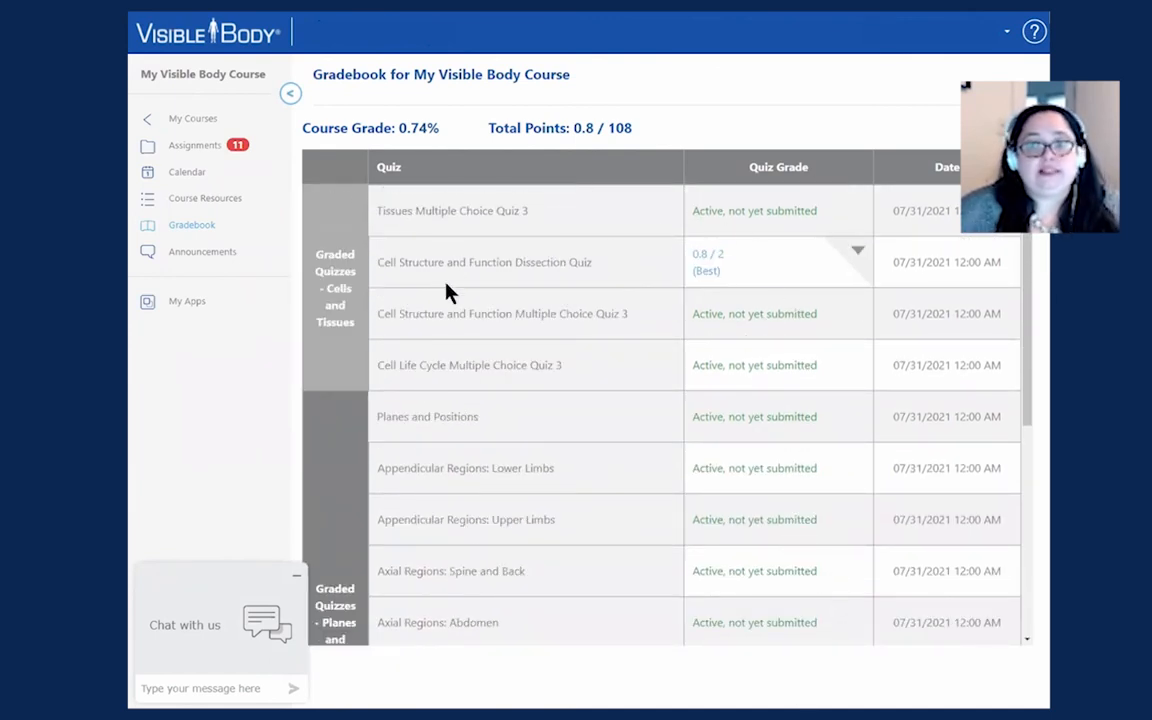
{"action": "mouse_move", "coordinate": [776, 276]}
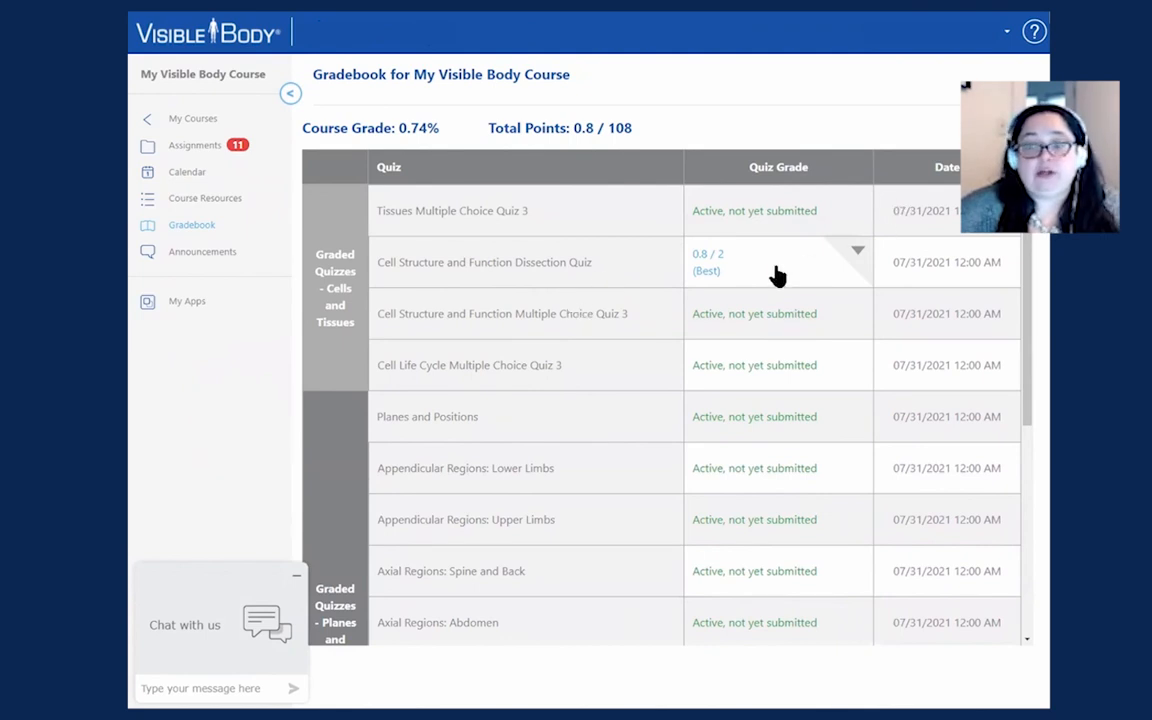
{"action": "mouse_move", "coordinate": [402, 308]}
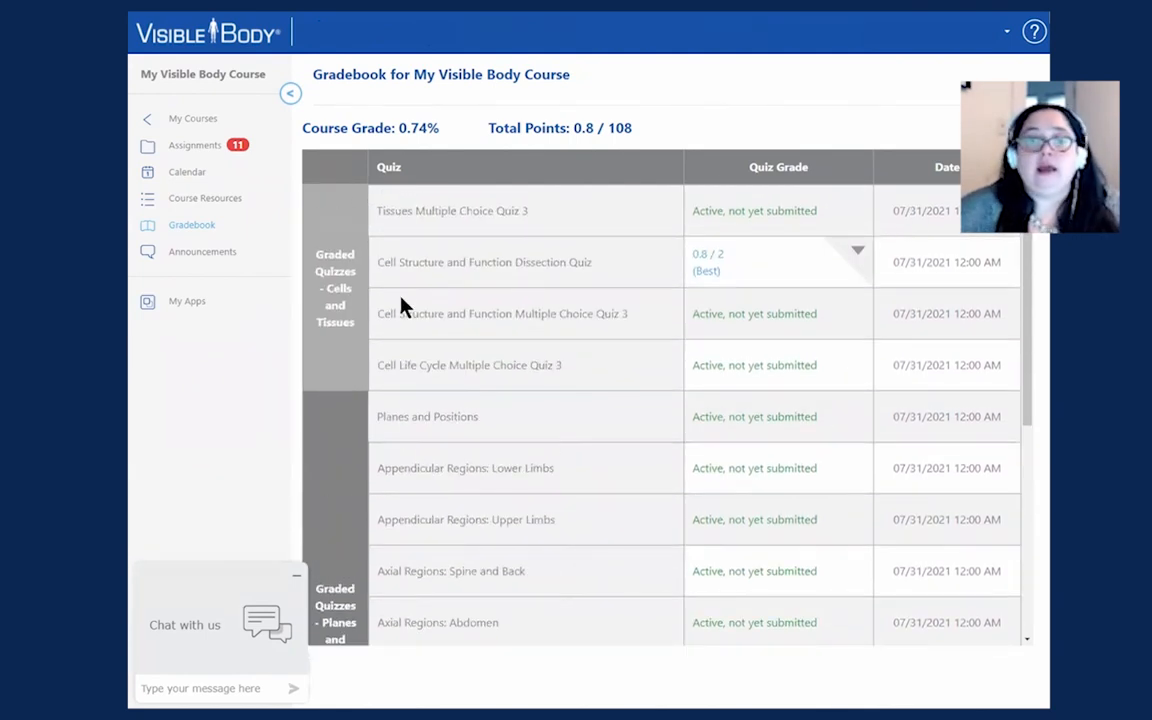
{"action": "mouse_move", "coordinate": [706, 280]}
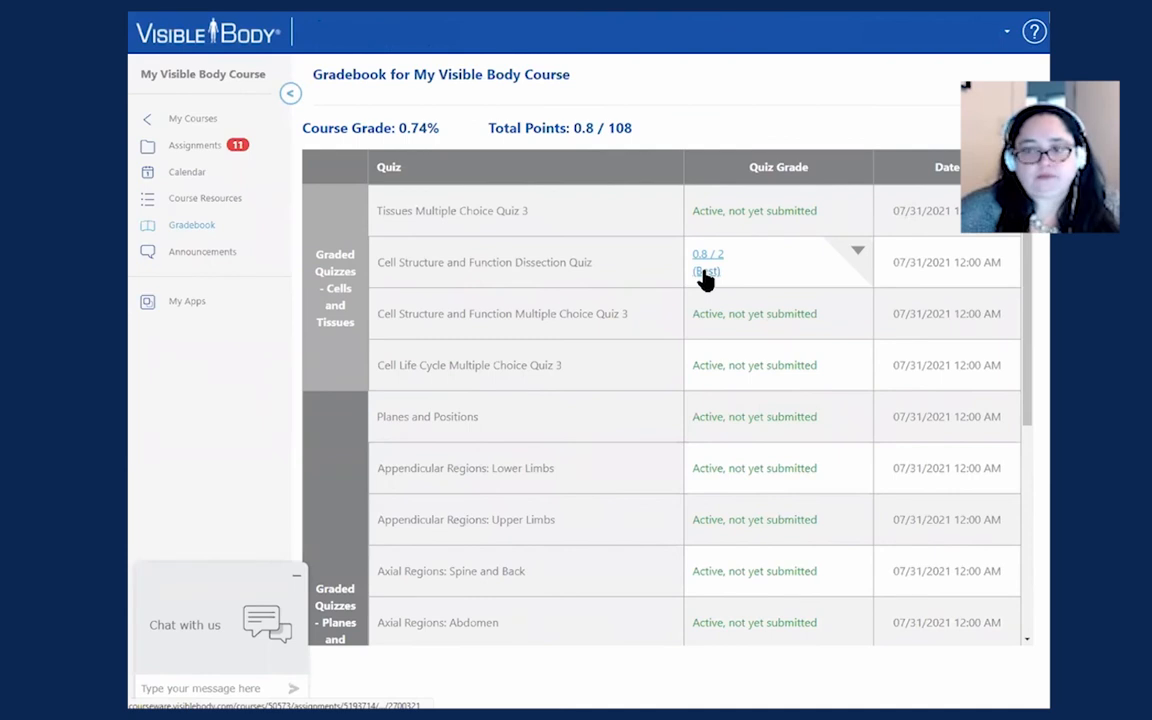
{"action": "left_click", "coordinate": [706, 272]}
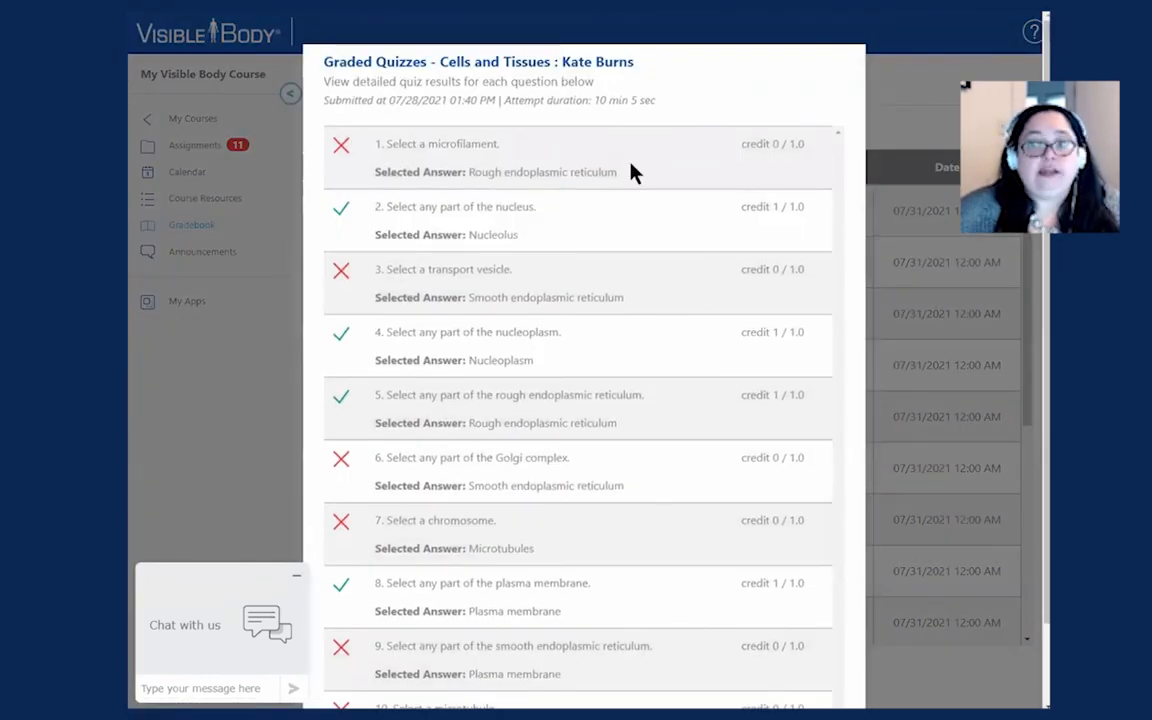
{"action": "scroll", "scroll_direction": "down", "scroll_amount": 3}
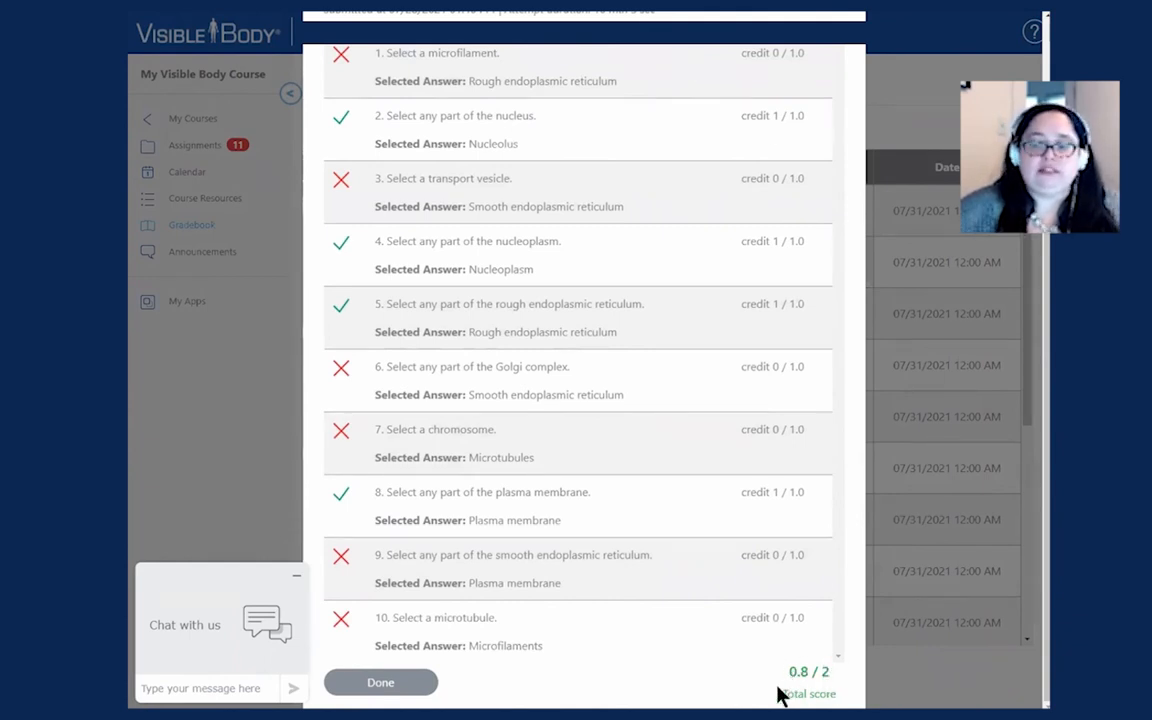
{"action": "mouse_move", "coordinate": [542, 590]}
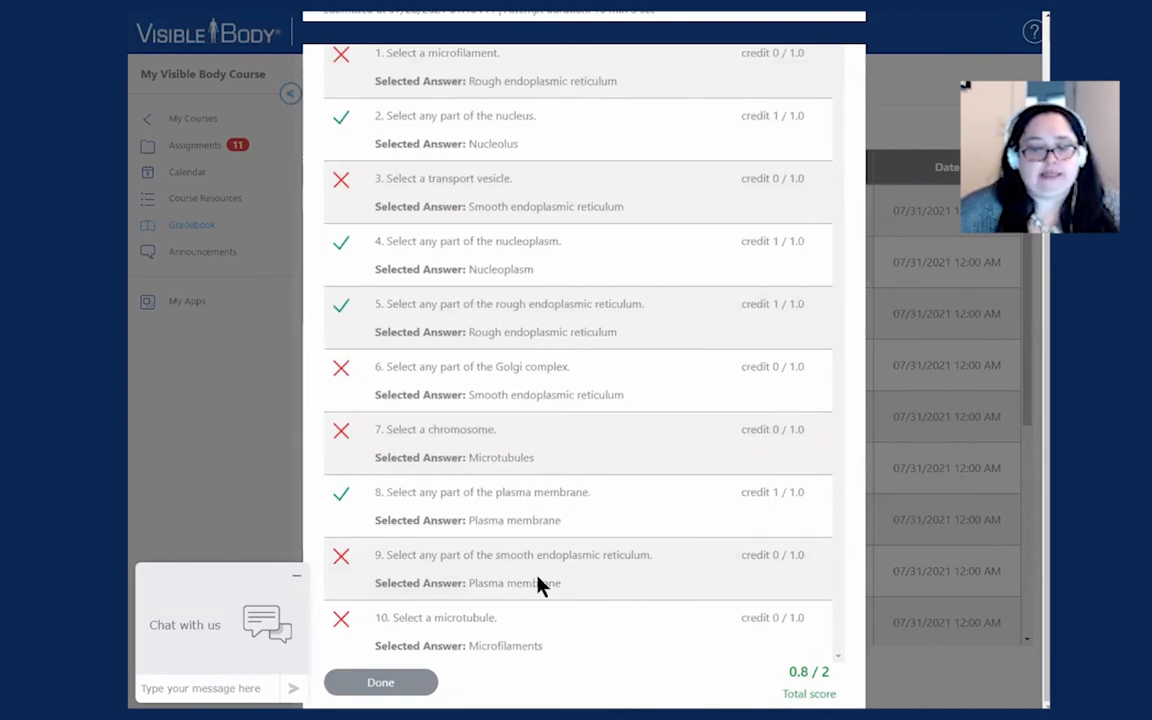
Step: View both dissection quiz attempts, 0.8 / 2 and 0.4 / 2, then return to the Gradebook
{"action": "left_click", "coordinate": [380, 682]}
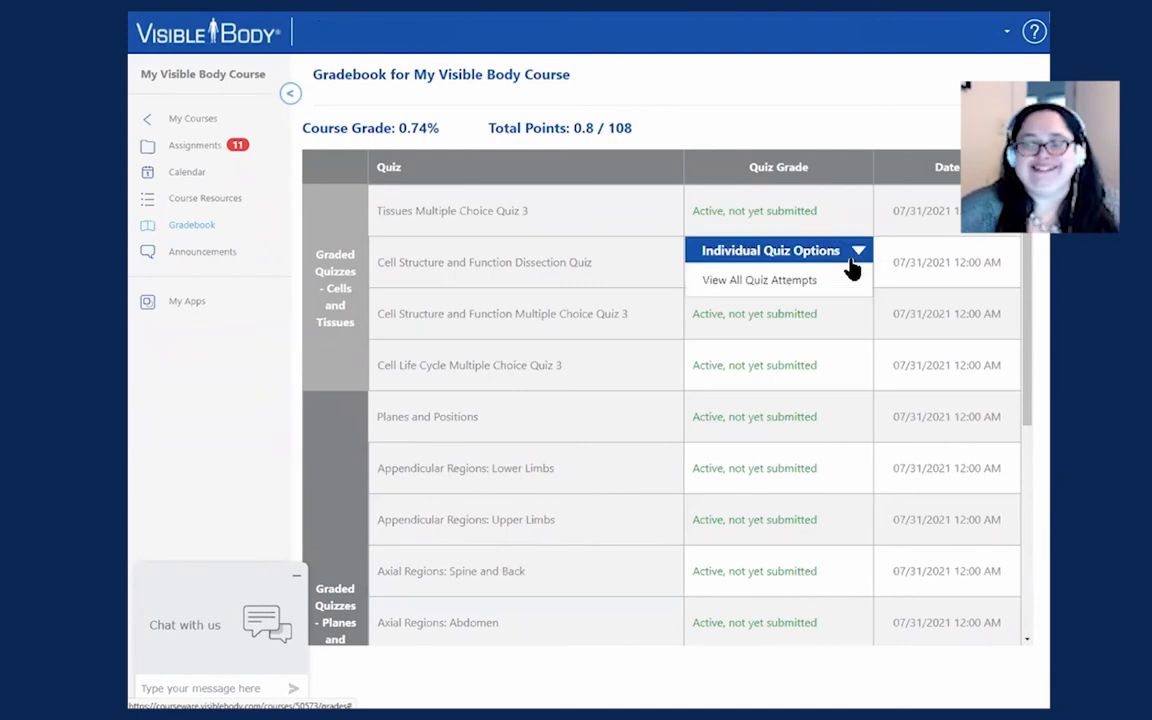
{"action": "mouse_move", "coordinate": [742, 288]}
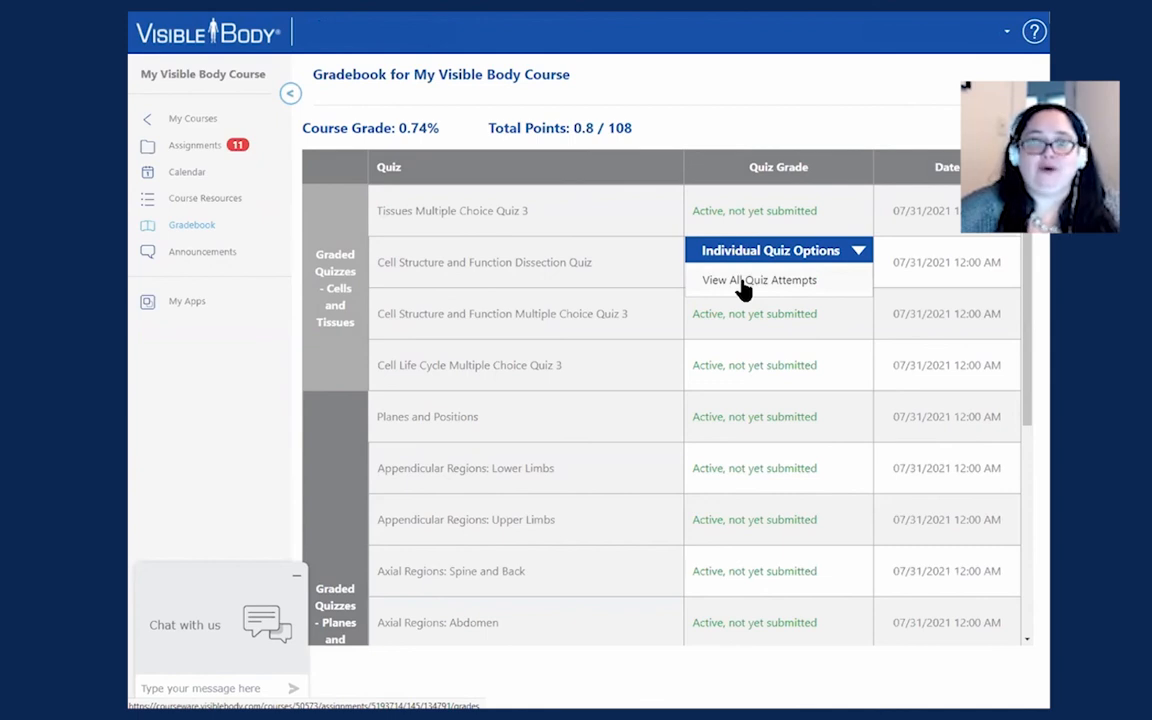
{"action": "left_click", "coordinate": [760, 280]}
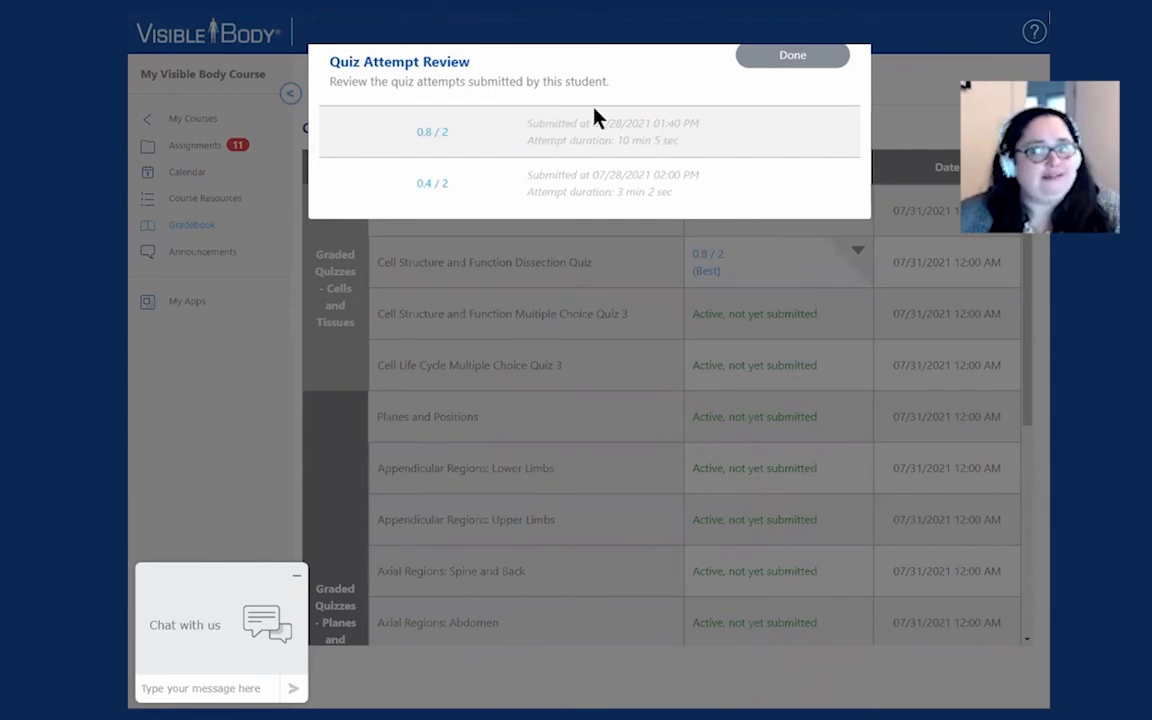
{"action": "mouse_move", "coordinate": [668, 230]}
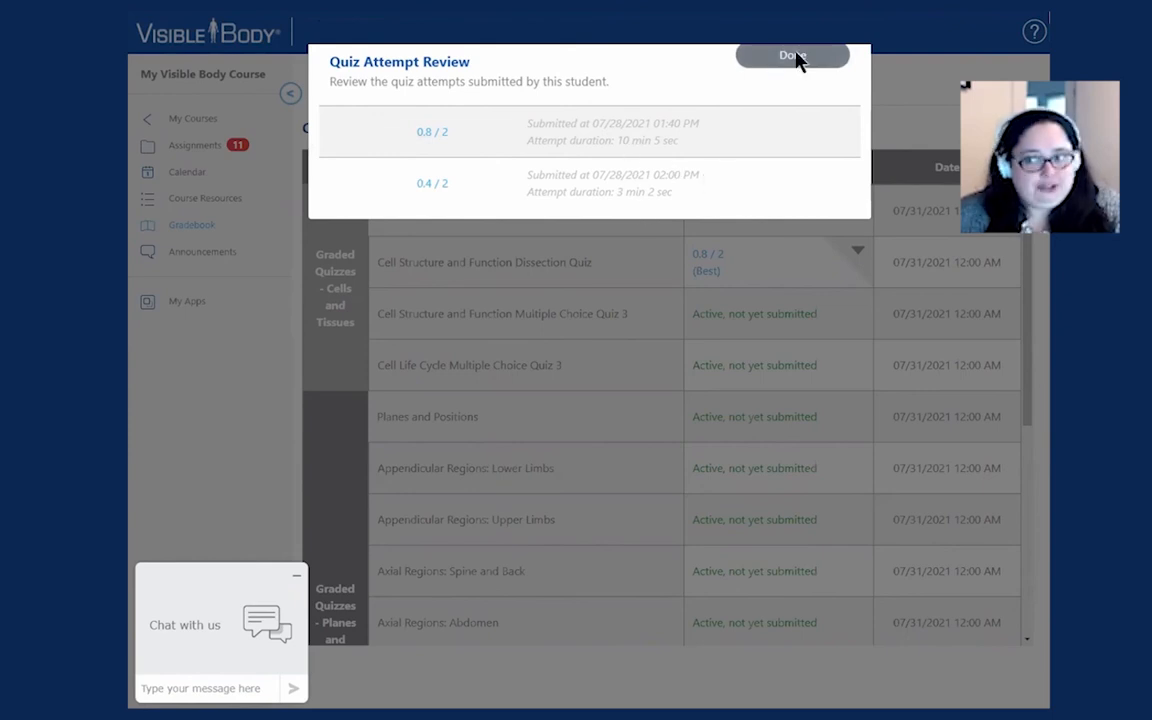
{"action": "left_click", "coordinate": [792, 56]}
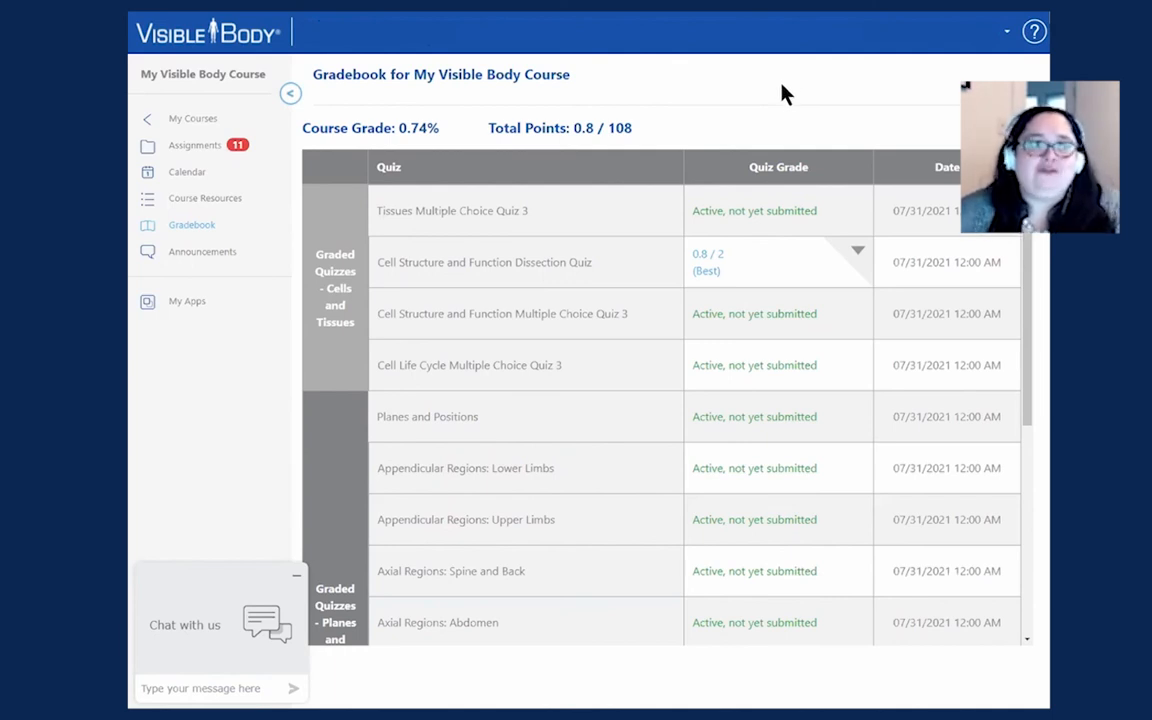
{"action": "mouse_move", "coordinate": [776, 104]}
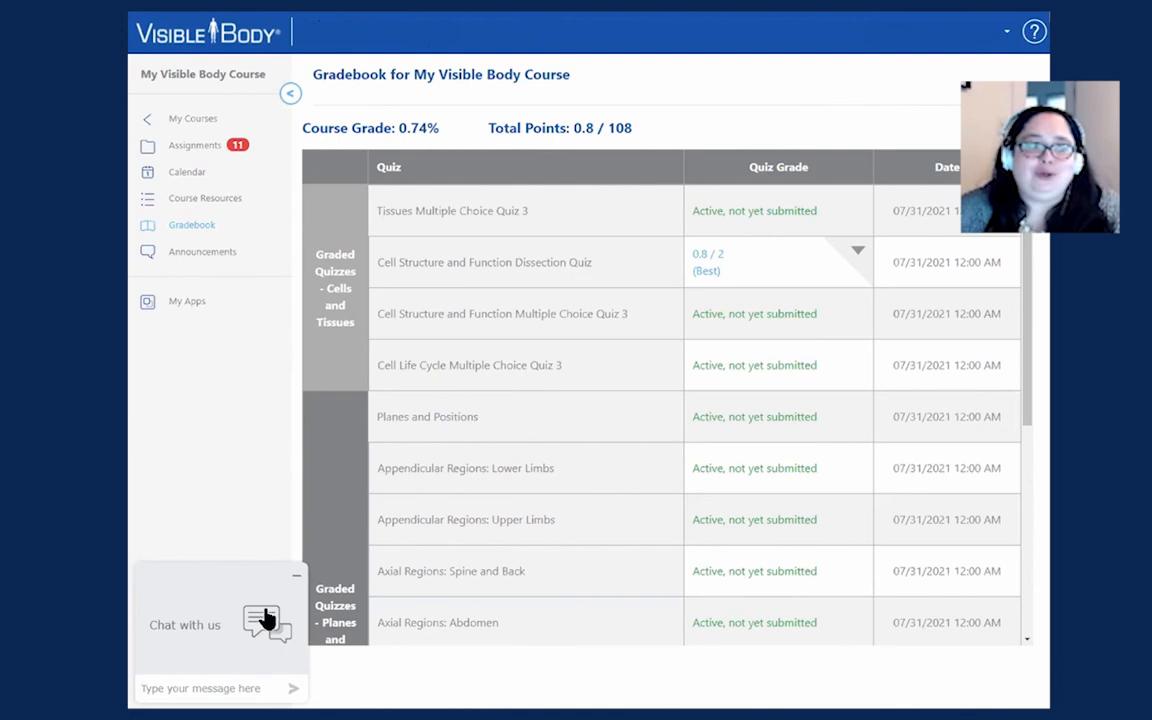
{"action": "mouse_move", "coordinate": [284, 556]}
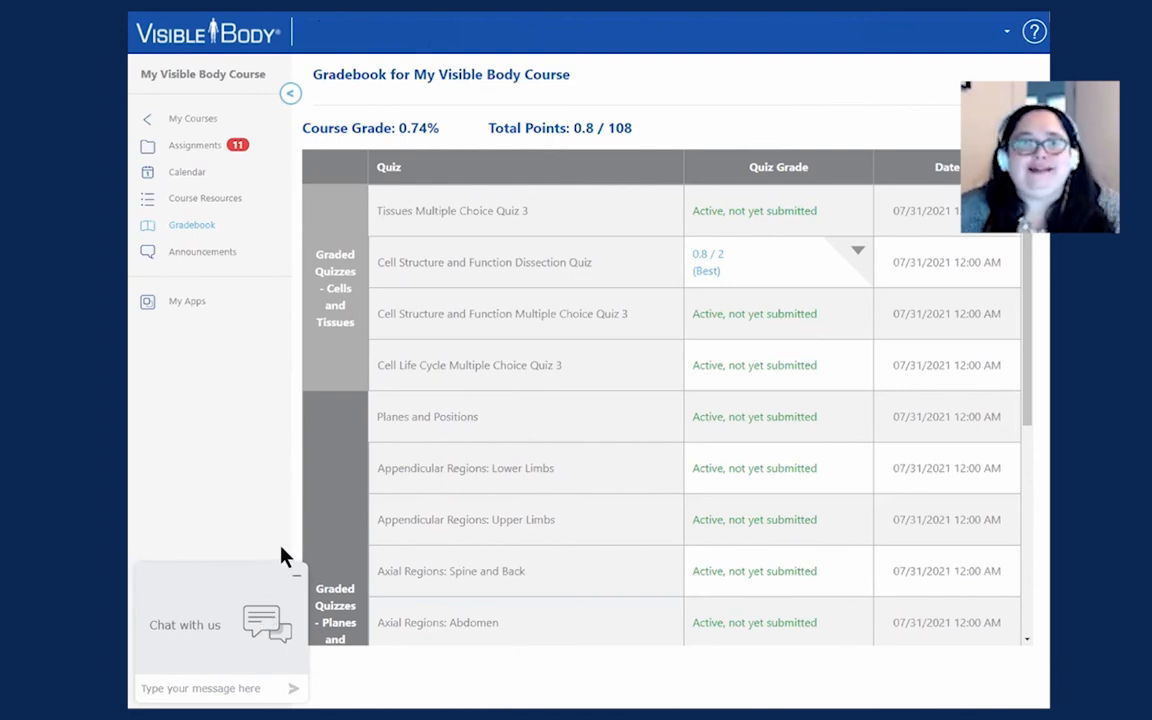
{"action": "mouse_move", "coordinate": [294, 494]}
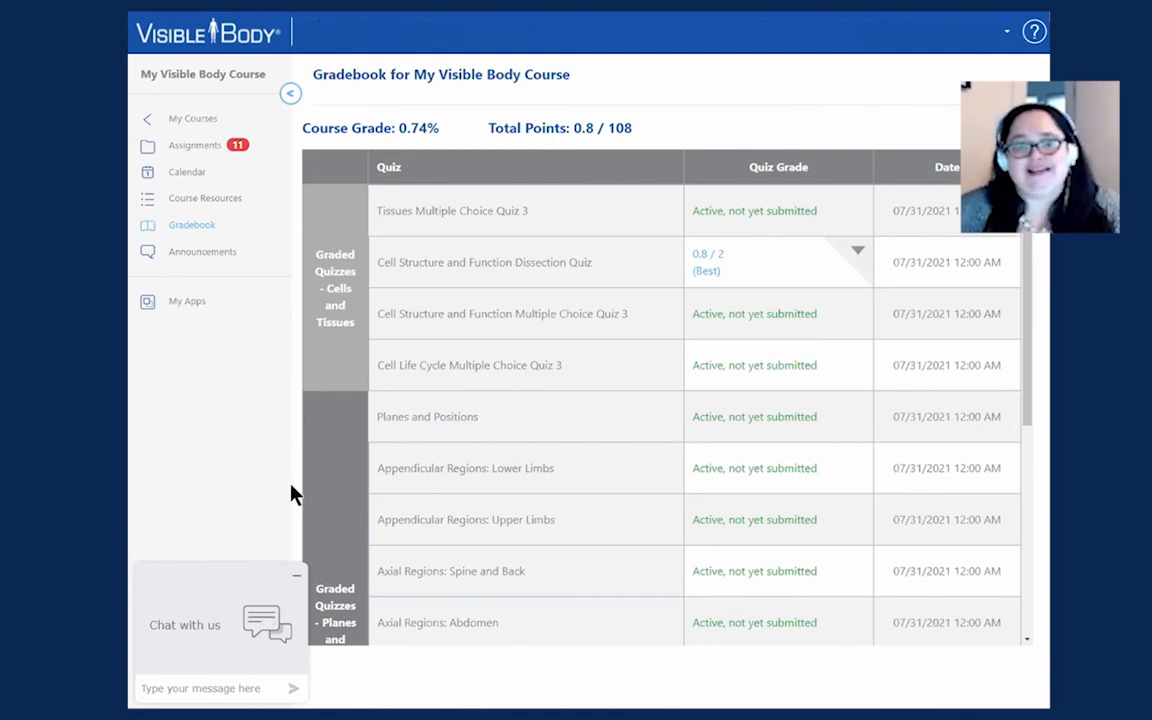
{"action": "mouse_move", "coordinate": [308, 460]}
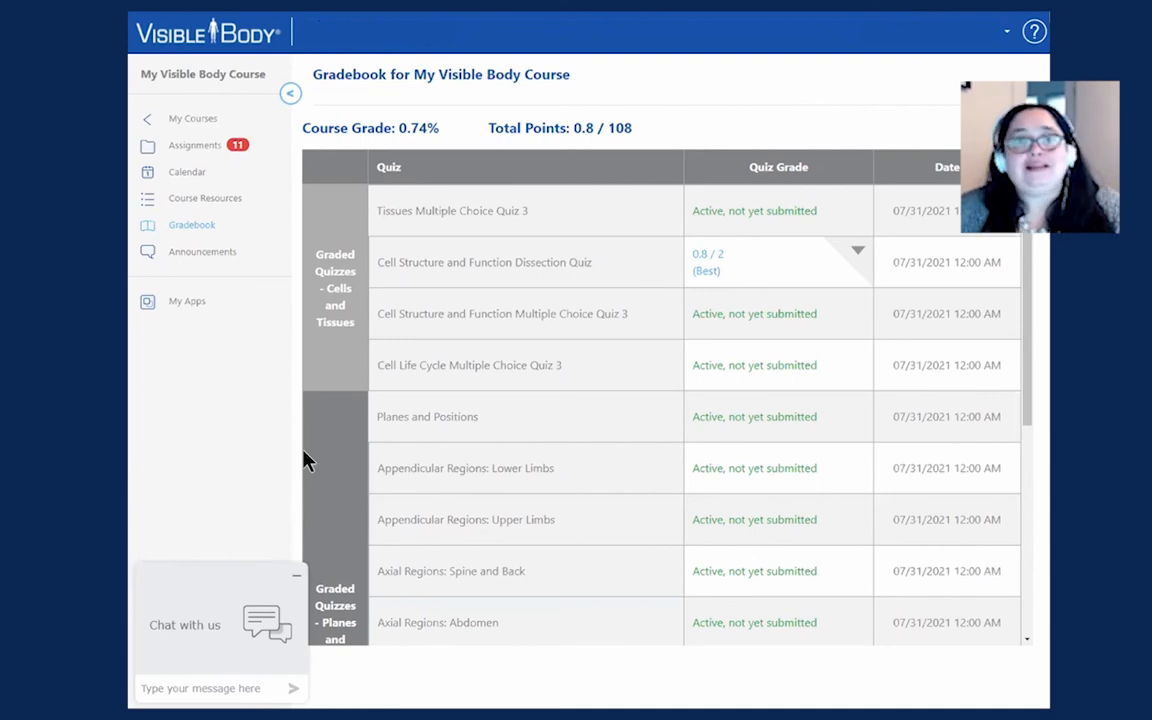